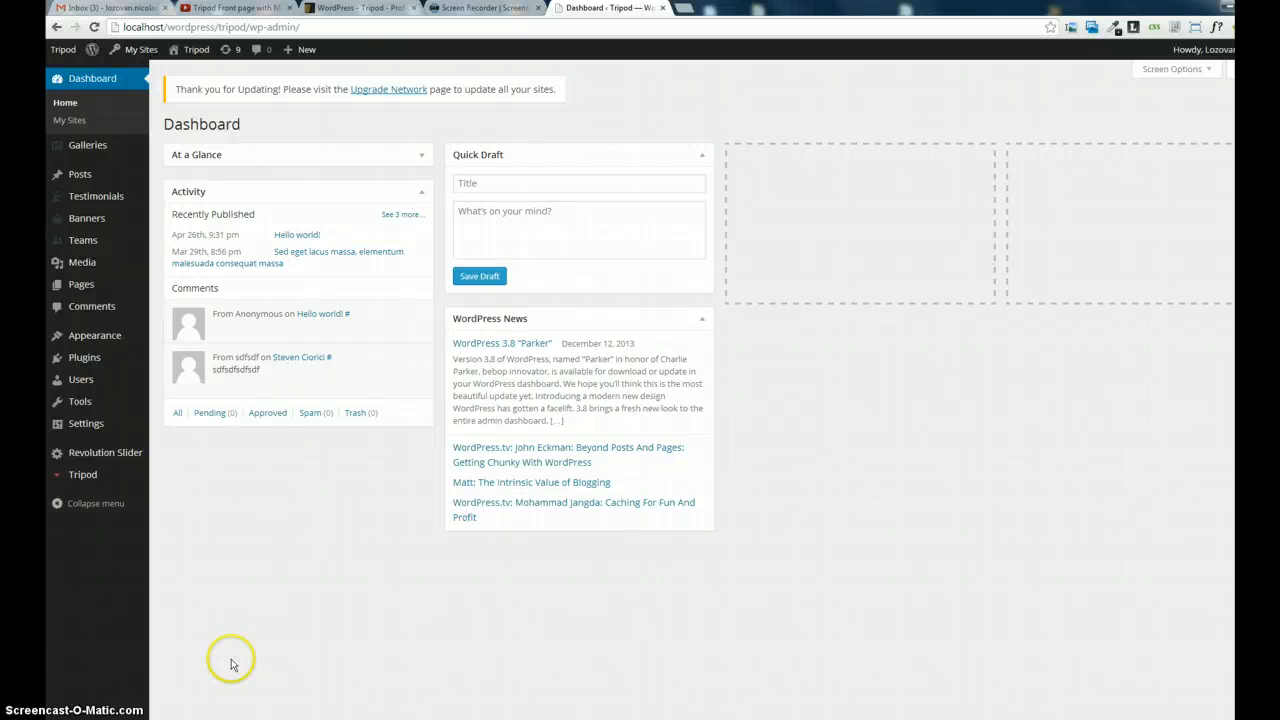
pyautogui.moveTo(250, 672)
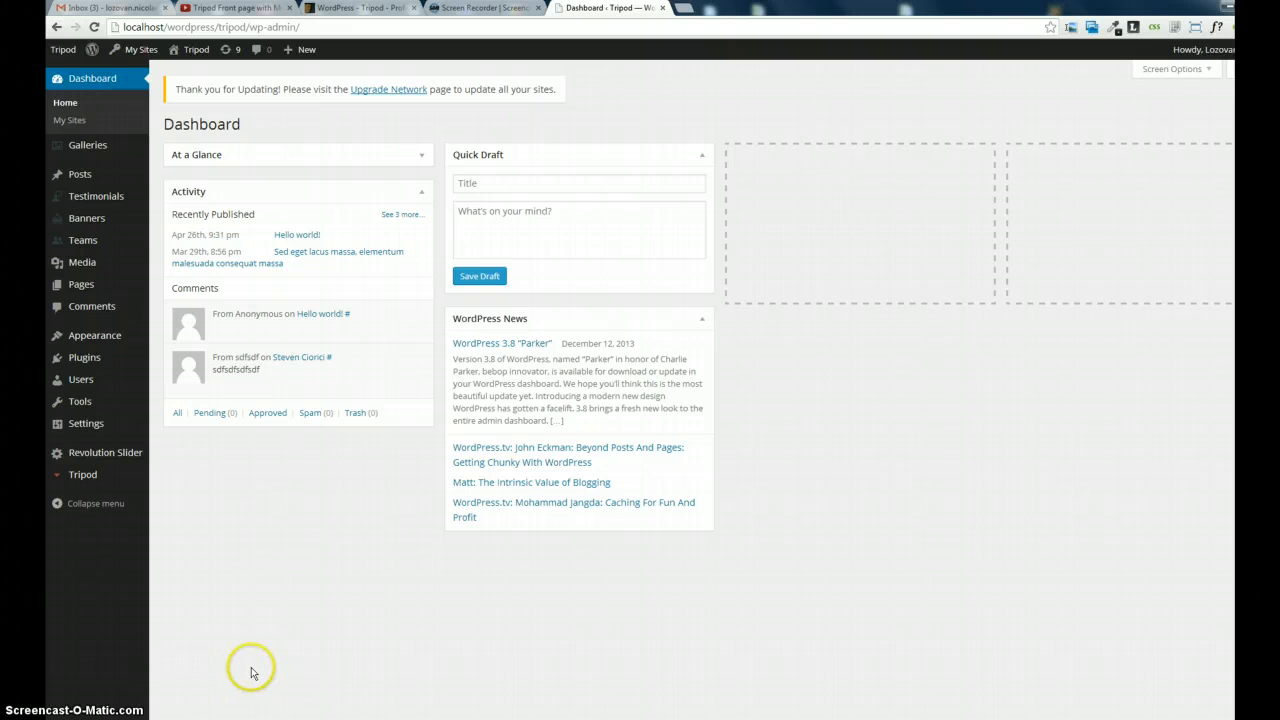
# Open a Tripod admin screen in a new tab from the dashboard sidebar.
pyautogui.click(82, 474)
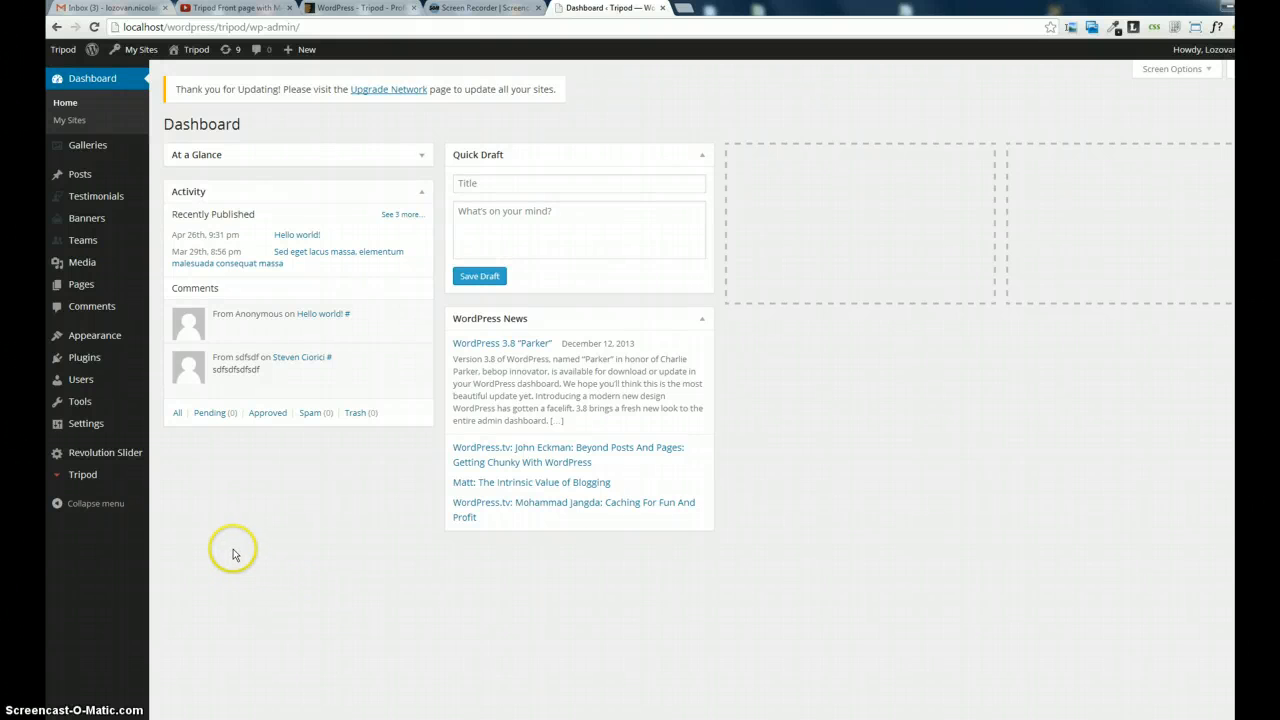
pyautogui.moveTo(222, 540)
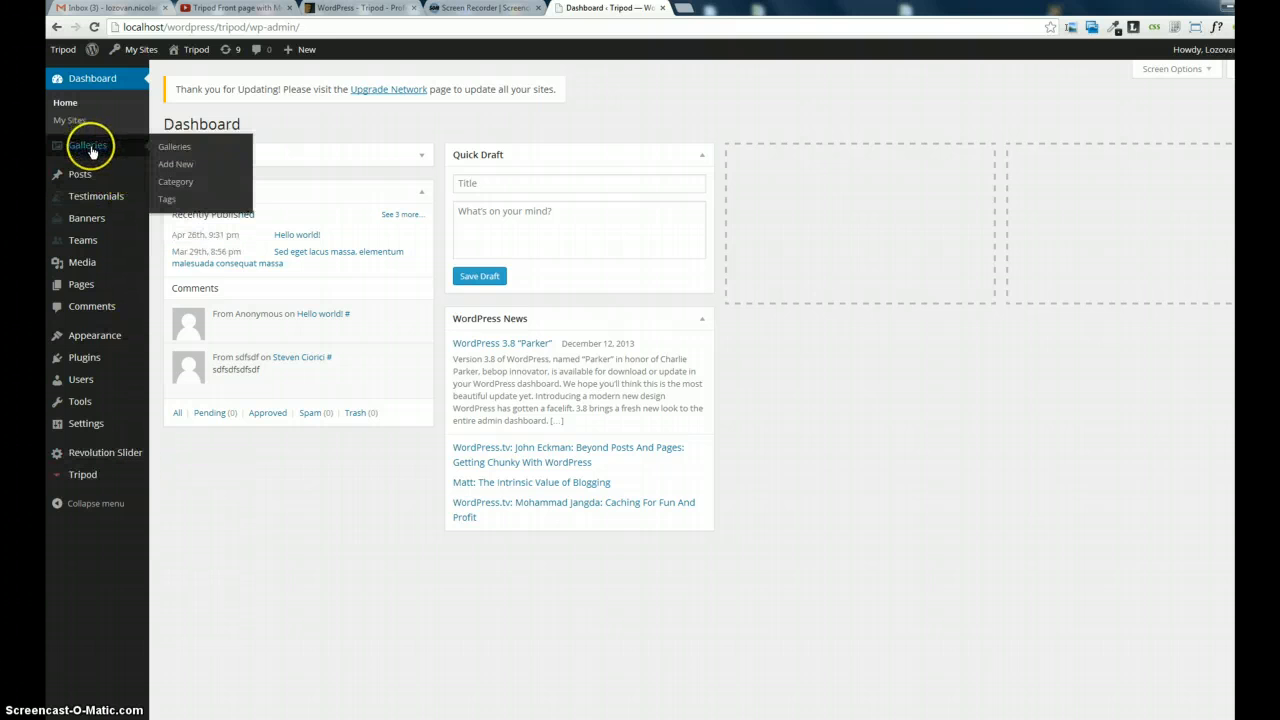
pyautogui.moveTo(96, 195)
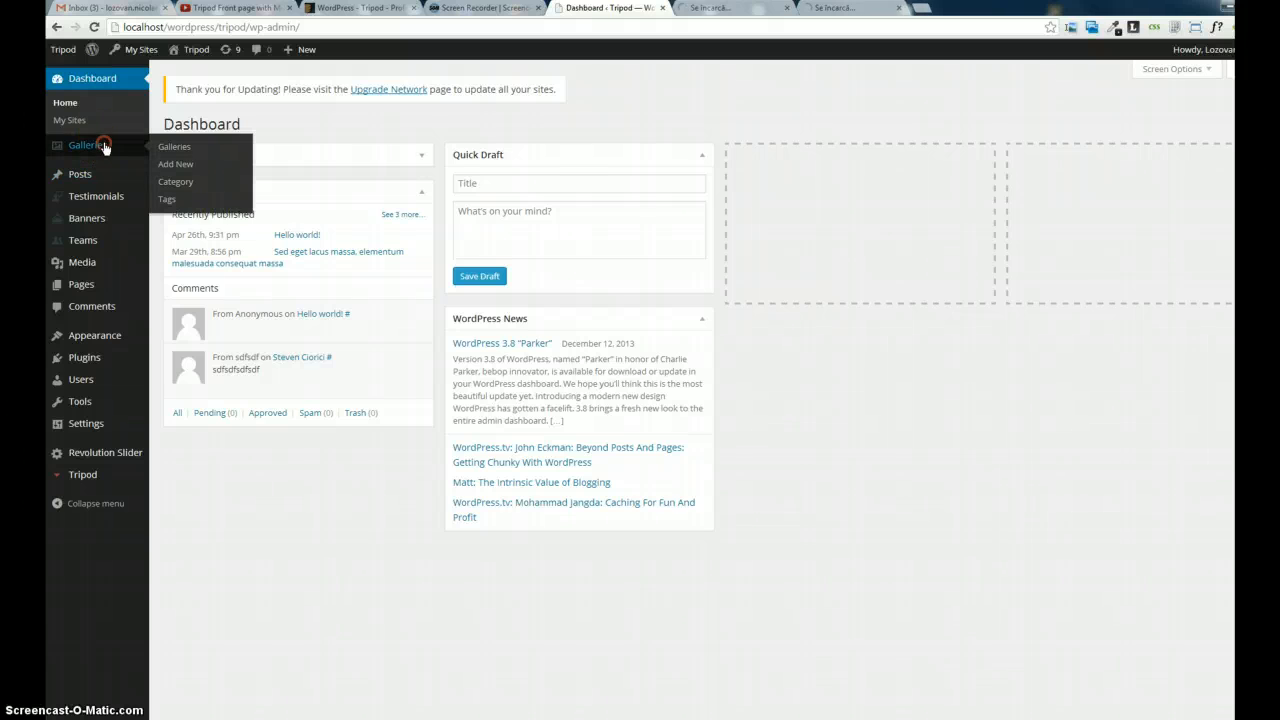
pyautogui.moveTo(730, 18)
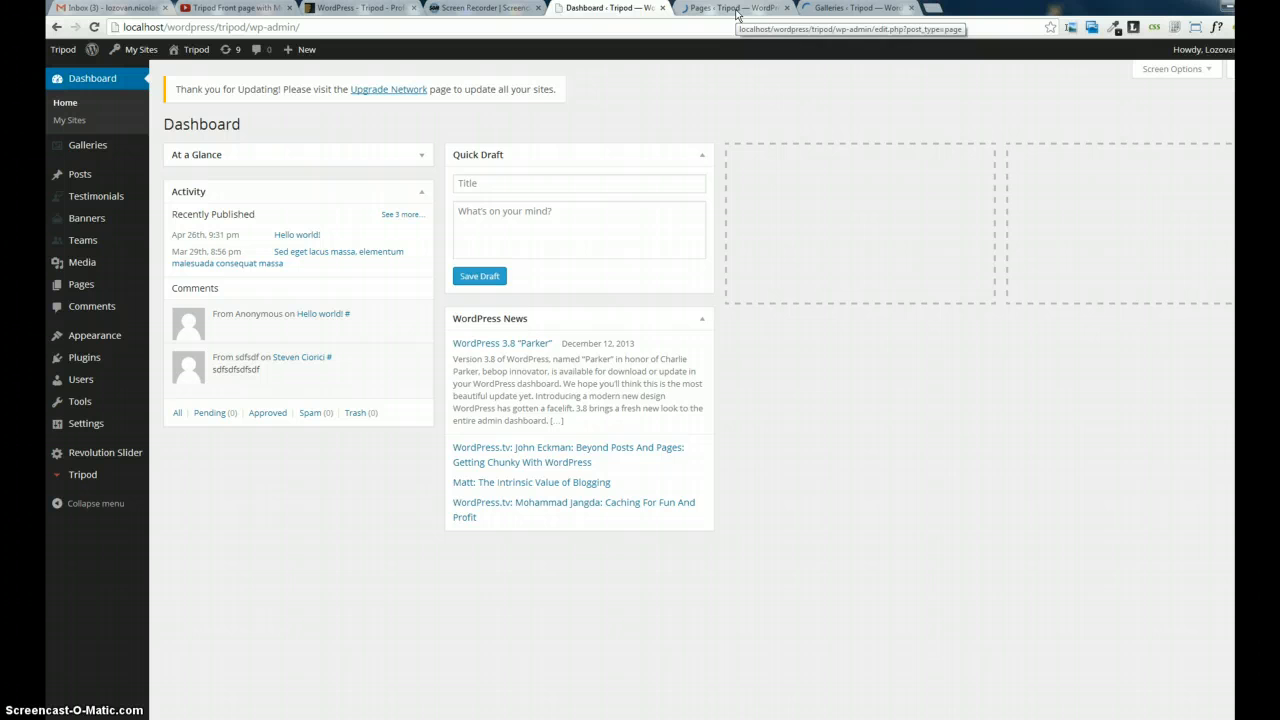
# Review the Pages and Galleries lists, then open All Posts with 19 published entries.
pyautogui.click(730, 8)
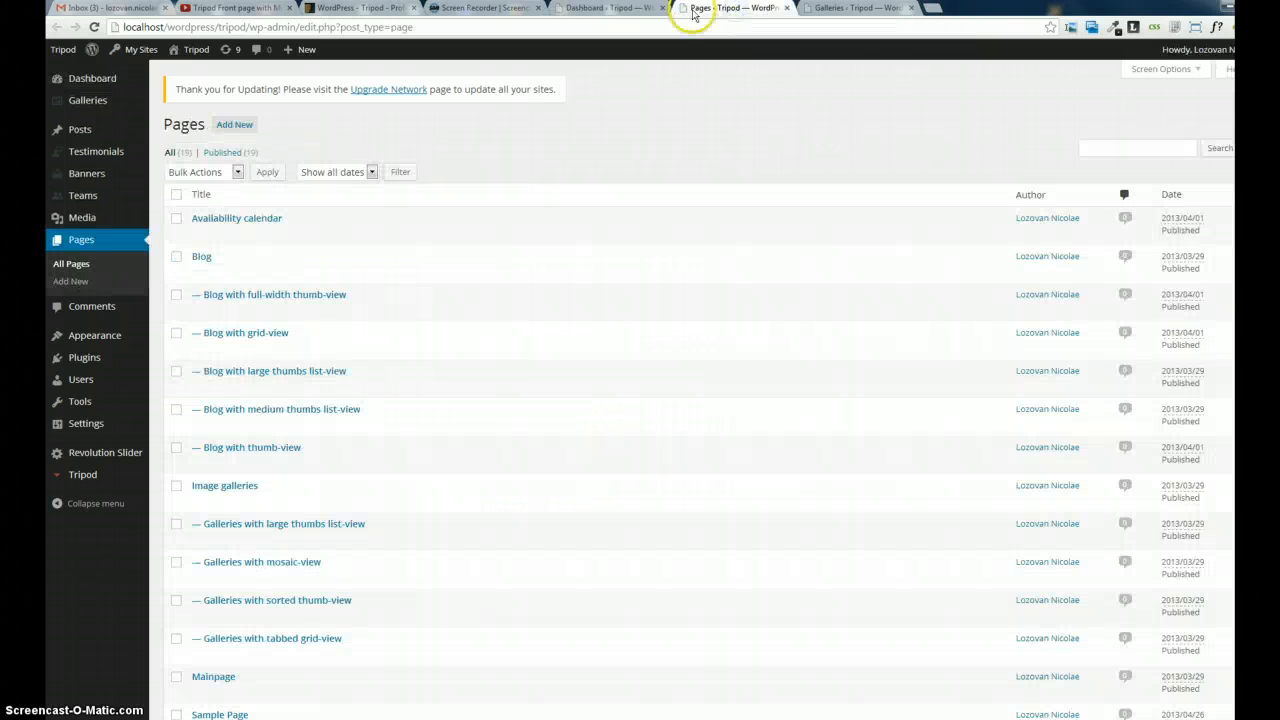
pyautogui.moveTo(277, 600)
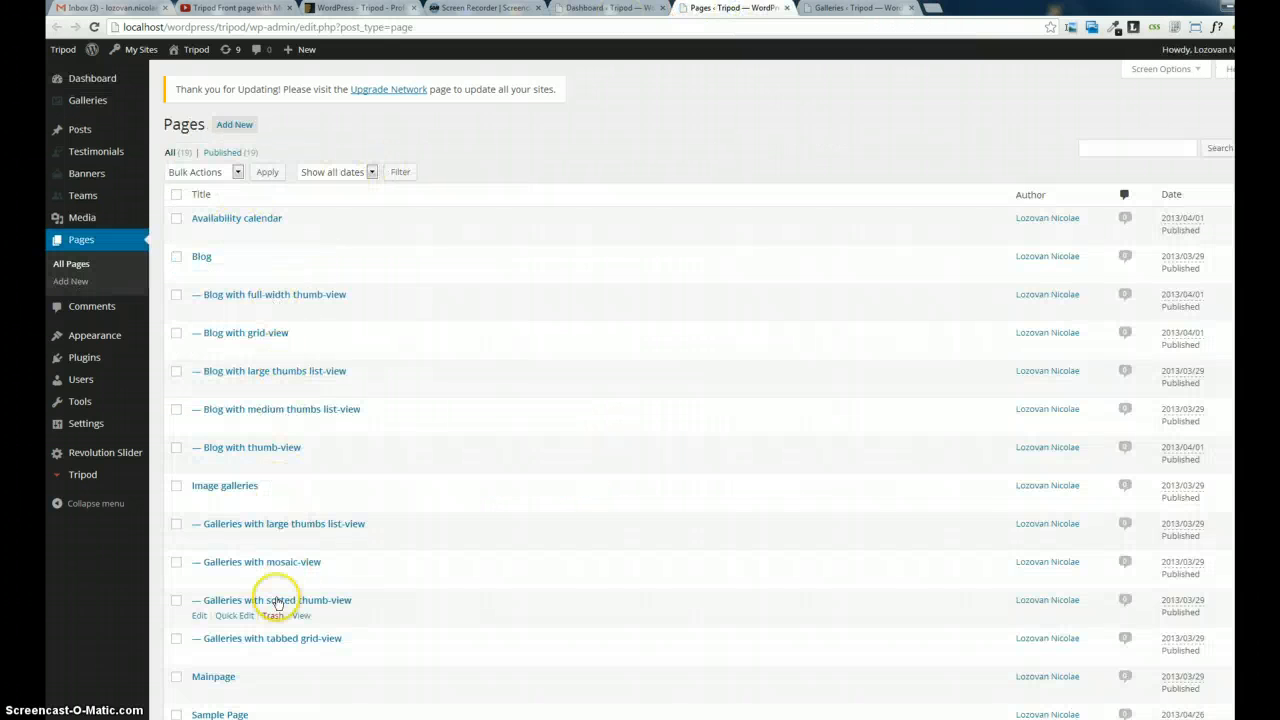
pyautogui.moveTo(350, 408)
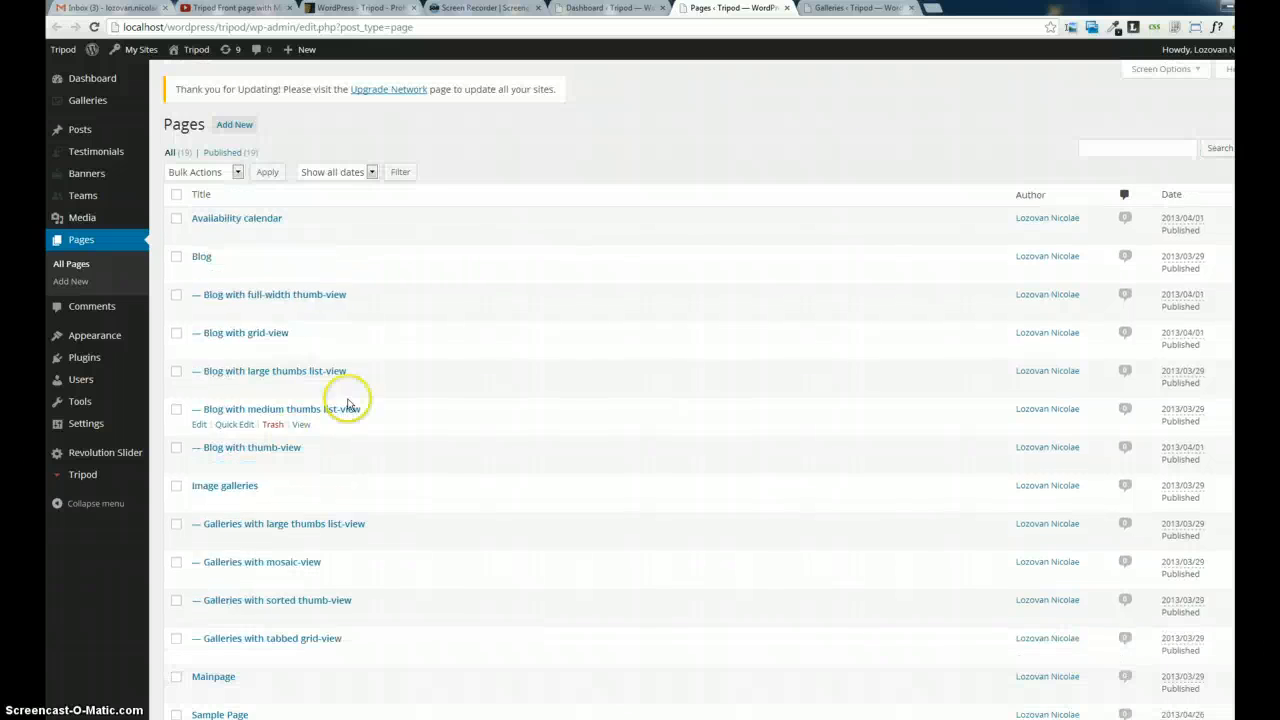
pyautogui.click(87, 100)
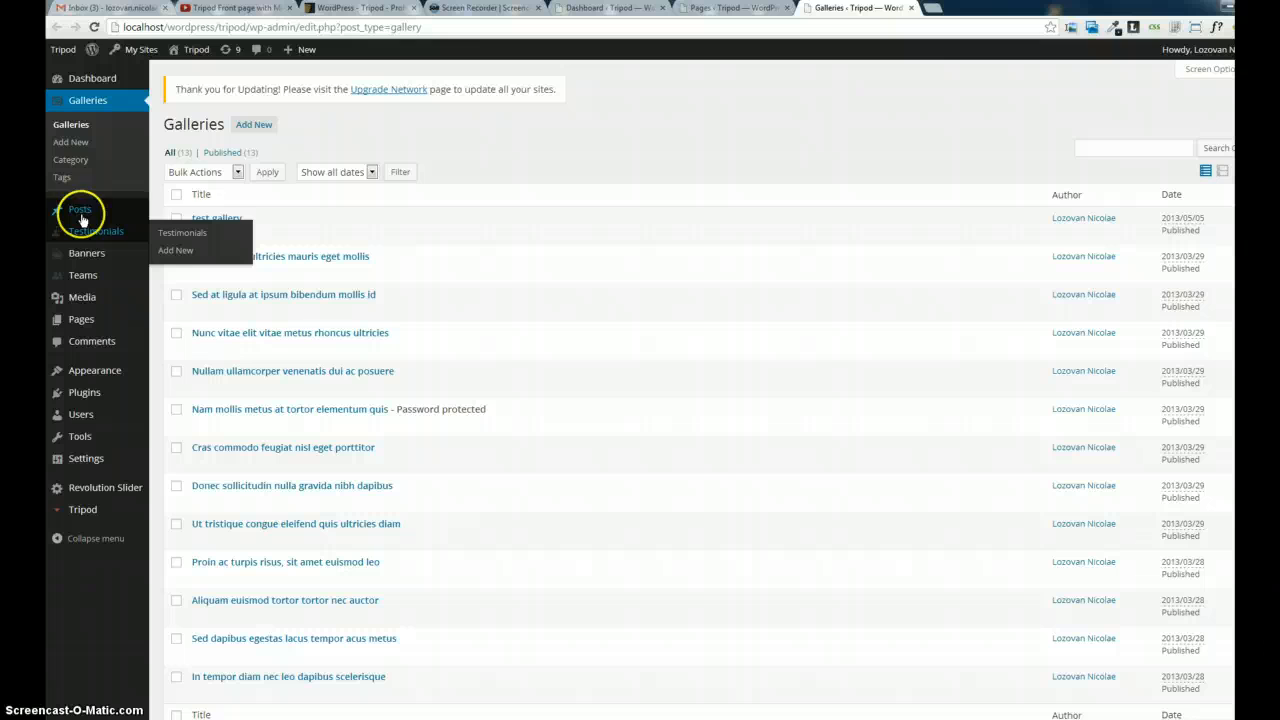
pyautogui.click(79, 209)
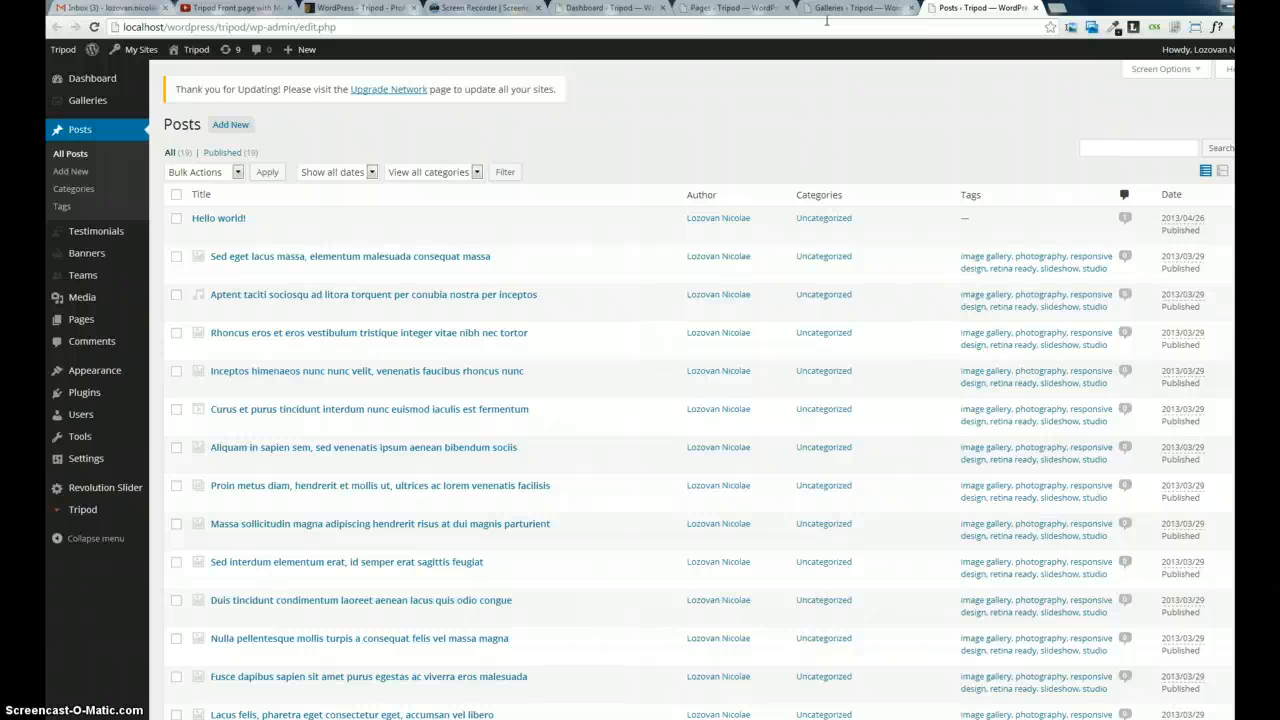
pyautogui.click(201, 194)
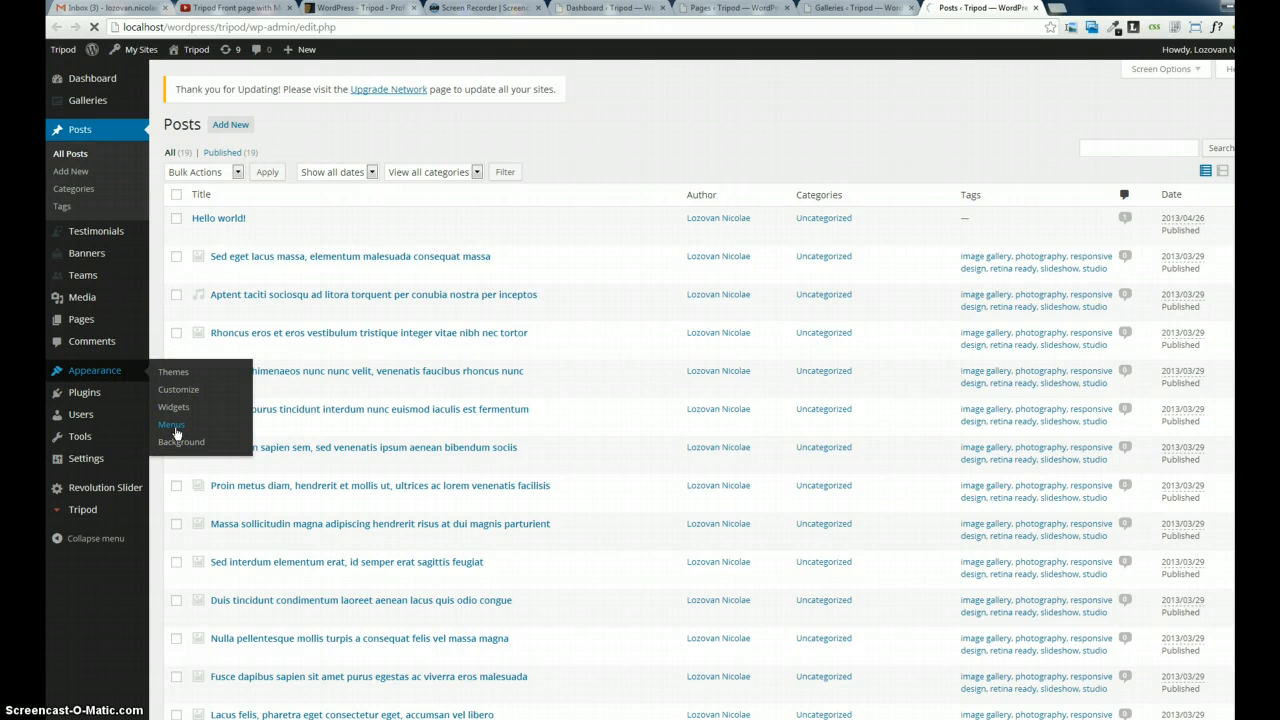
# Open Appearance > Menus on the seven-item Main menu and check its Screen Options.
pyautogui.click(171, 424)
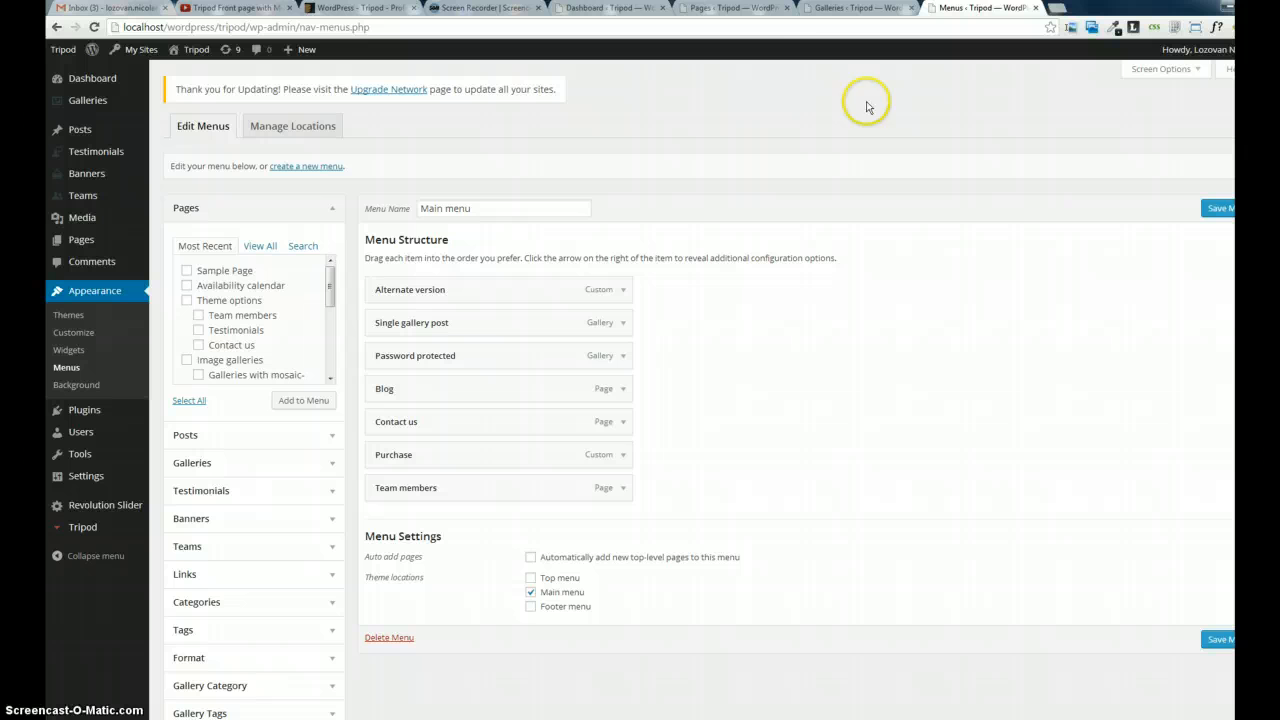
pyautogui.moveTo(270, 625)
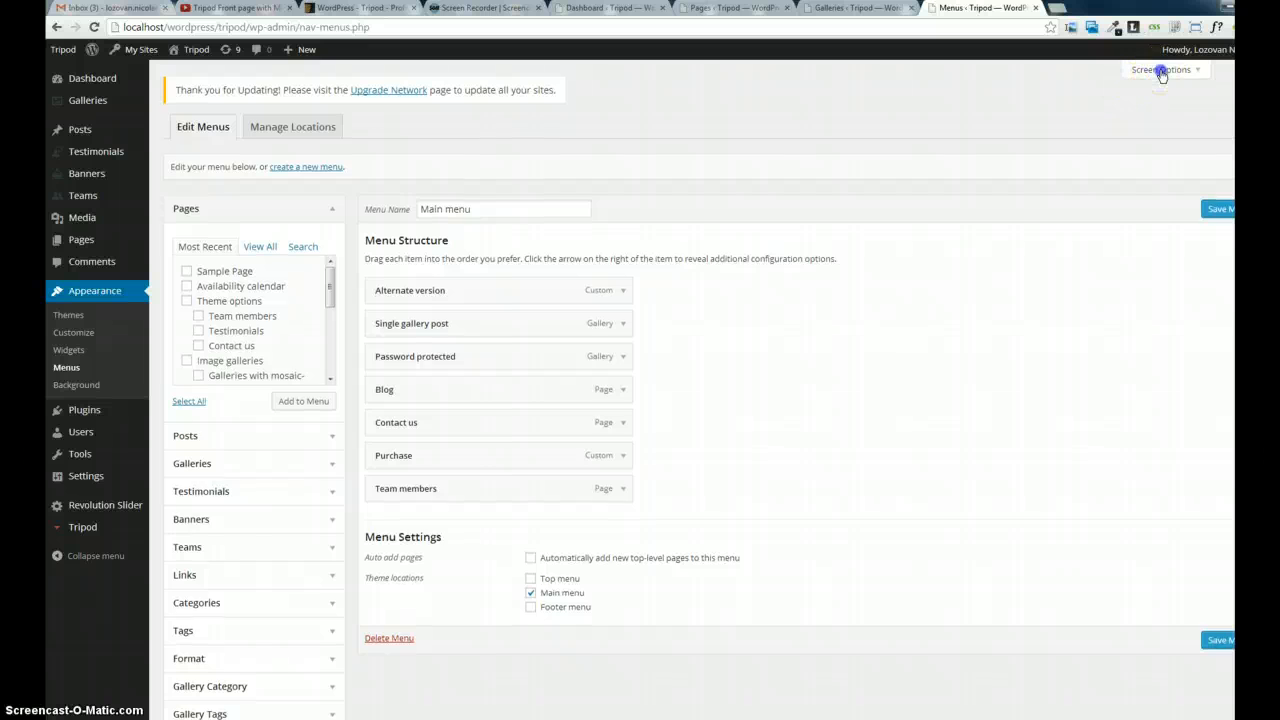
pyautogui.click(1161, 69)
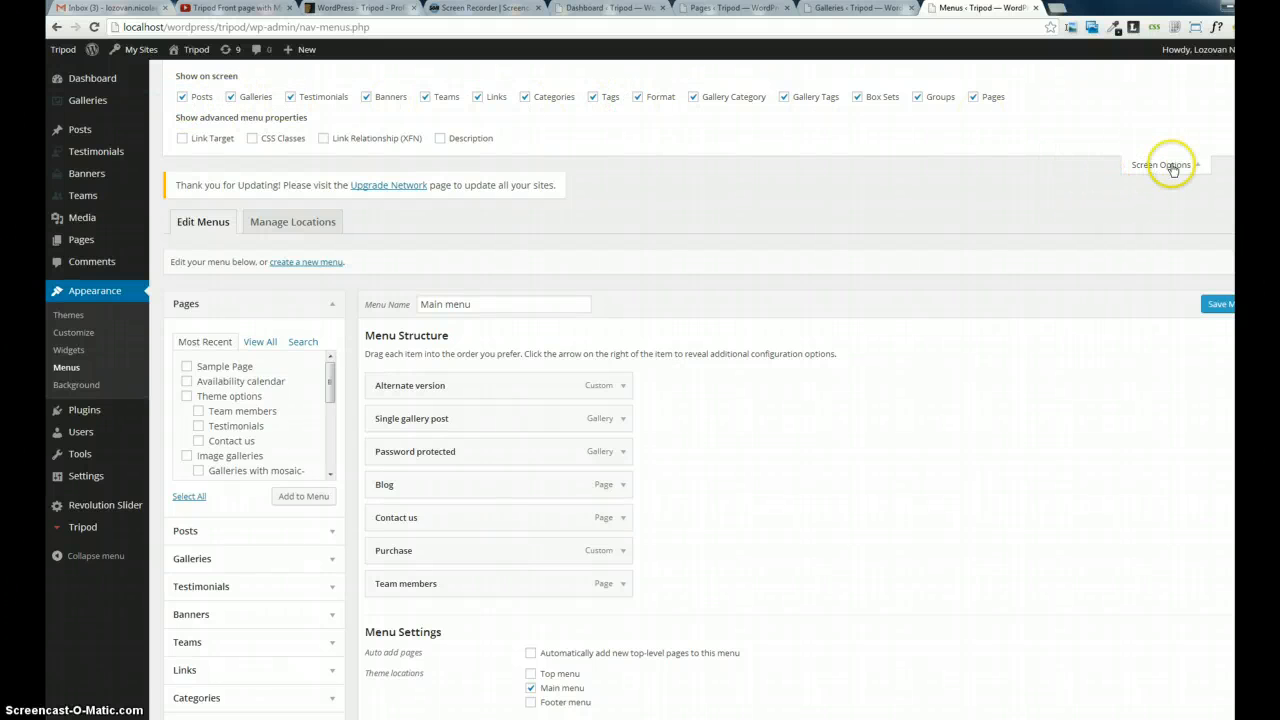
pyautogui.click(1162, 165)
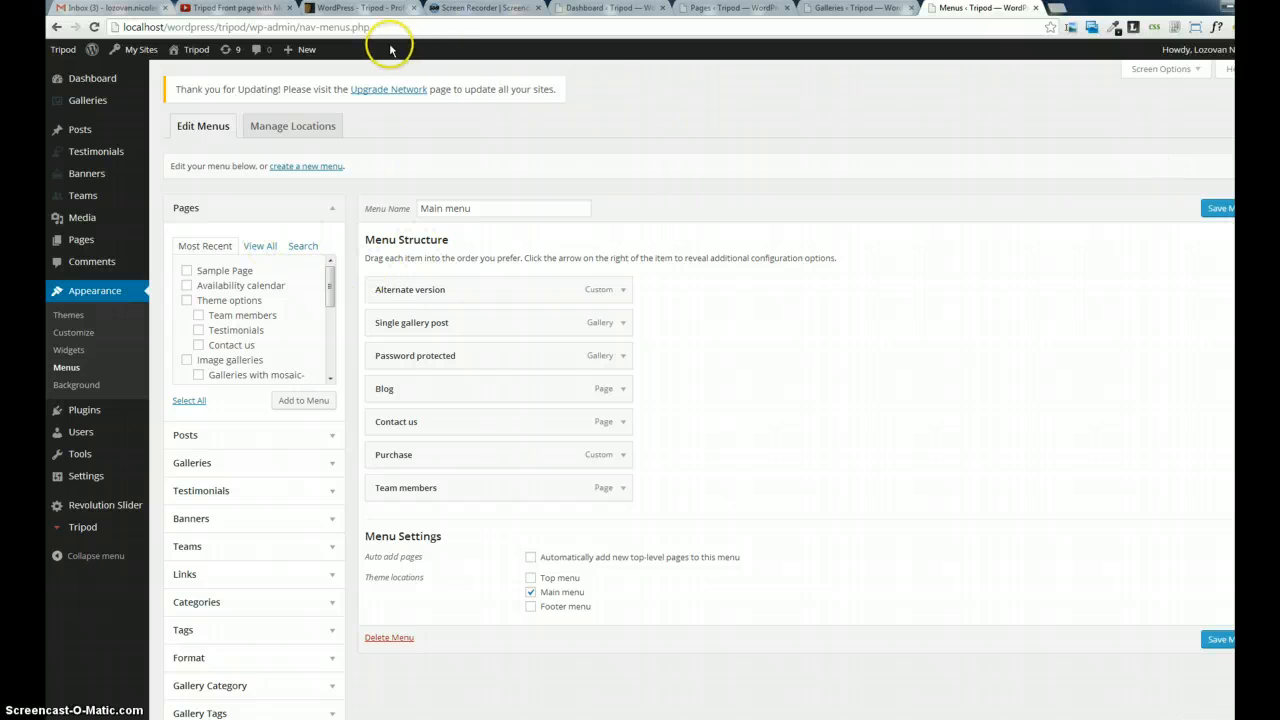
pyautogui.moveTo(280, 420)
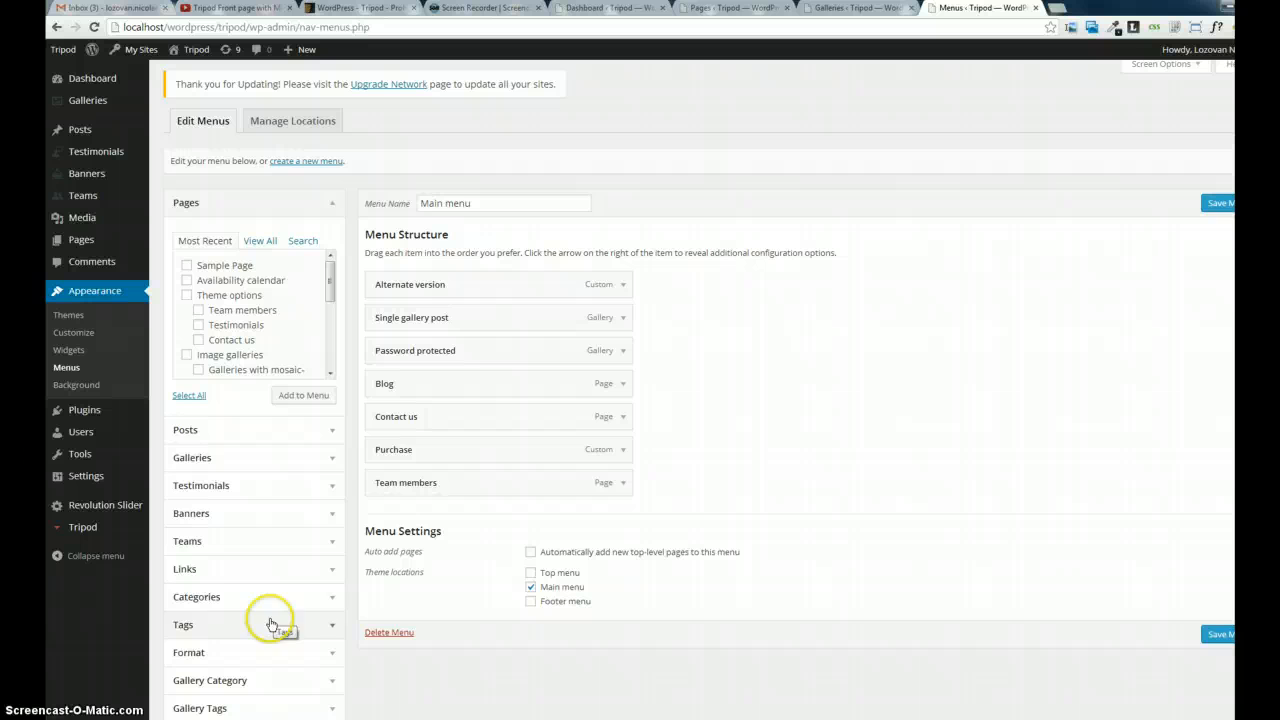
pyautogui.moveTo(270, 392)
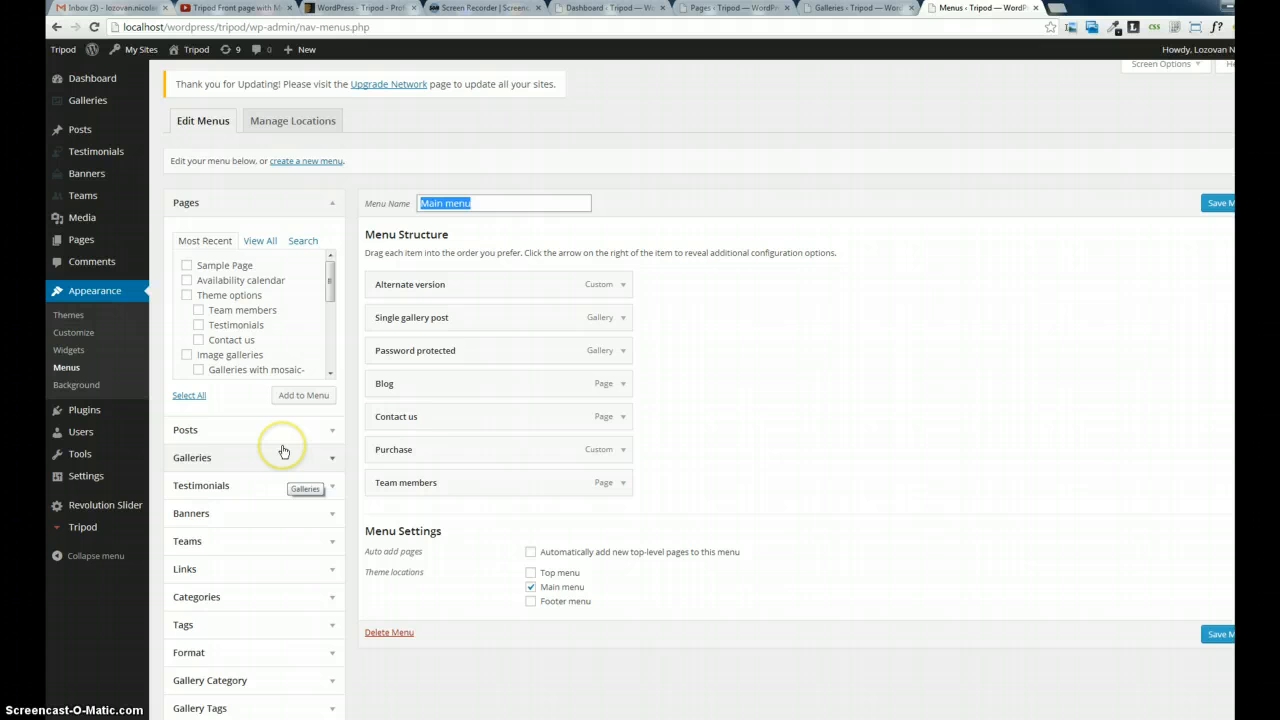
pyautogui.moveTo(213, 362)
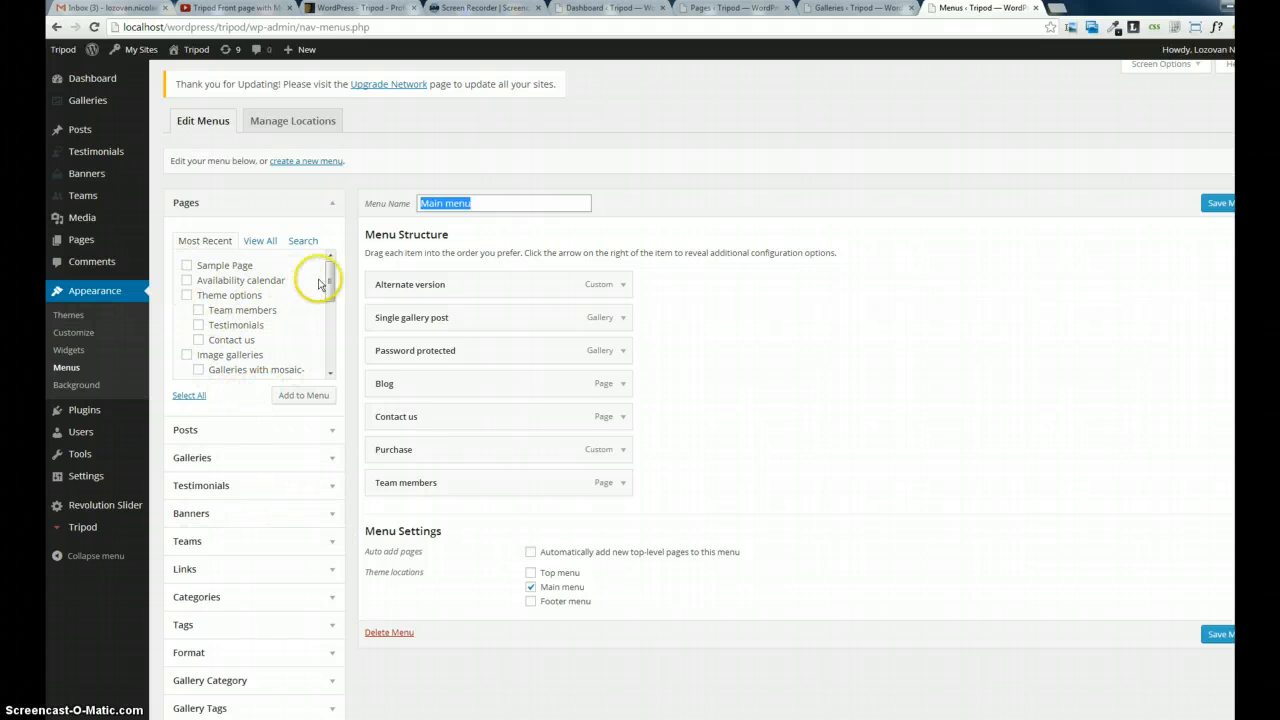
# Add the 'Blog with thumb-view' page to the Main menu, nested under Blog.
pyautogui.scroll(-3)
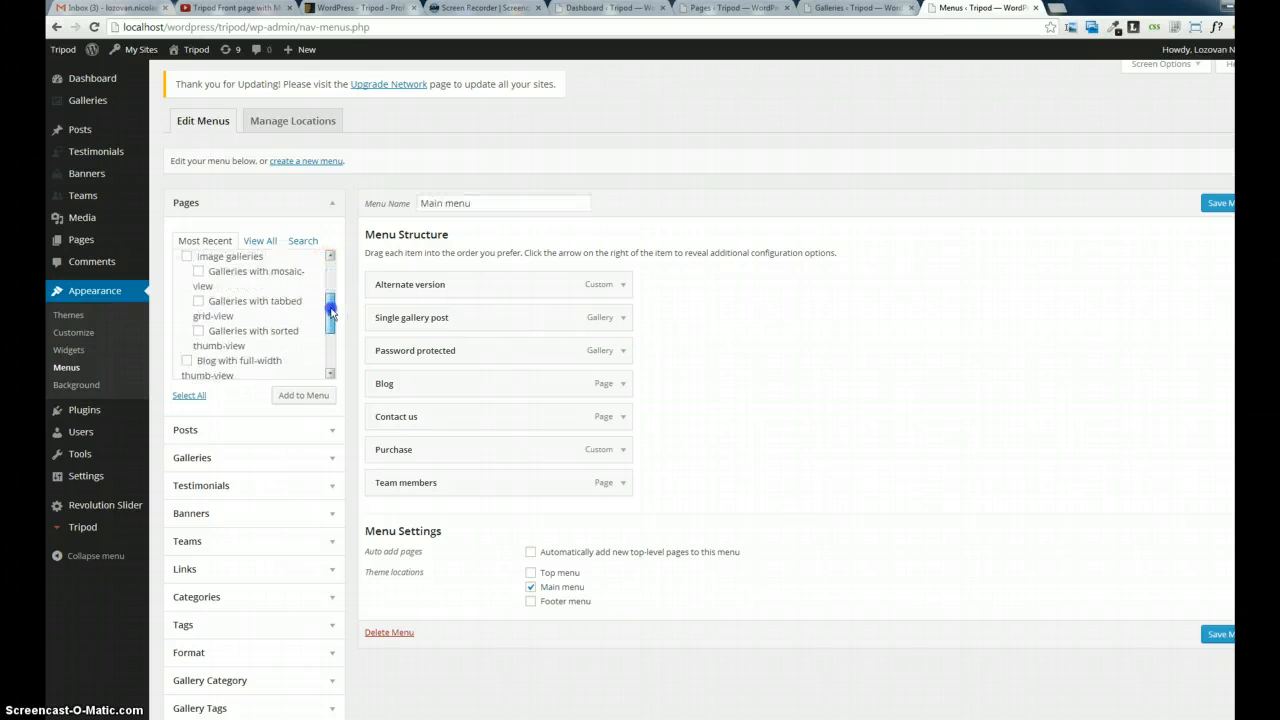
pyautogui.scroll(-3)
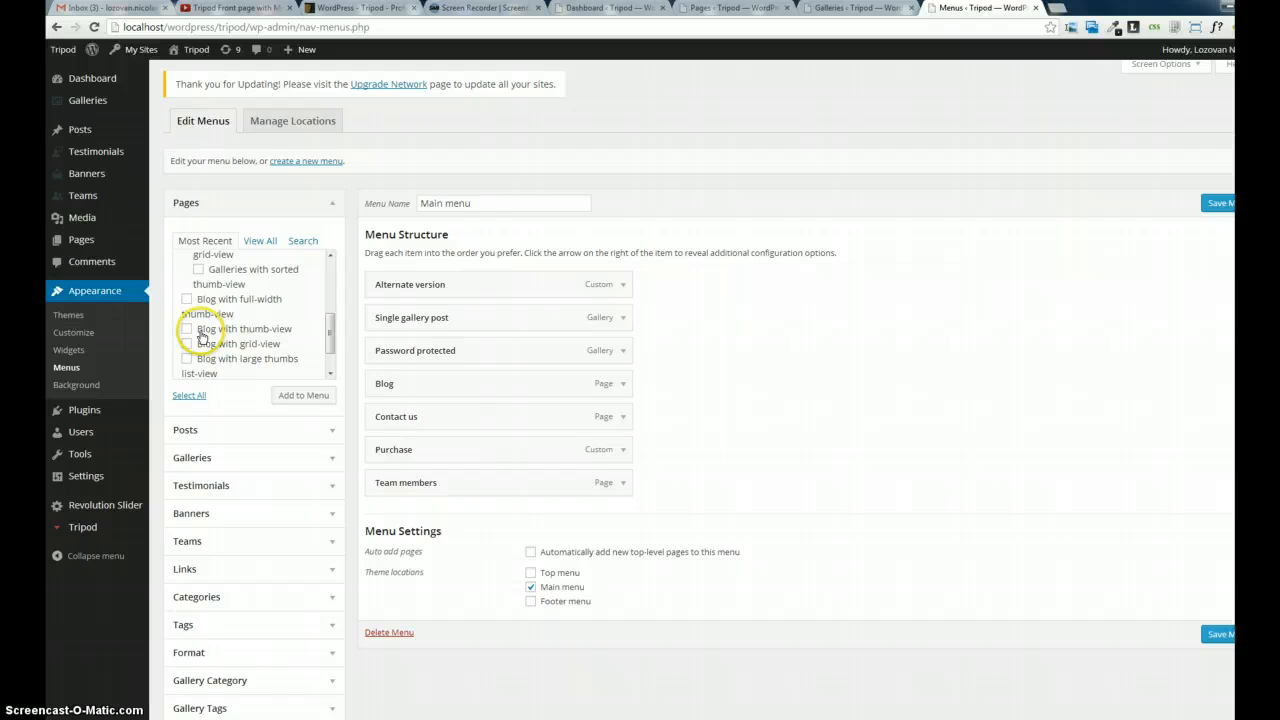
pyautogui.click(186, 328)
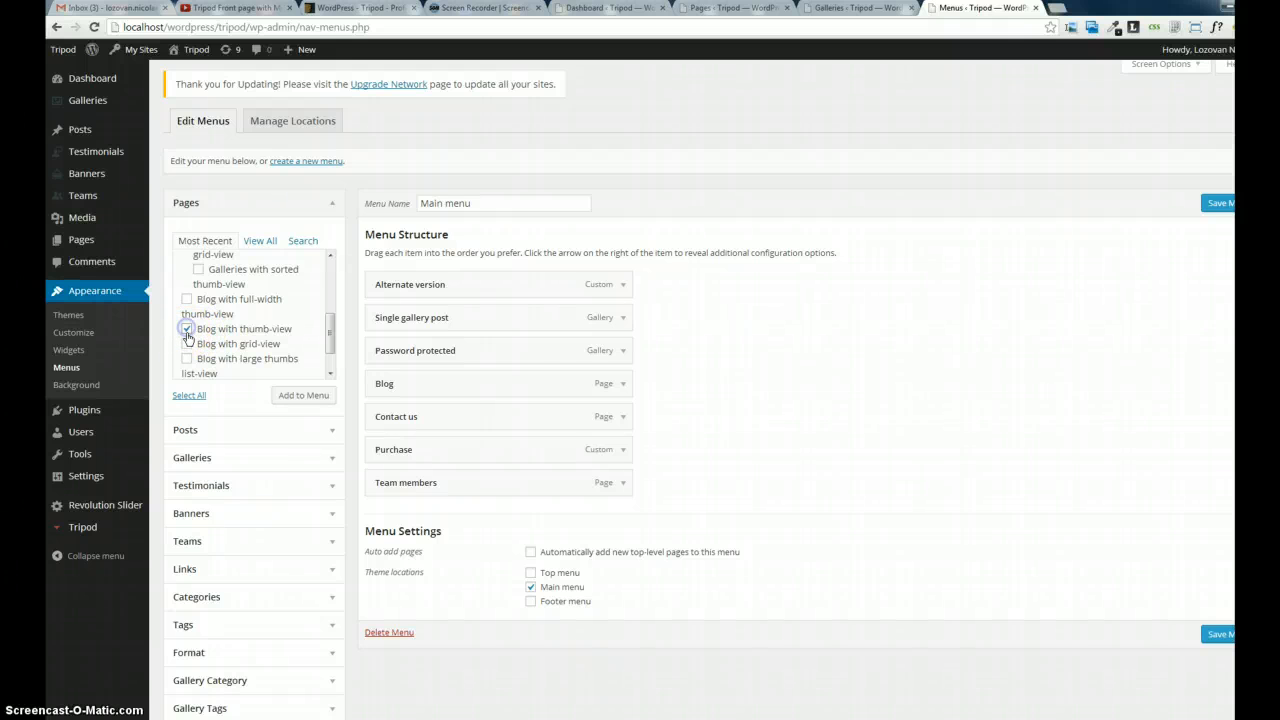
pyautogui.click(187, 328)
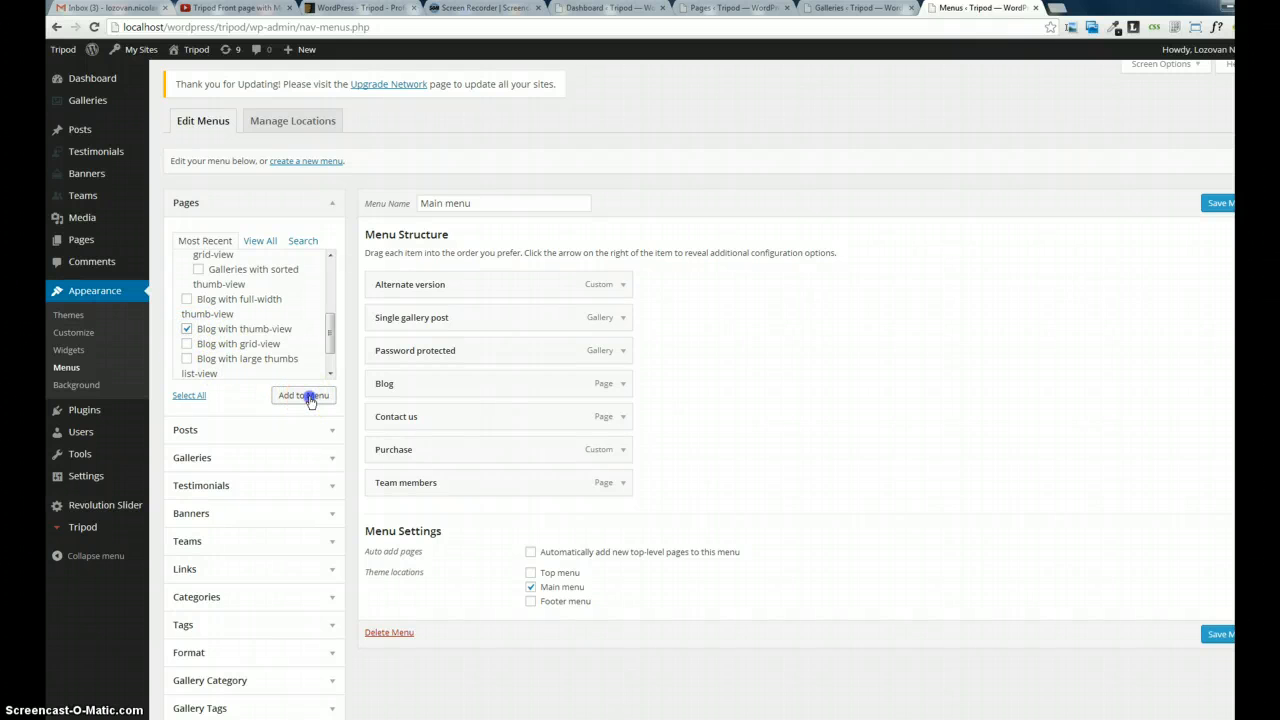
pyautogui.click(303, 395)
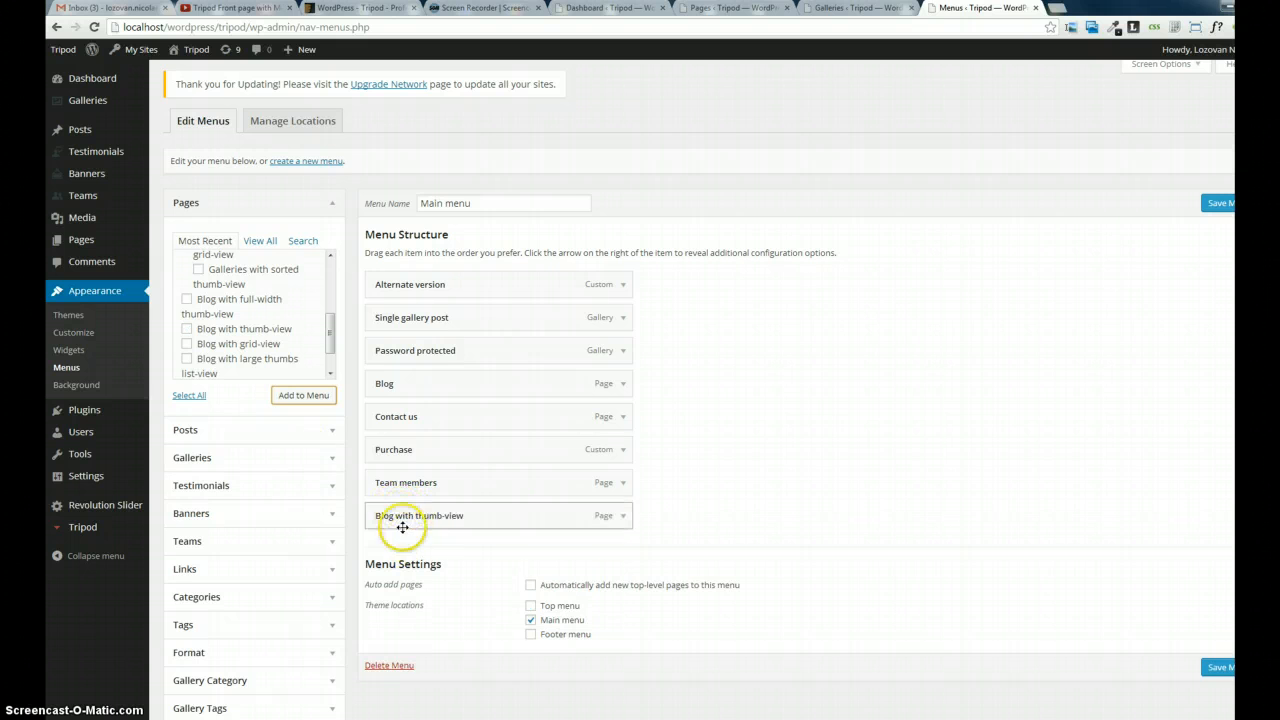
pyautogui.moveTo(470, 519)
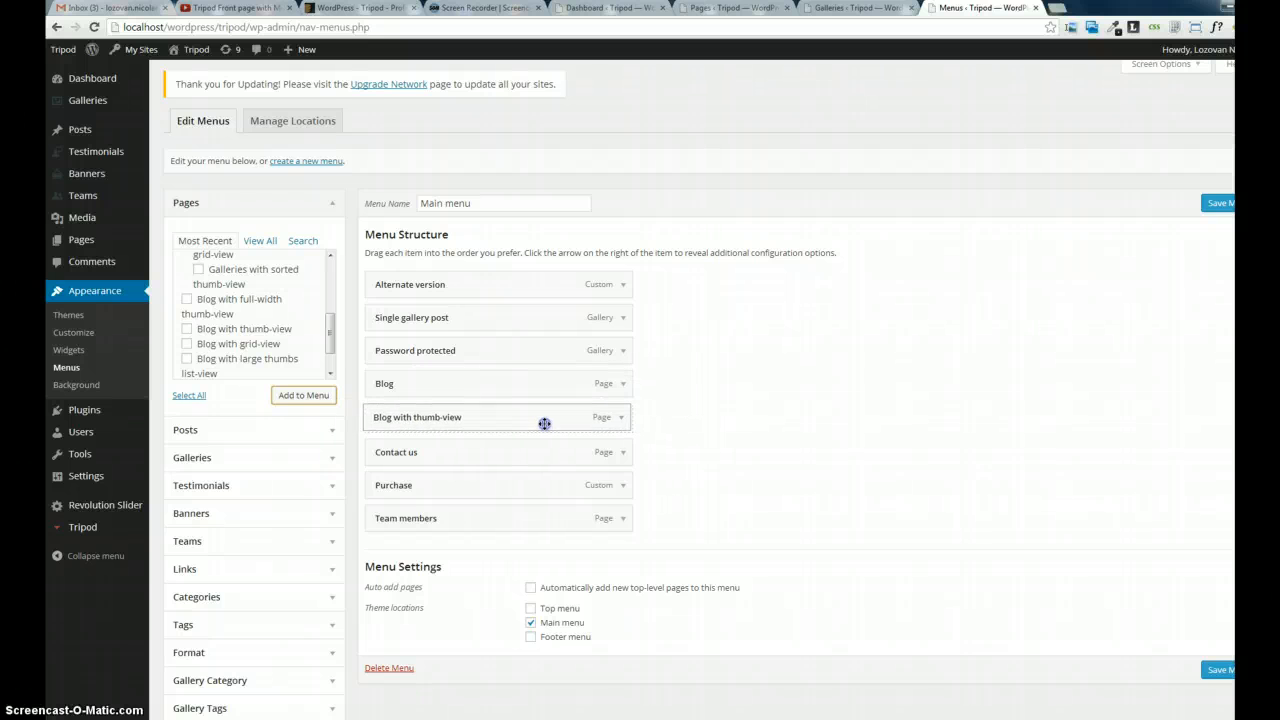
pyautogui.moveTo(544, 417); pyautogui.dragTo(597, 424)
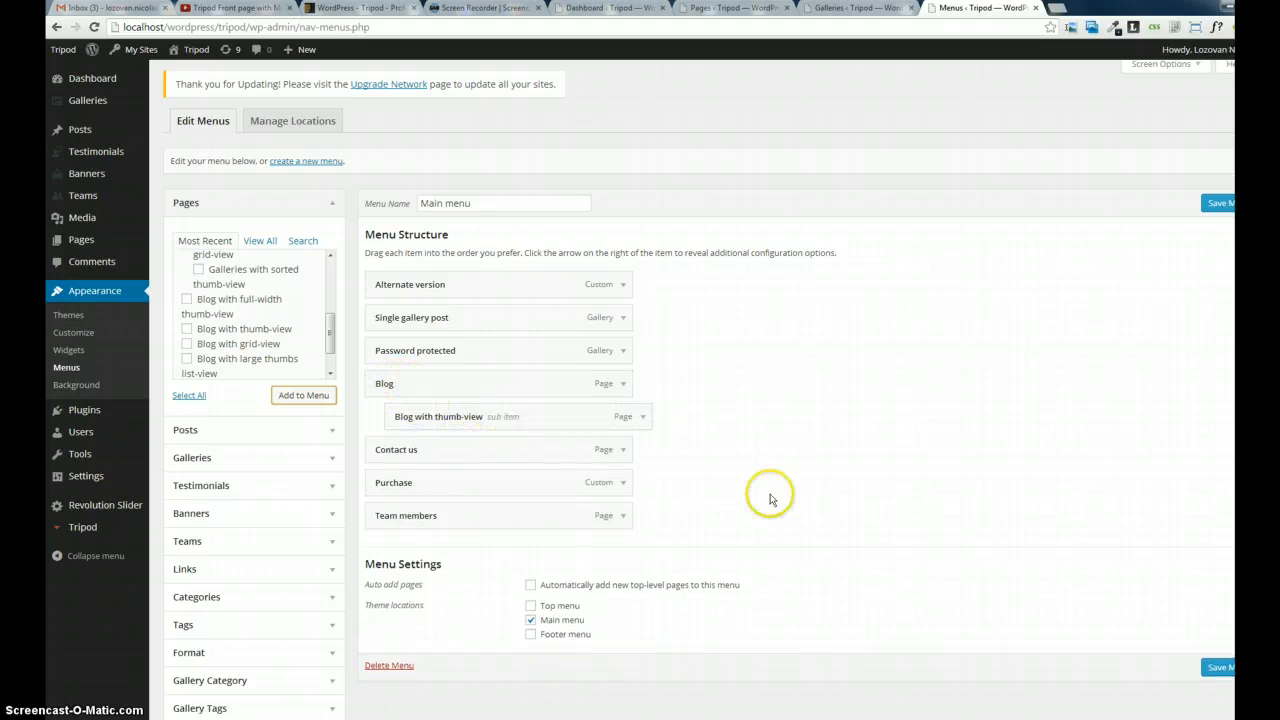
pyautogui.click(1220, 667)
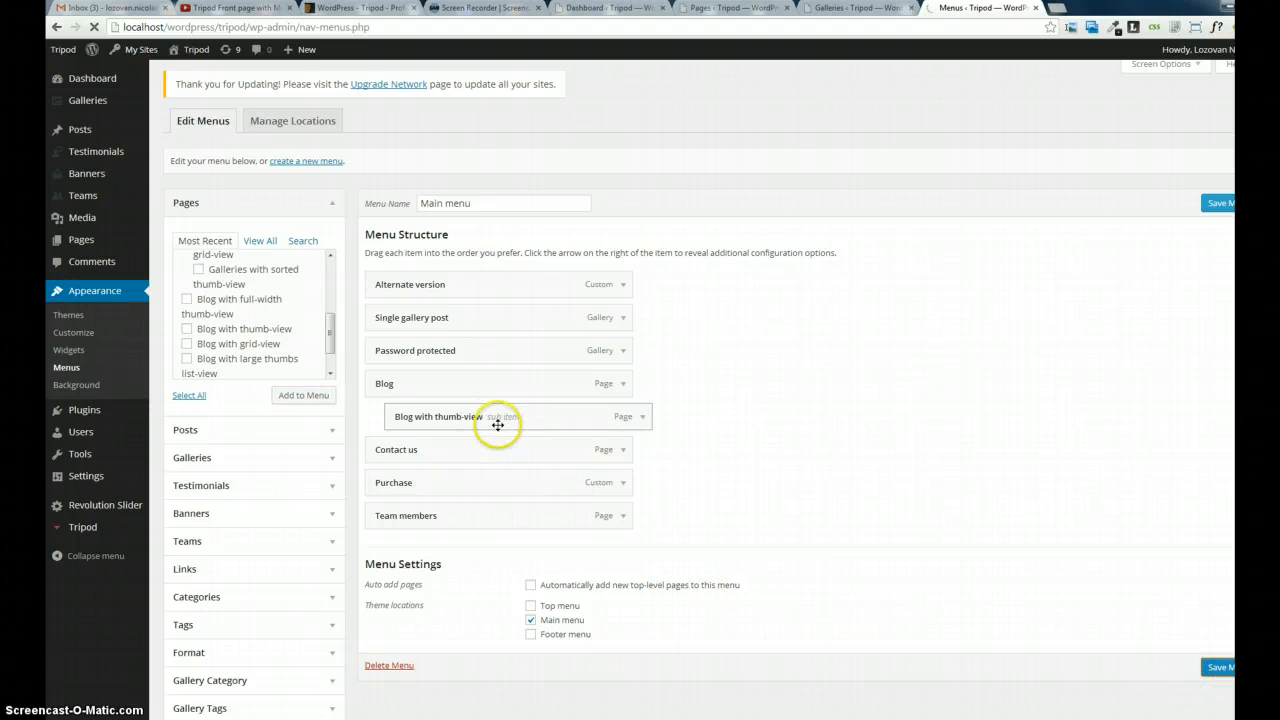
pyautogui.moveTo(445, 420)
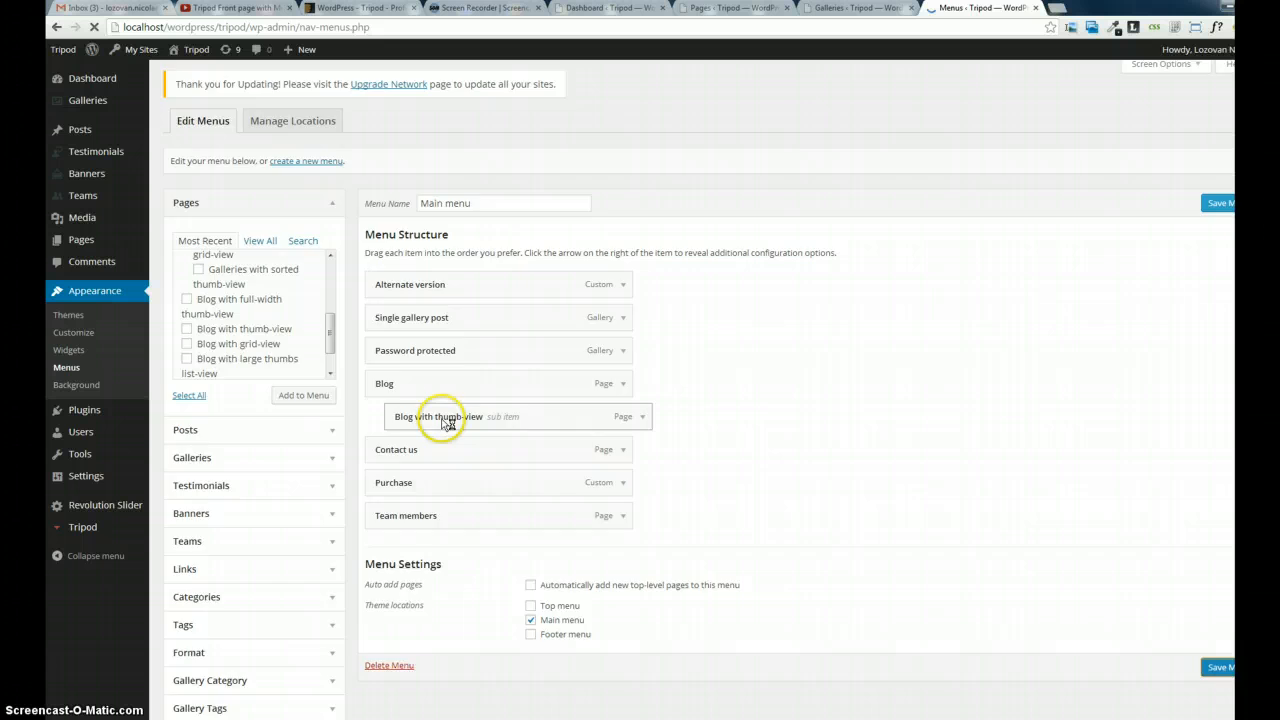
# Save the menu, then add the Uncategorized category as a sub item under Blog.
pyautogui.click(1219, 202)
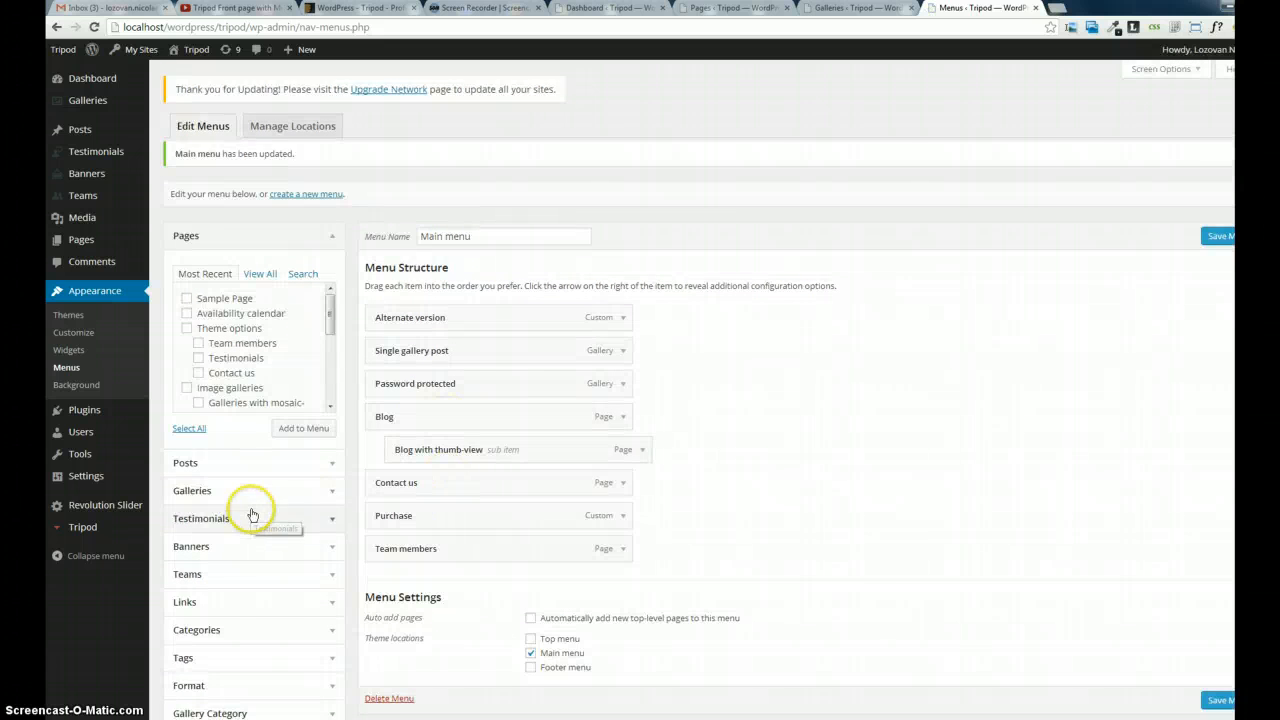
pyautogui.scroll(-3)
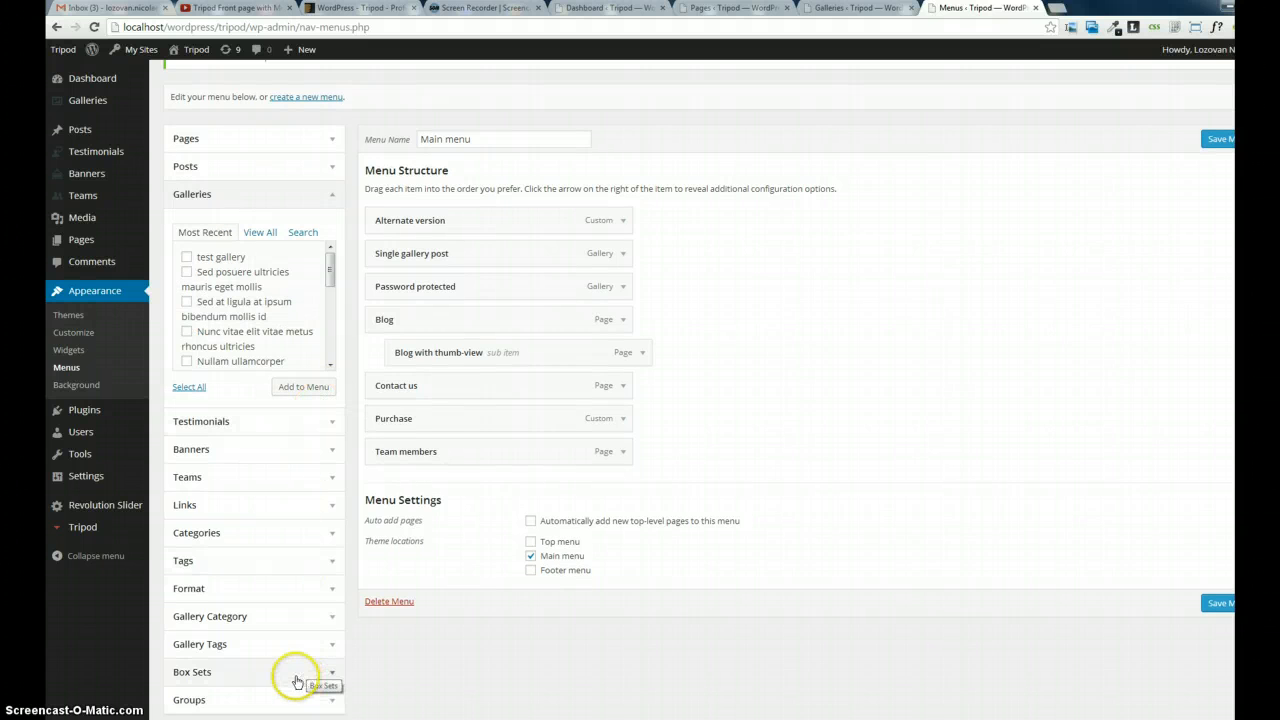
pyautogui.moveTo(213, 477)
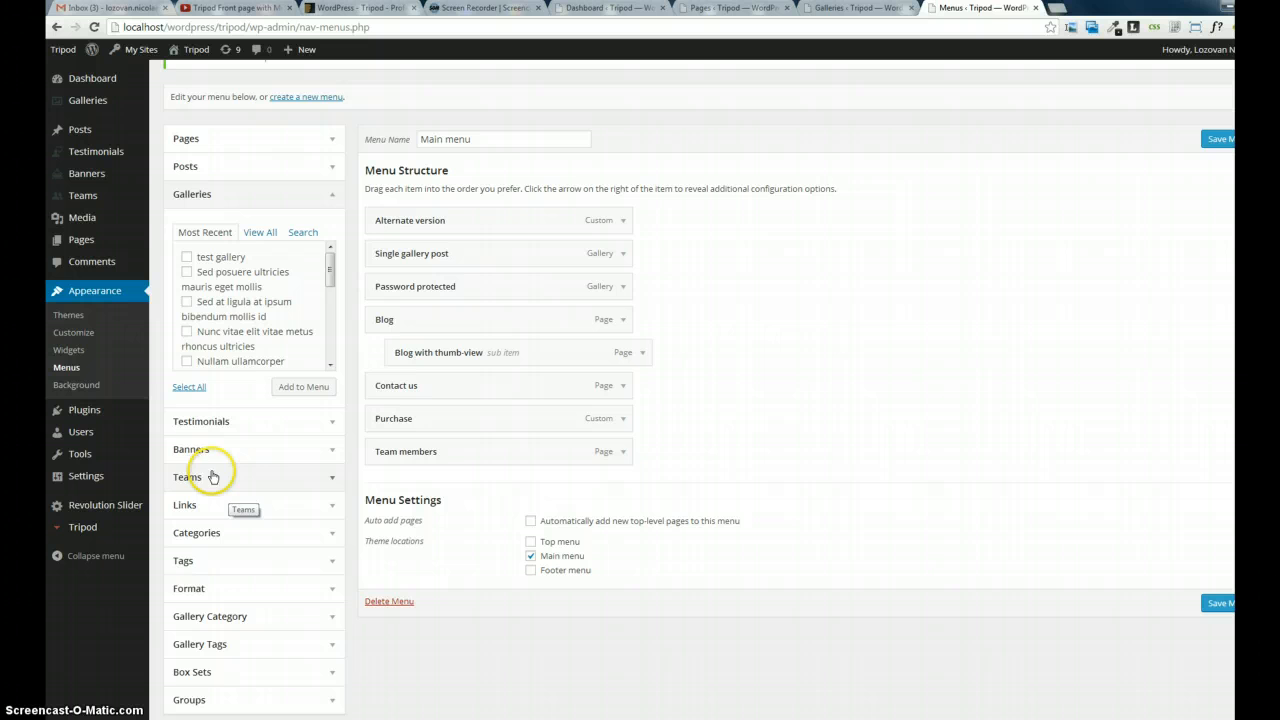
pyautogui.moveTo(326, 485)
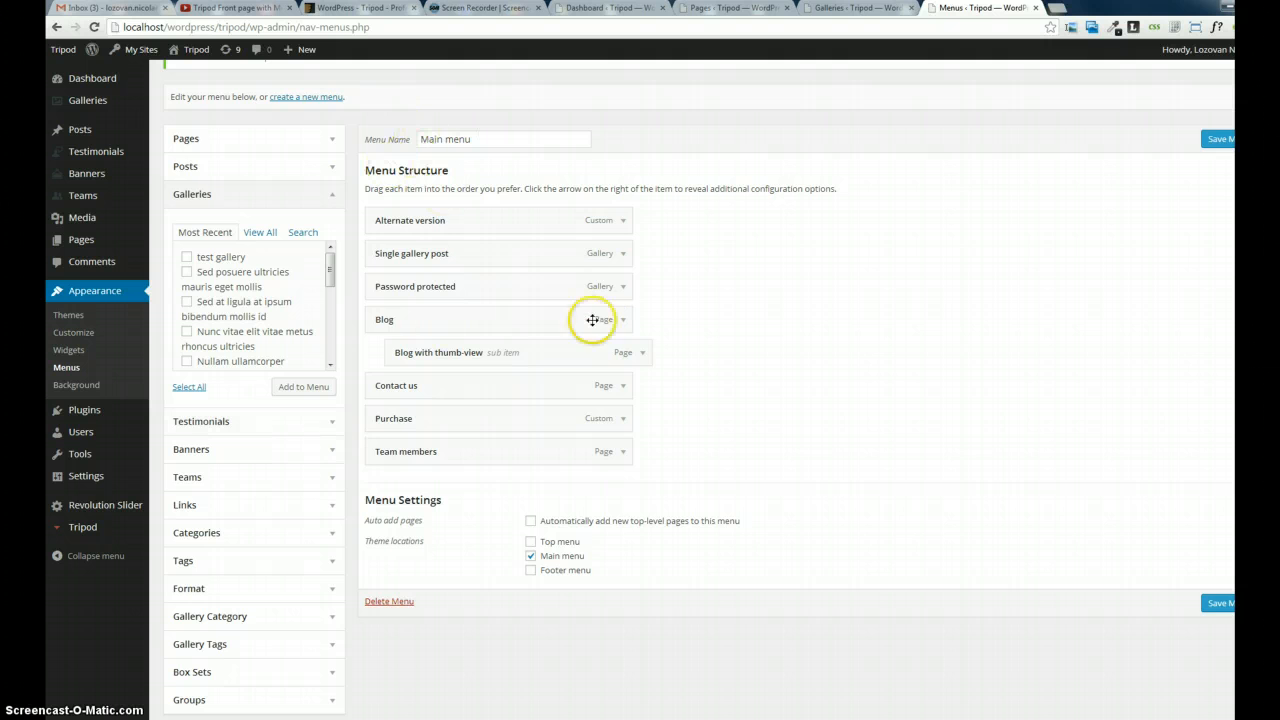
pyautogui.moveTo(329, 510)
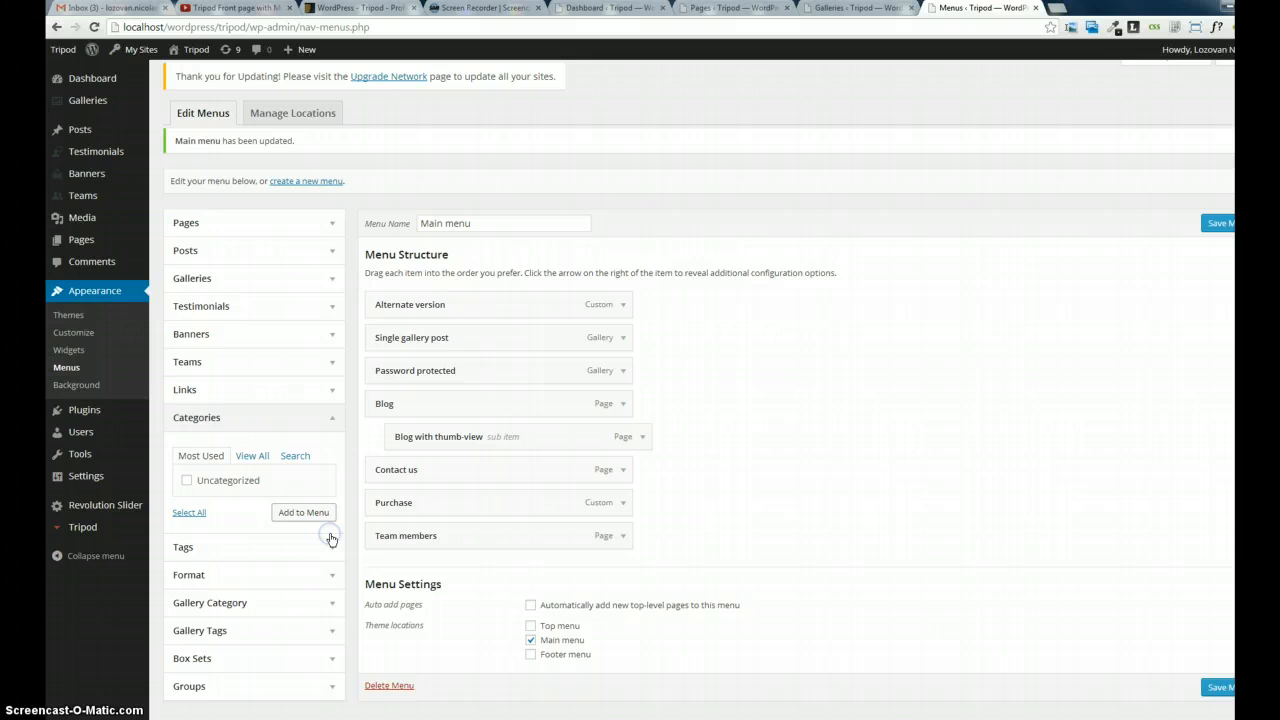
pyautogui.click(186, 480)
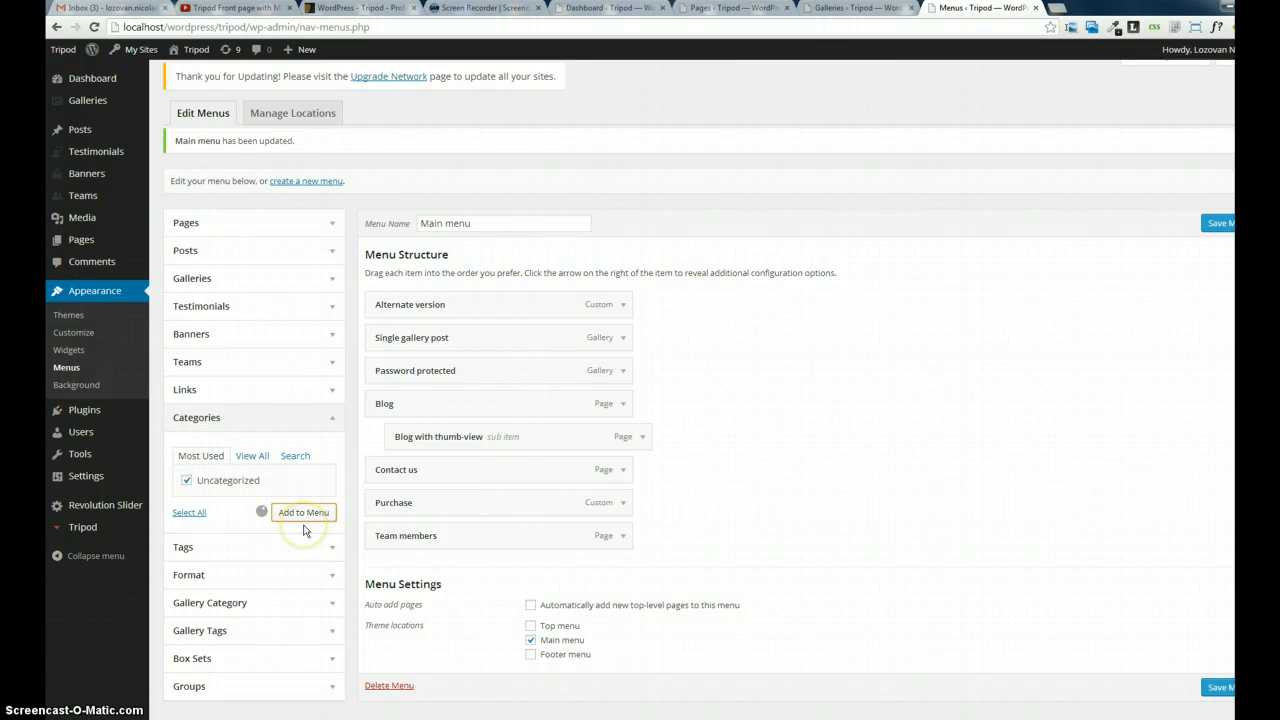
pyautogui.click(303, 512)
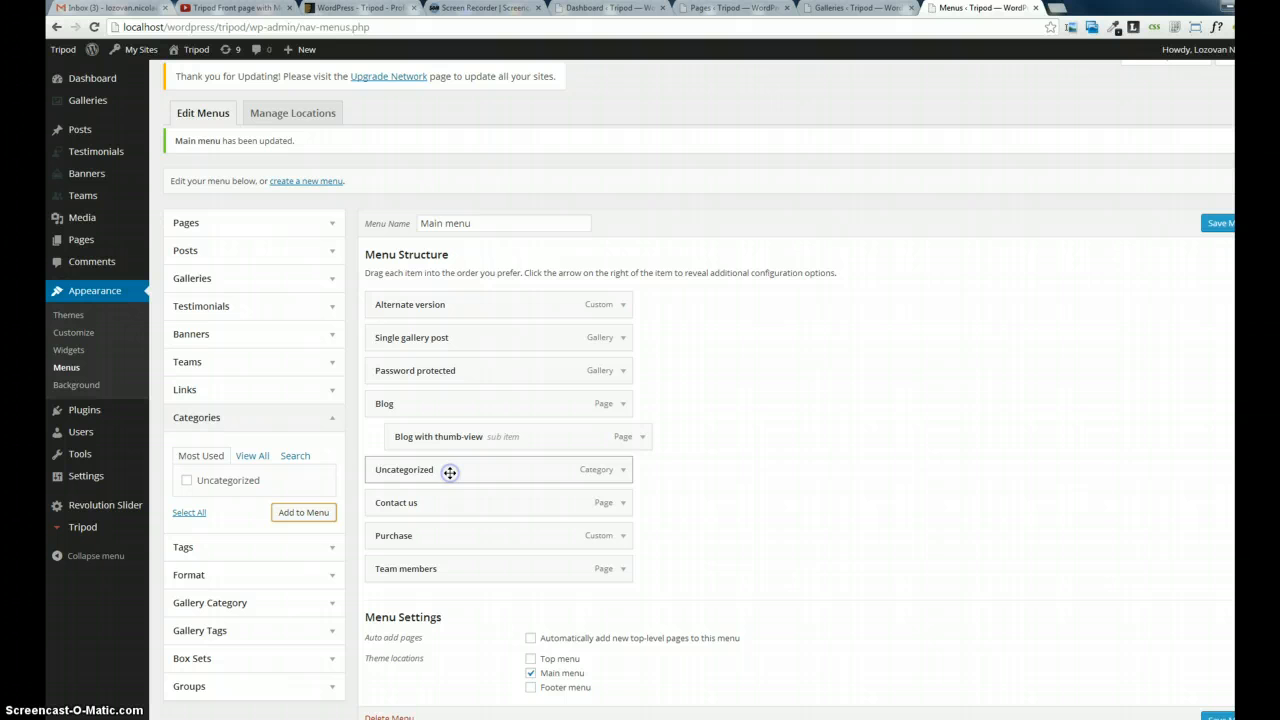
pyautogui.moveTo(449, 469); pyautogui.dragTo(435, 474)
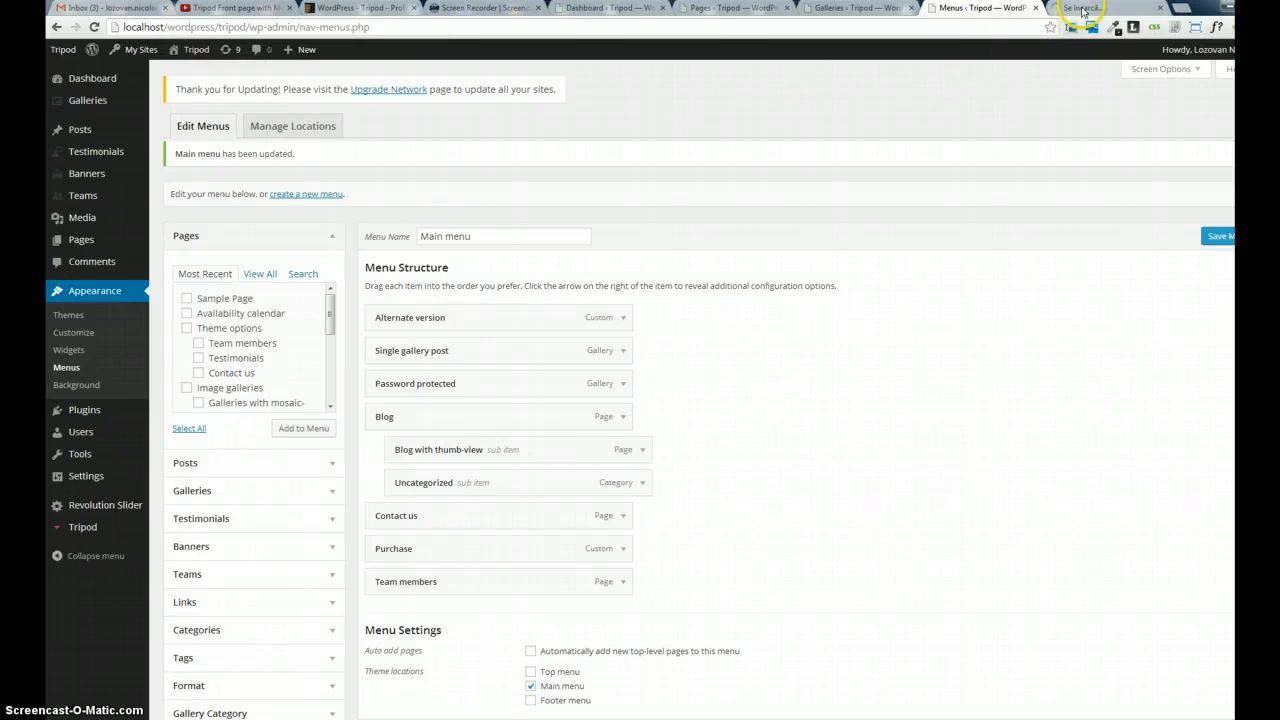
pyautogui.click(1100, 8)
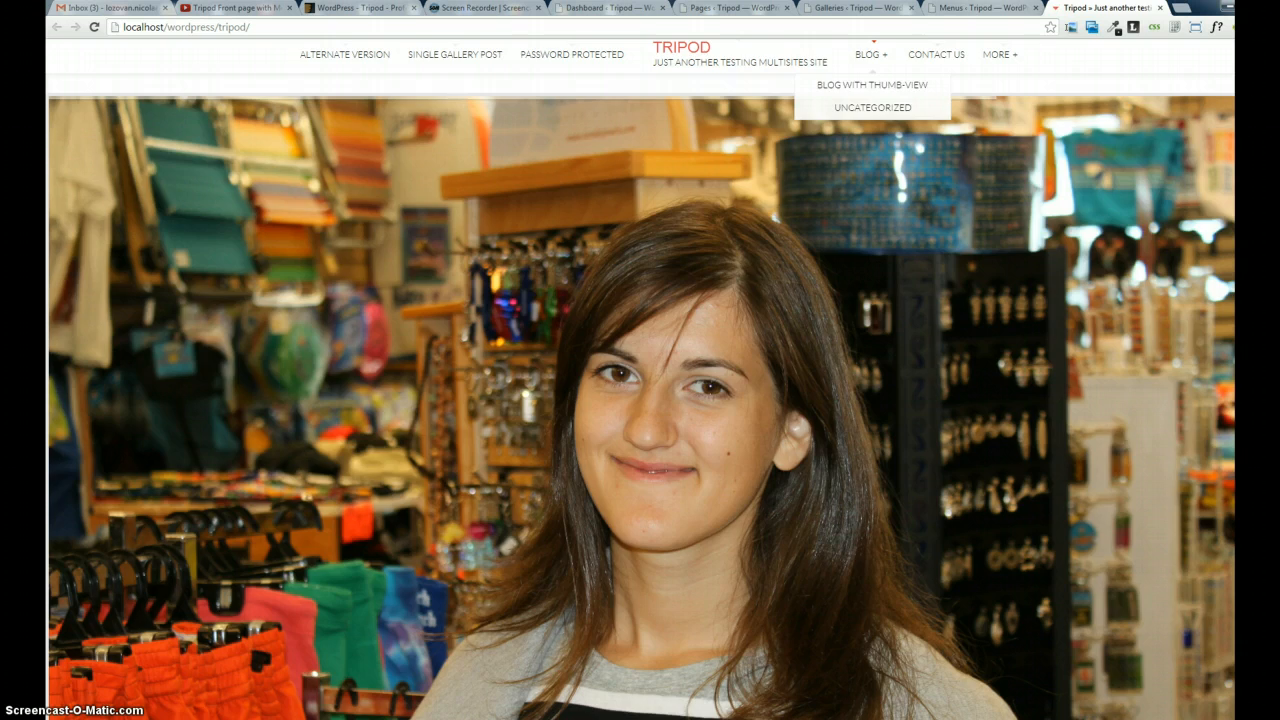
pyautogui.click(980, 8)
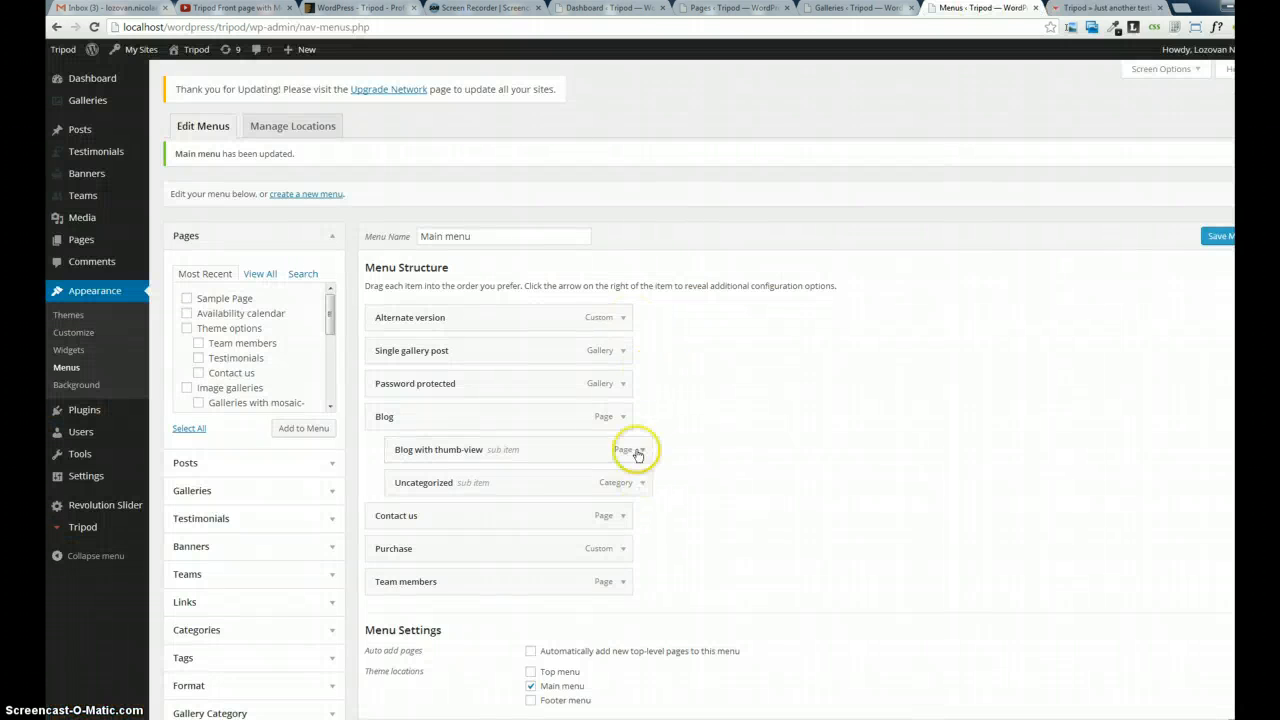
pyautogui.click(623, 416)
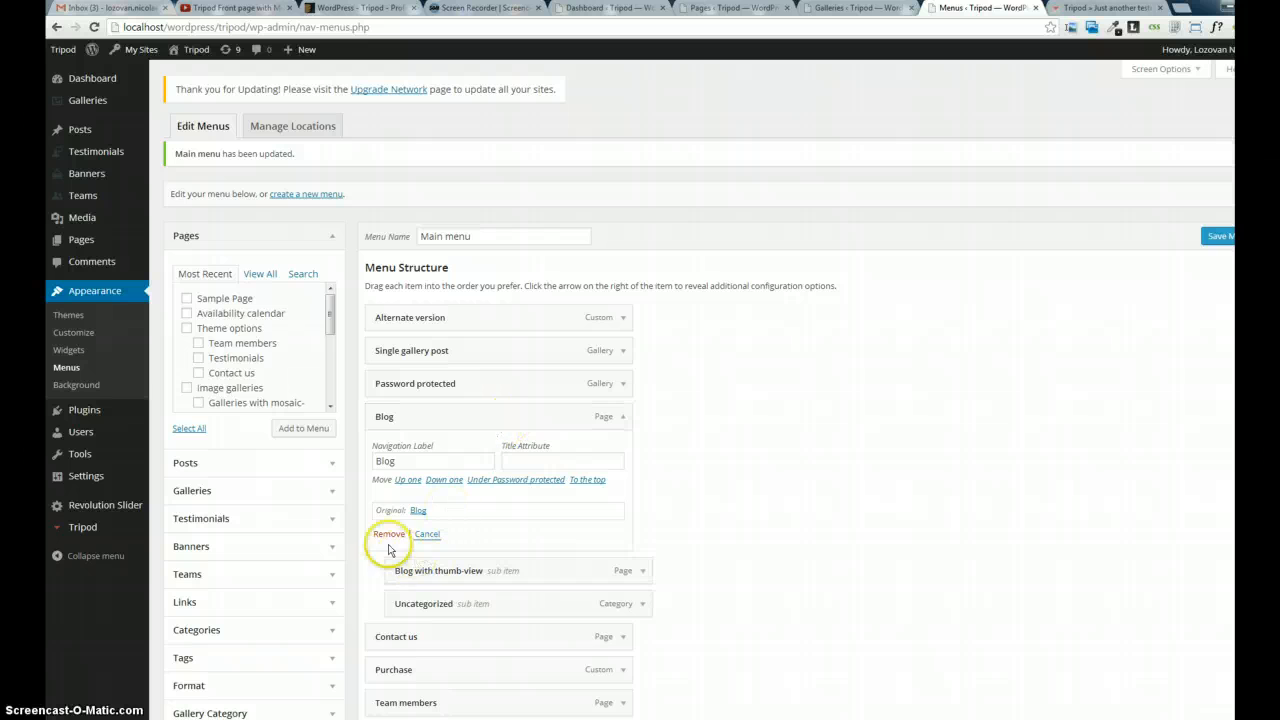
pyautogui.moveTo(693, 510)
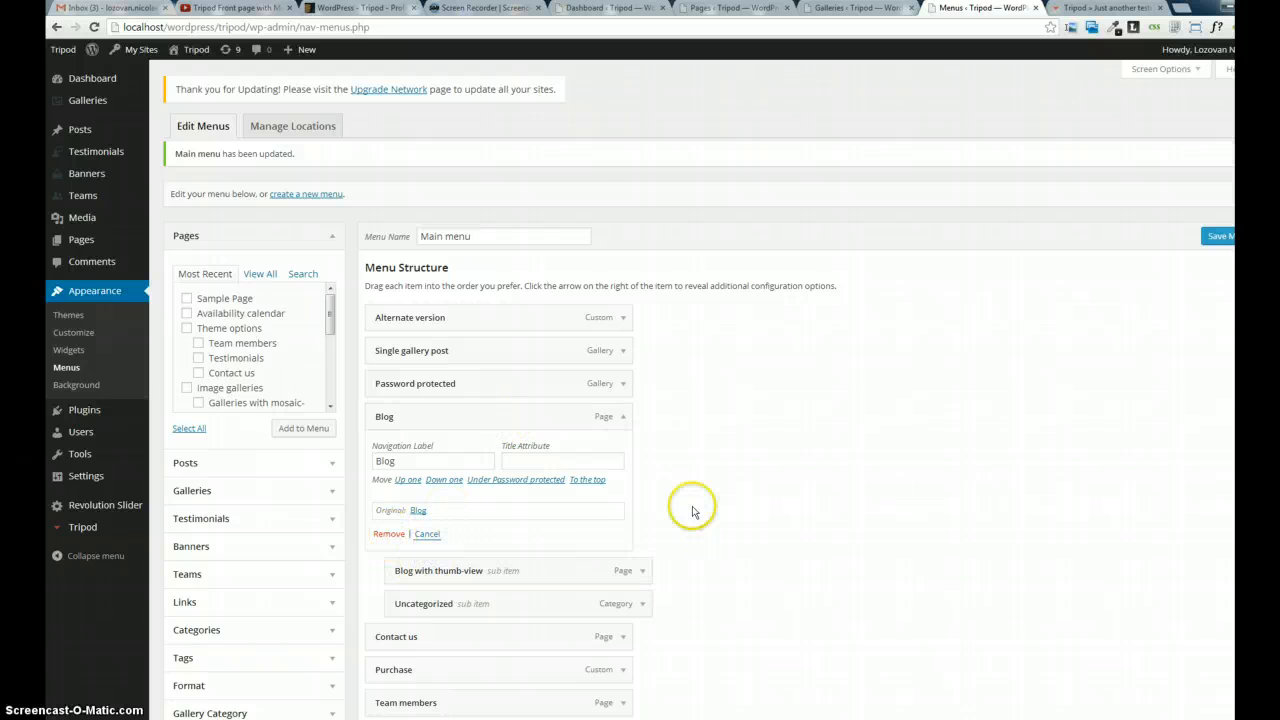
pyautogui.scroll(-3)
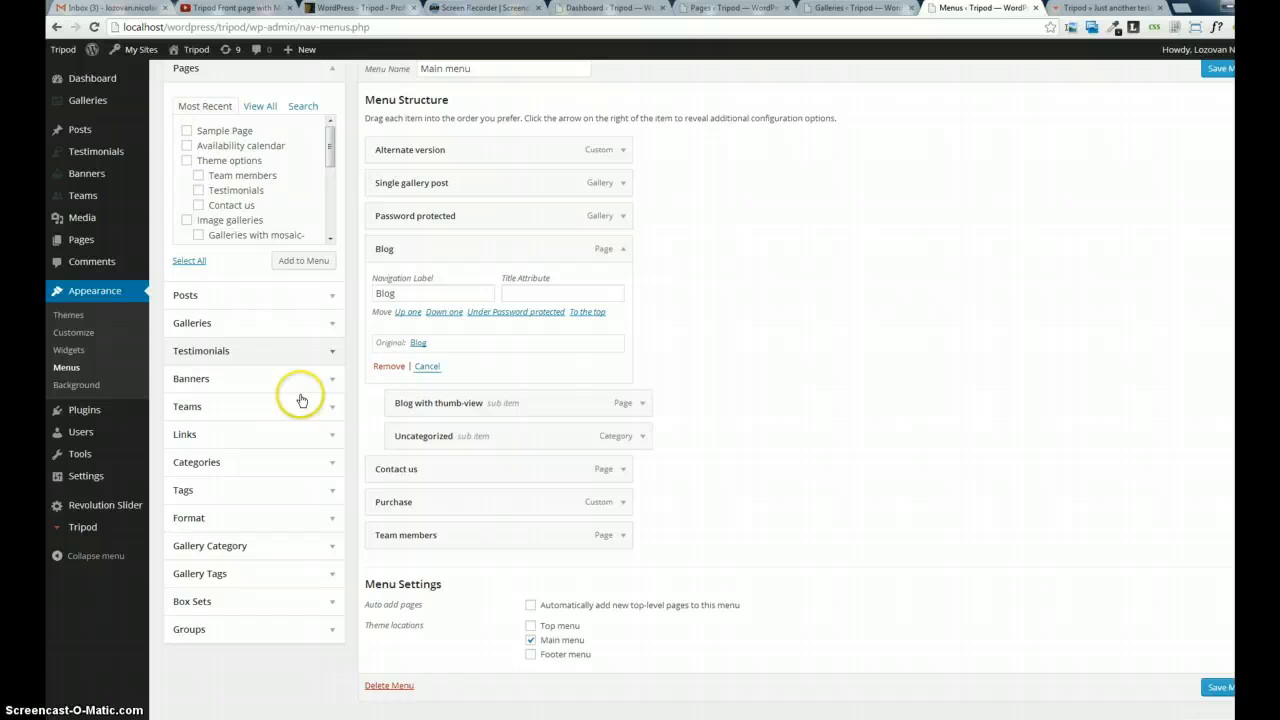
pyautogui.click(184, 234)
pyautogui.write('http://google.com')
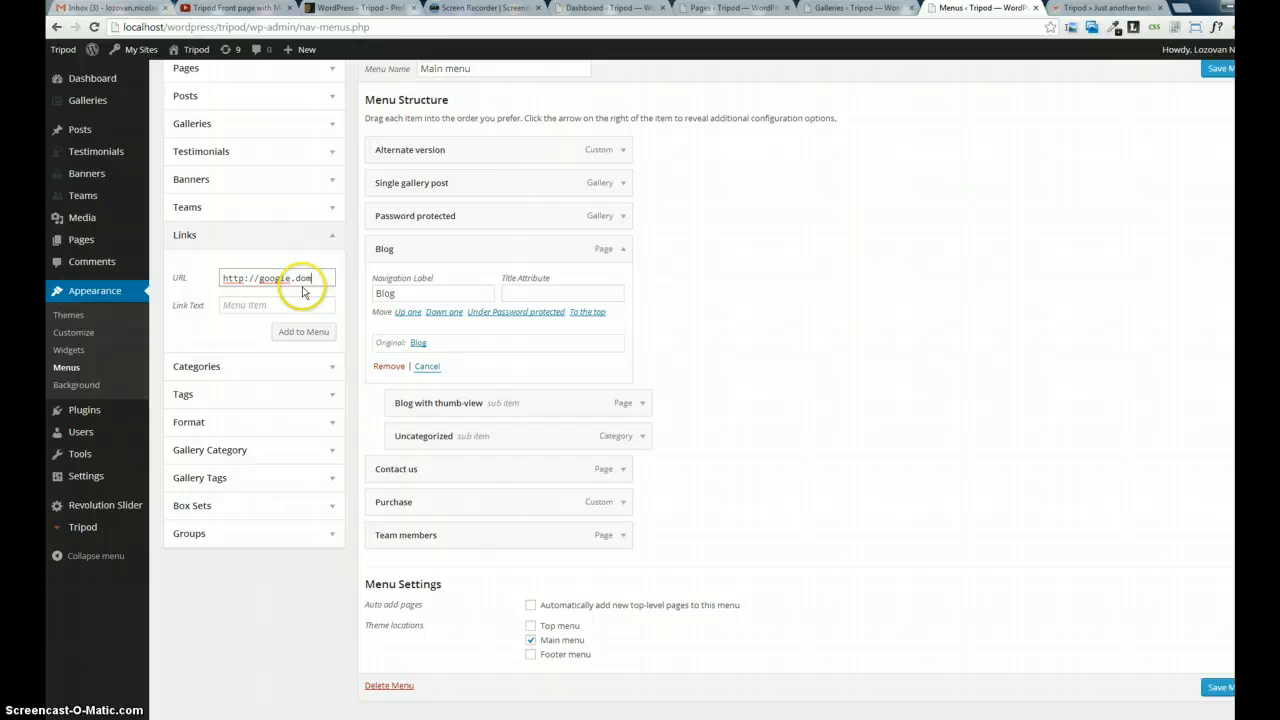
pyautogui.click(275, 305)
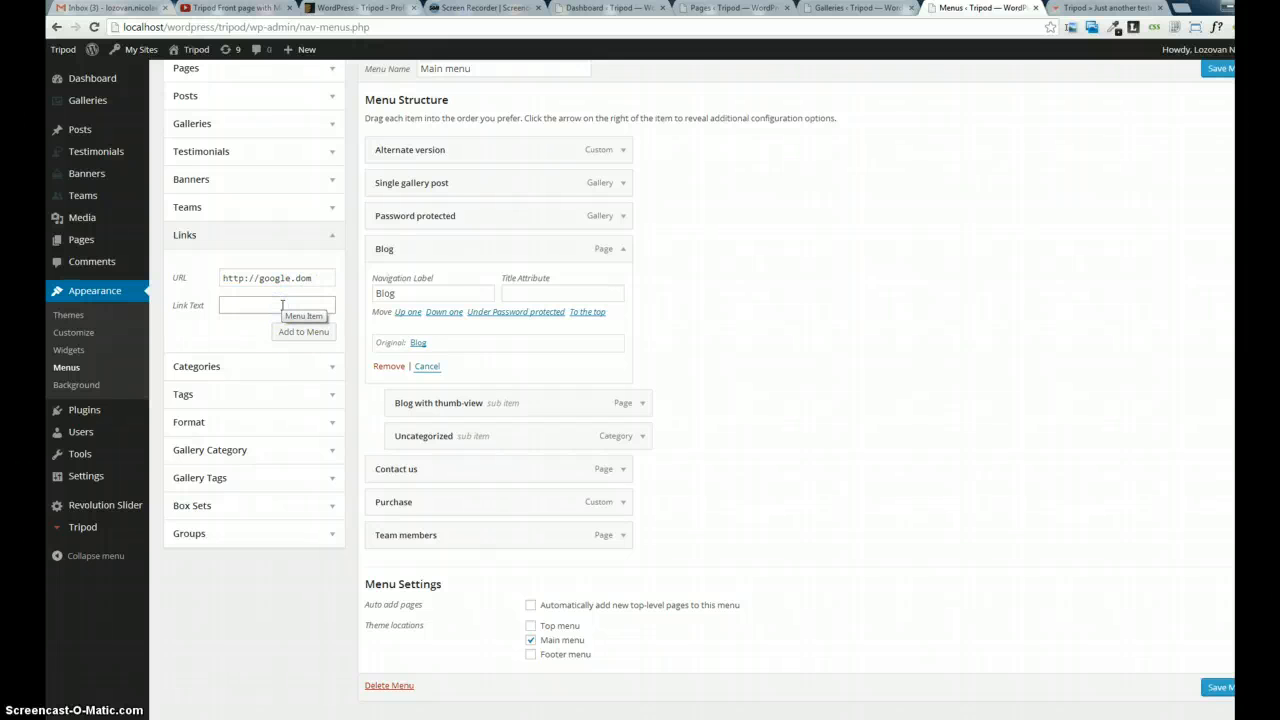
pyautogui.write('Google')
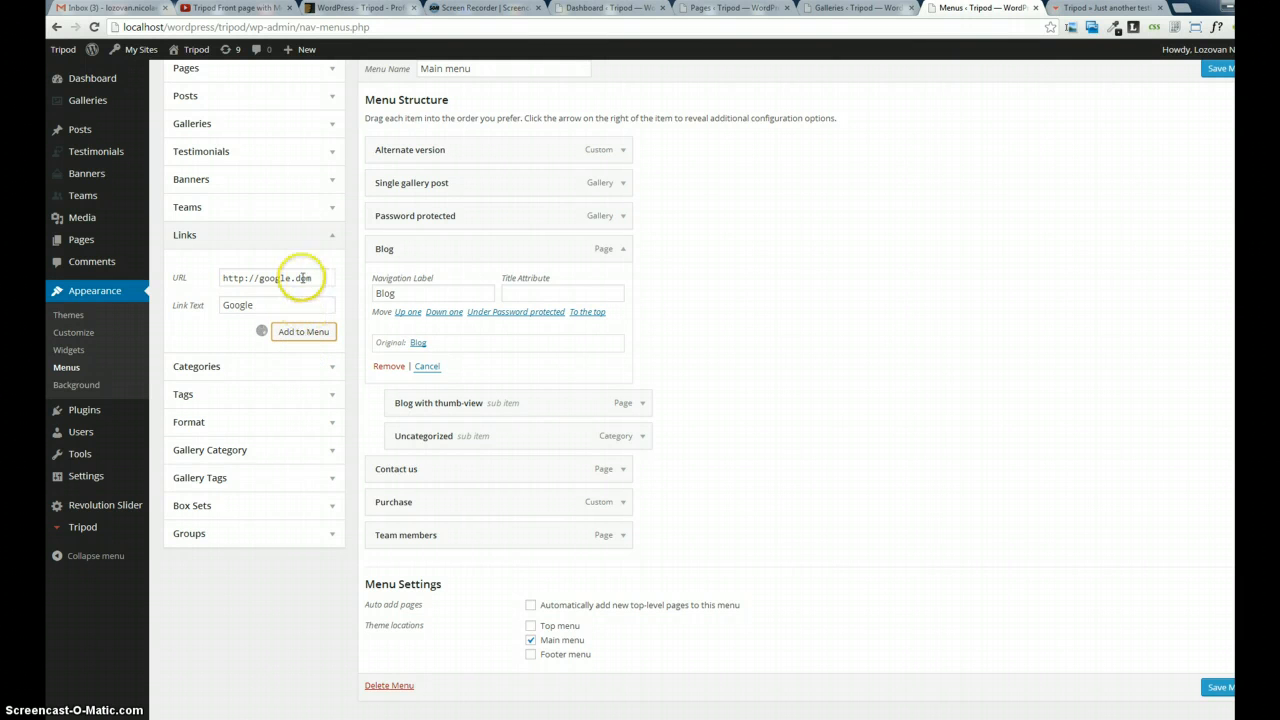
pyautogui.click(303, 331)
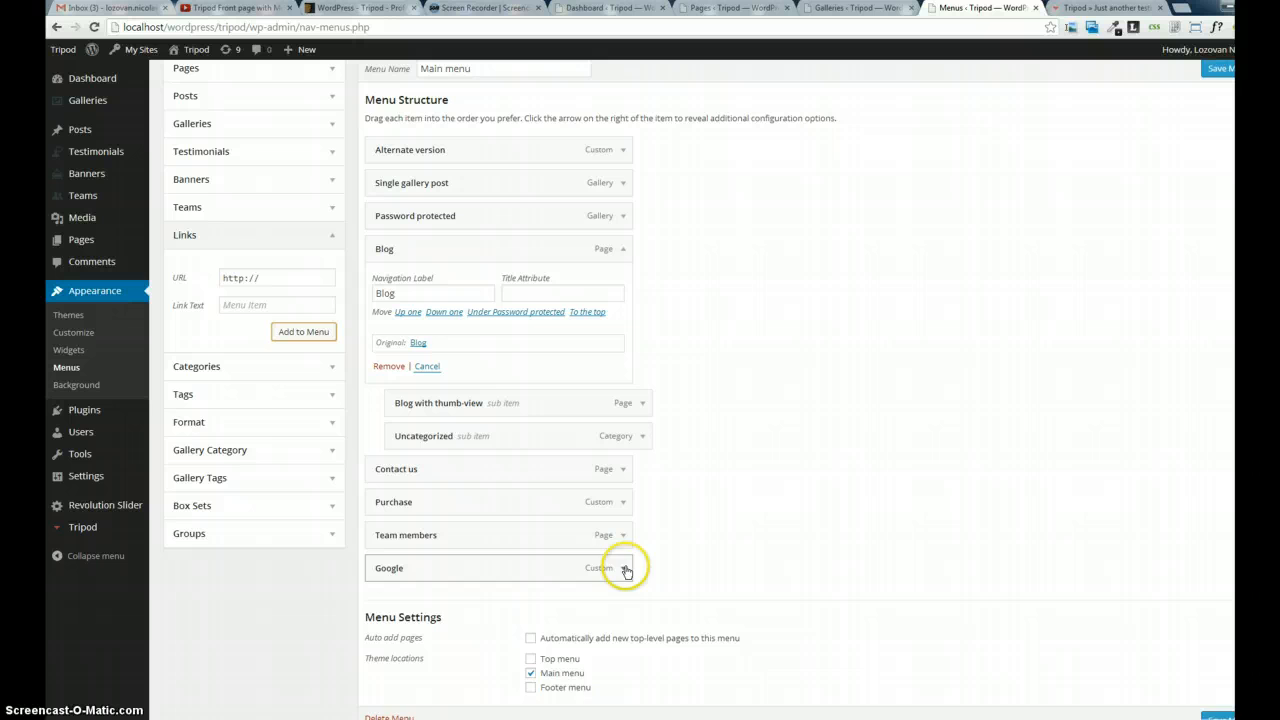
pyautogui.click(625, 568)
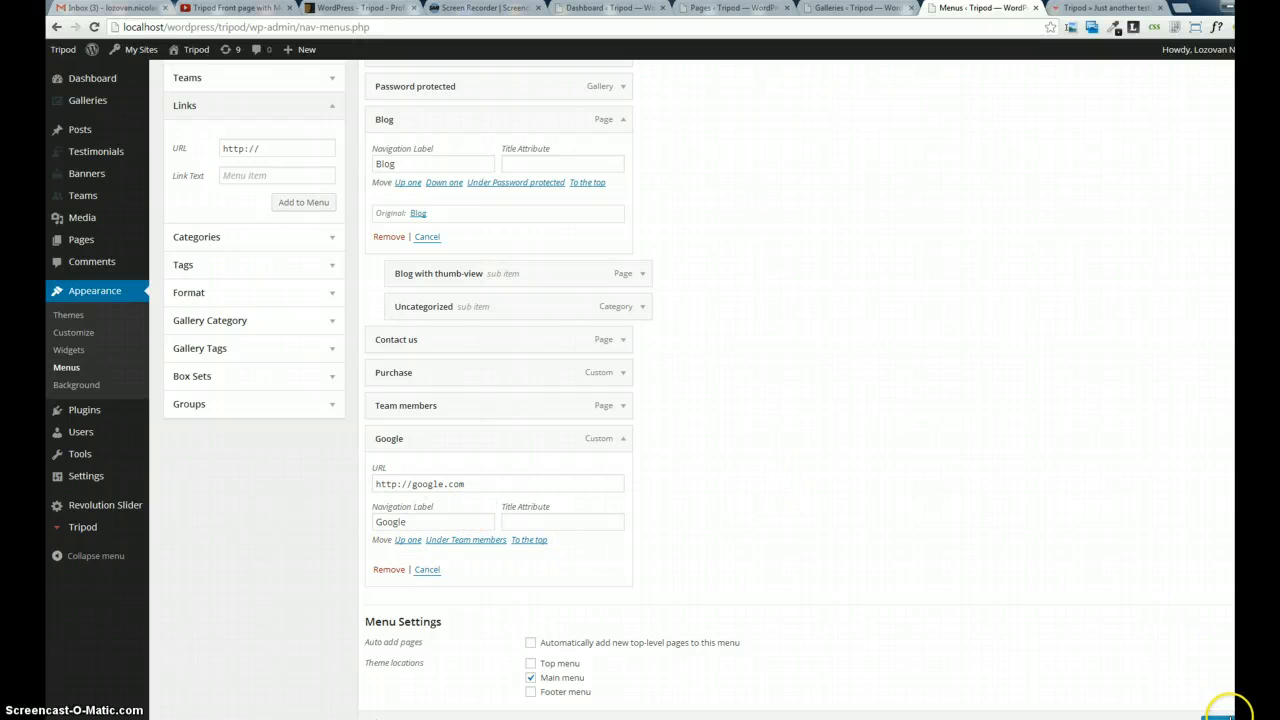
pyautogui.moveTo(535, 232)
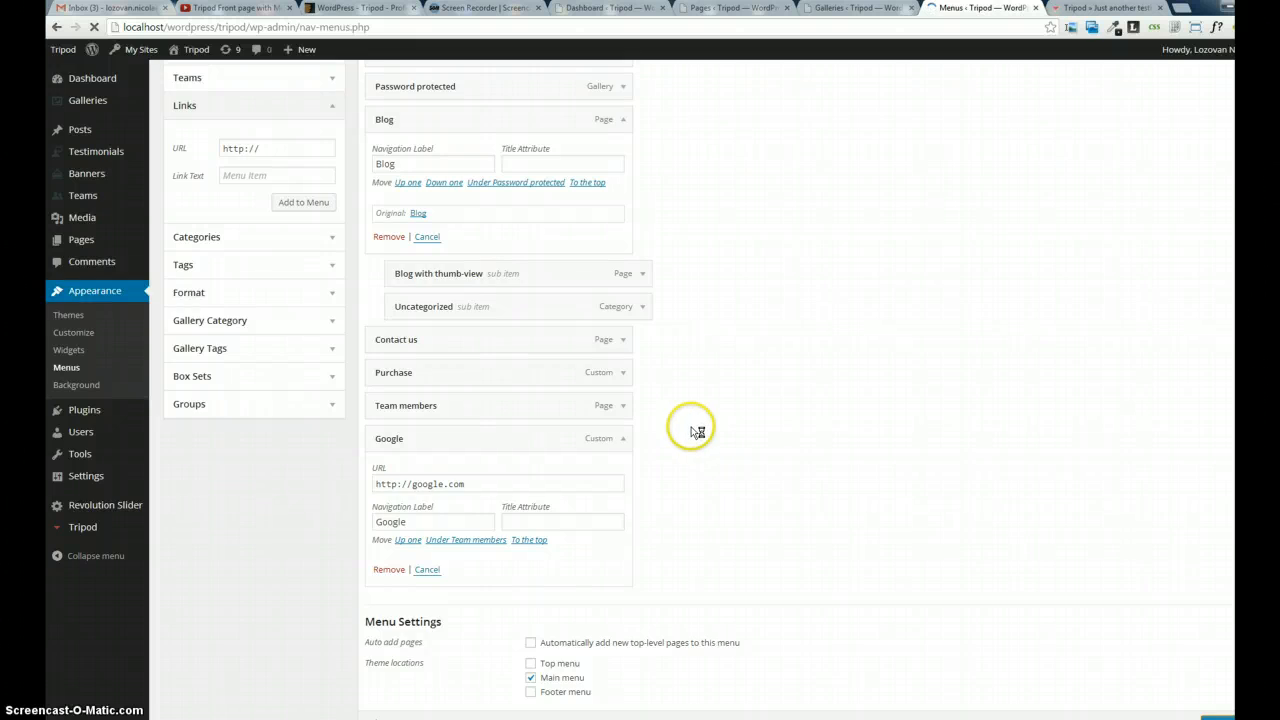
pyautogui.click(1095, 8)
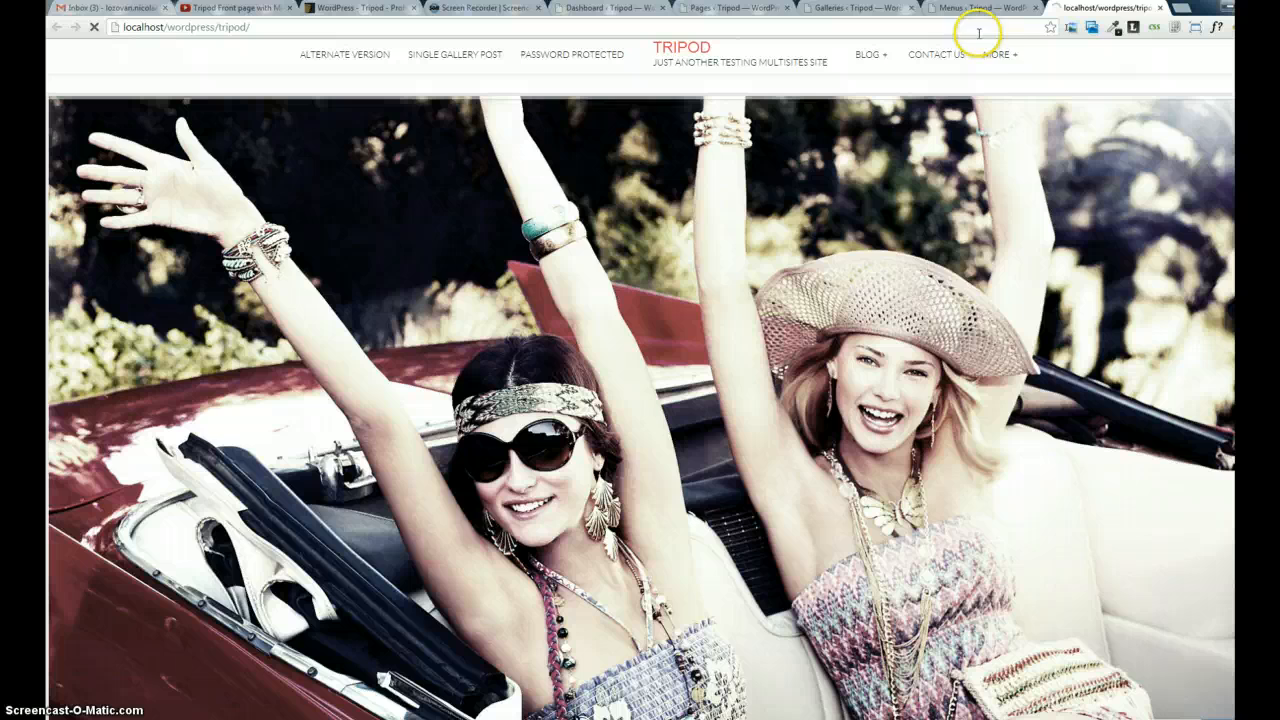
# Reload the live Tripod site to confirm Google appears under the More dropdown.
pyautogui.click(1000, 54)
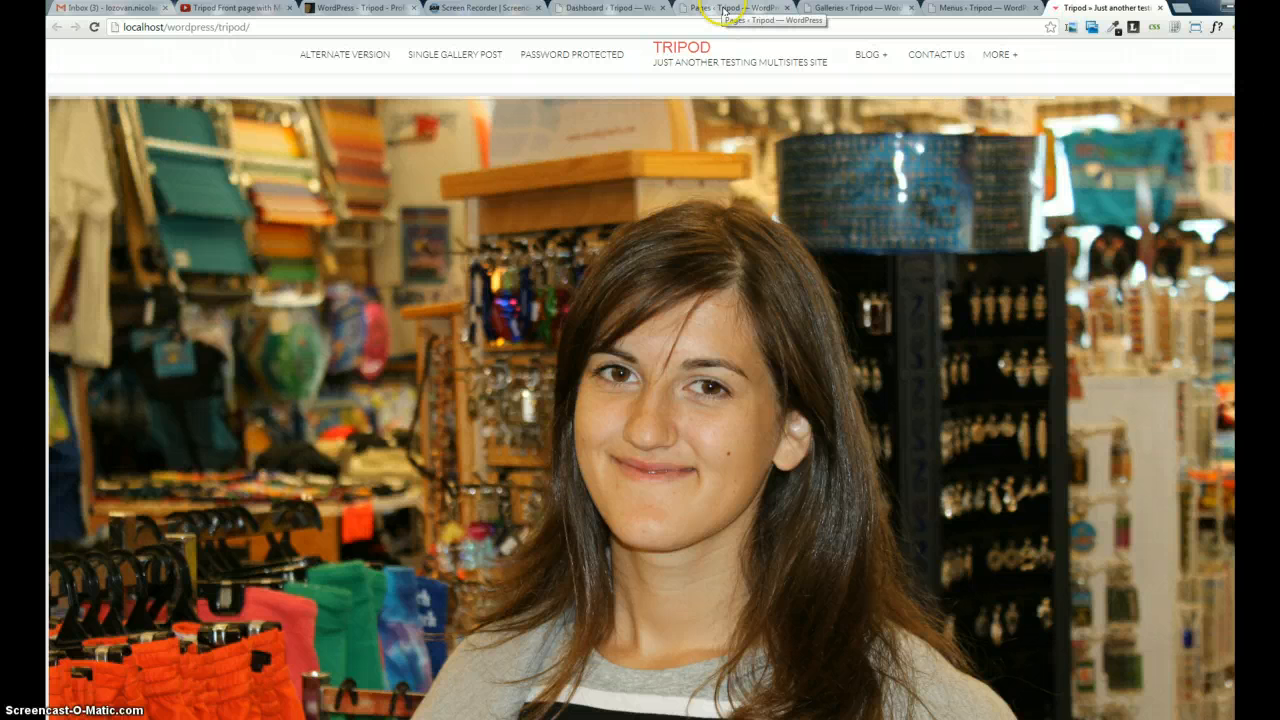
pyautogui.moveTo(1055, 98)
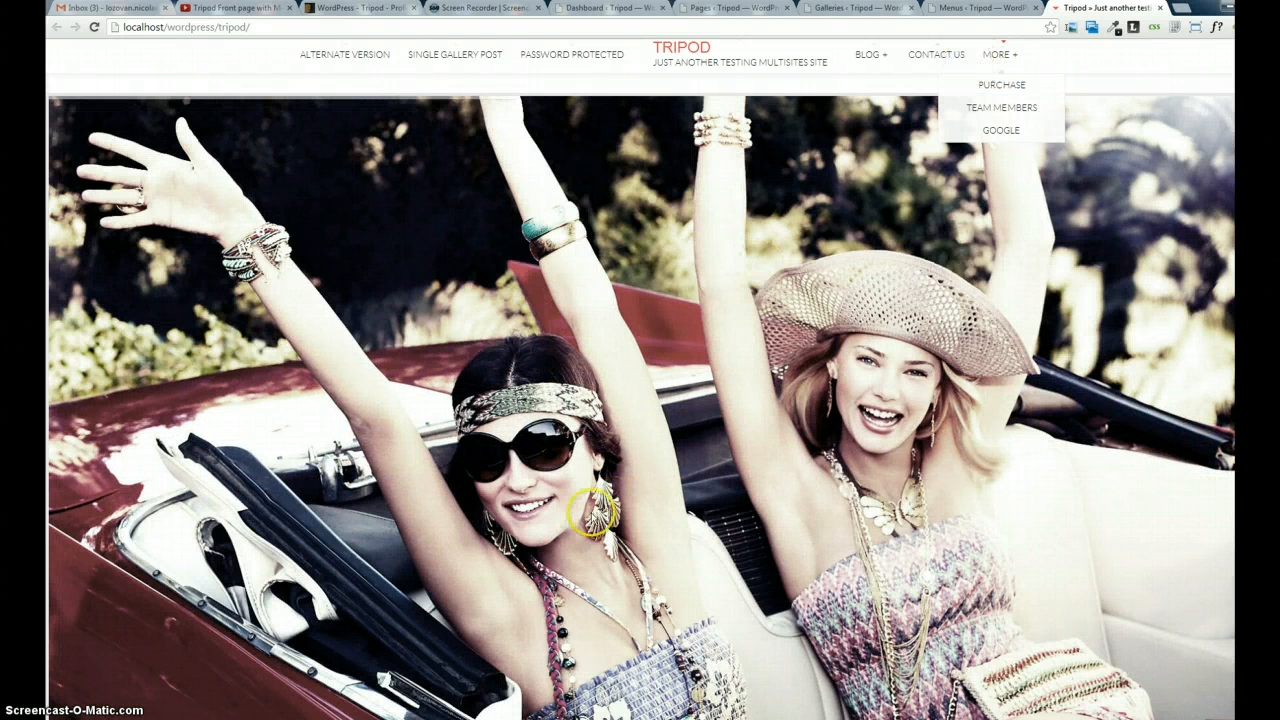
pyautogui.moveTo(850, 165)
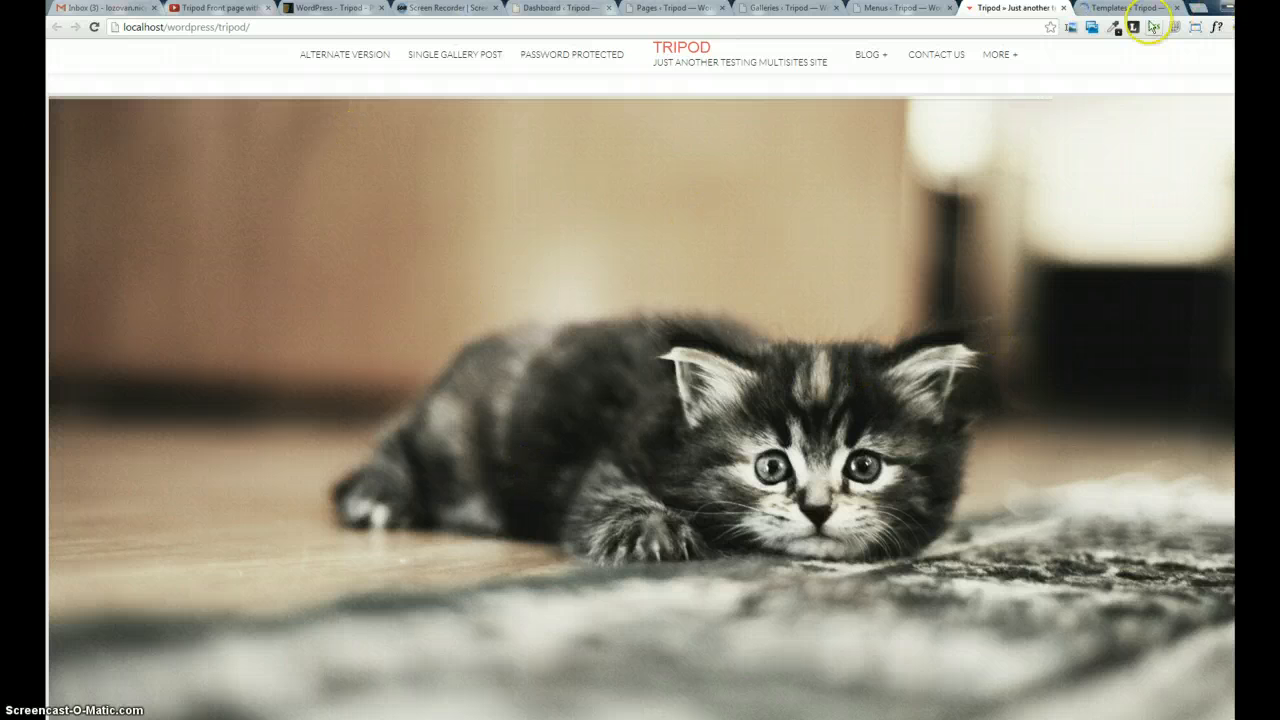
pyautogui.click(1120, 8)
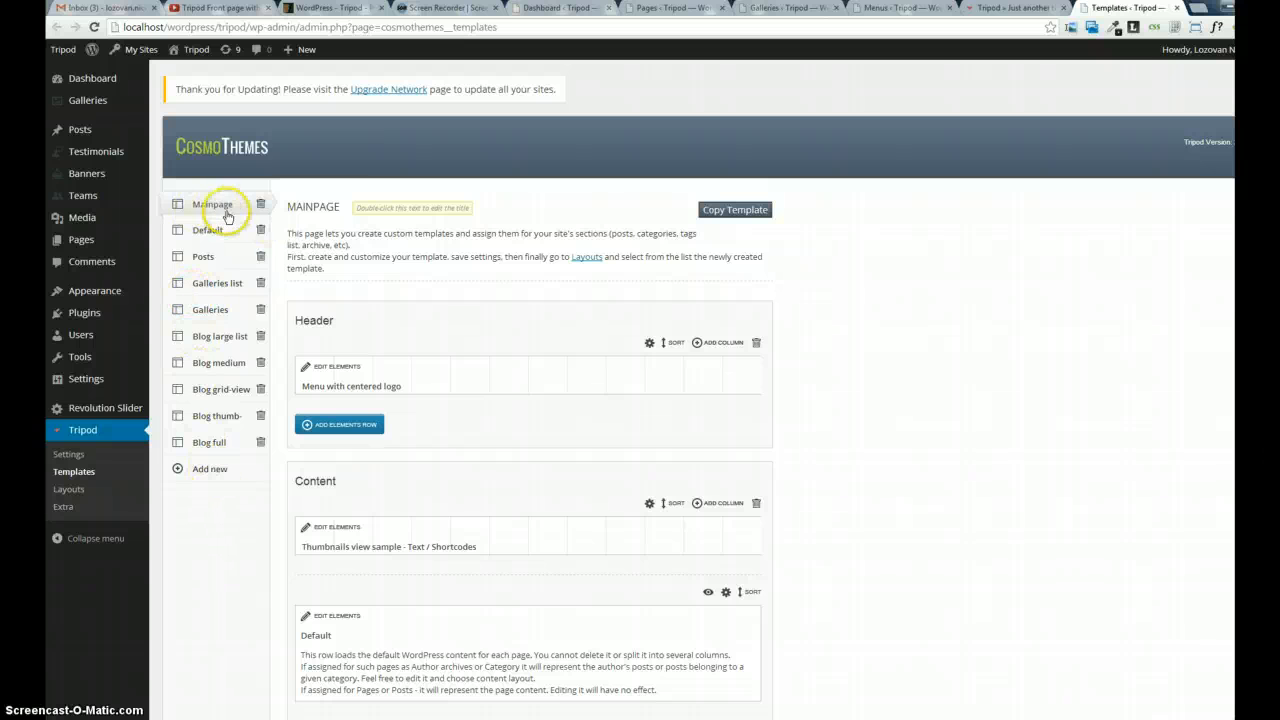
# Enter 6 visible menu items for the Mainpage centered-logo menu and compare with the live More dropdown.
pyautogui.scroll(-3)
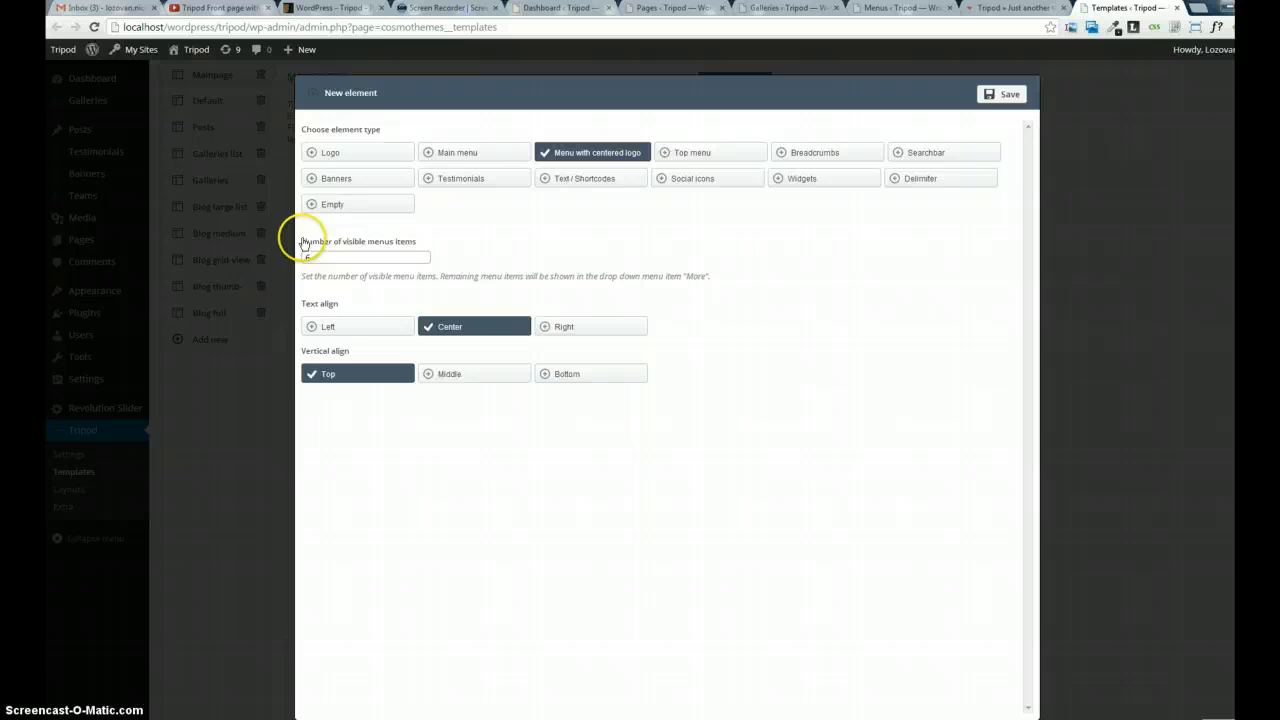
pyautogui.write('6')
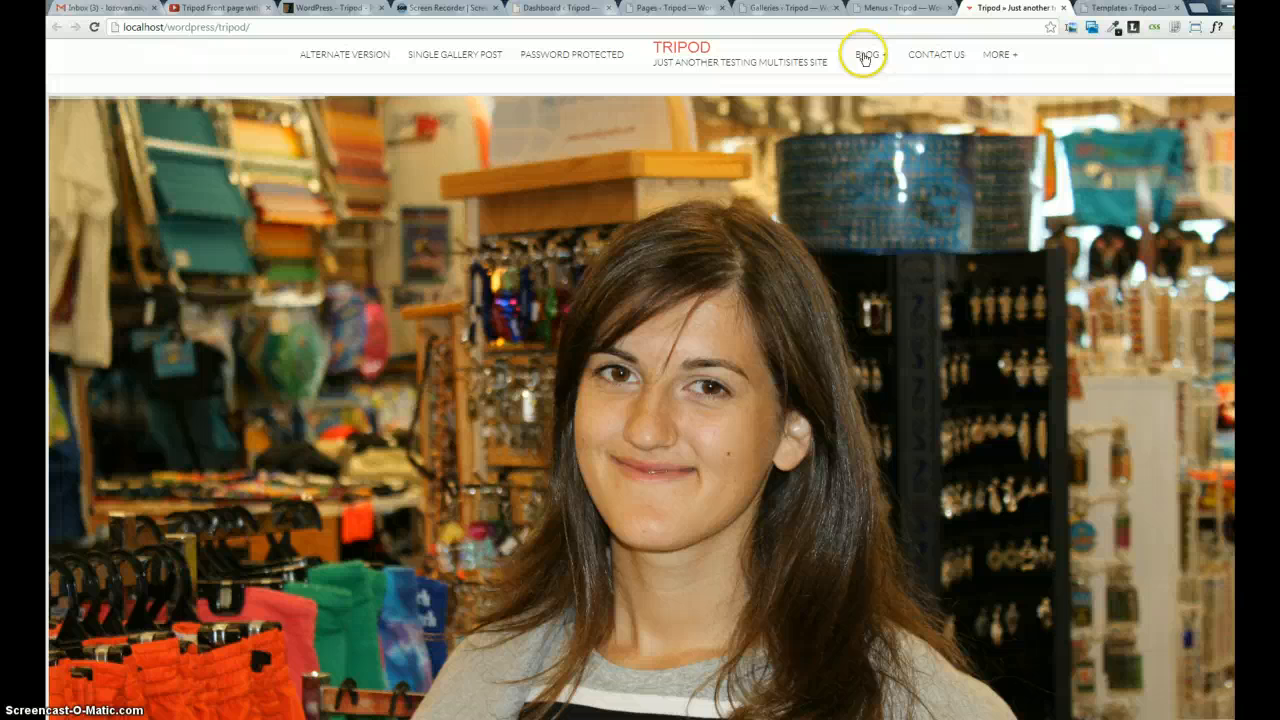
pyautogui.moveTo(932, 54)
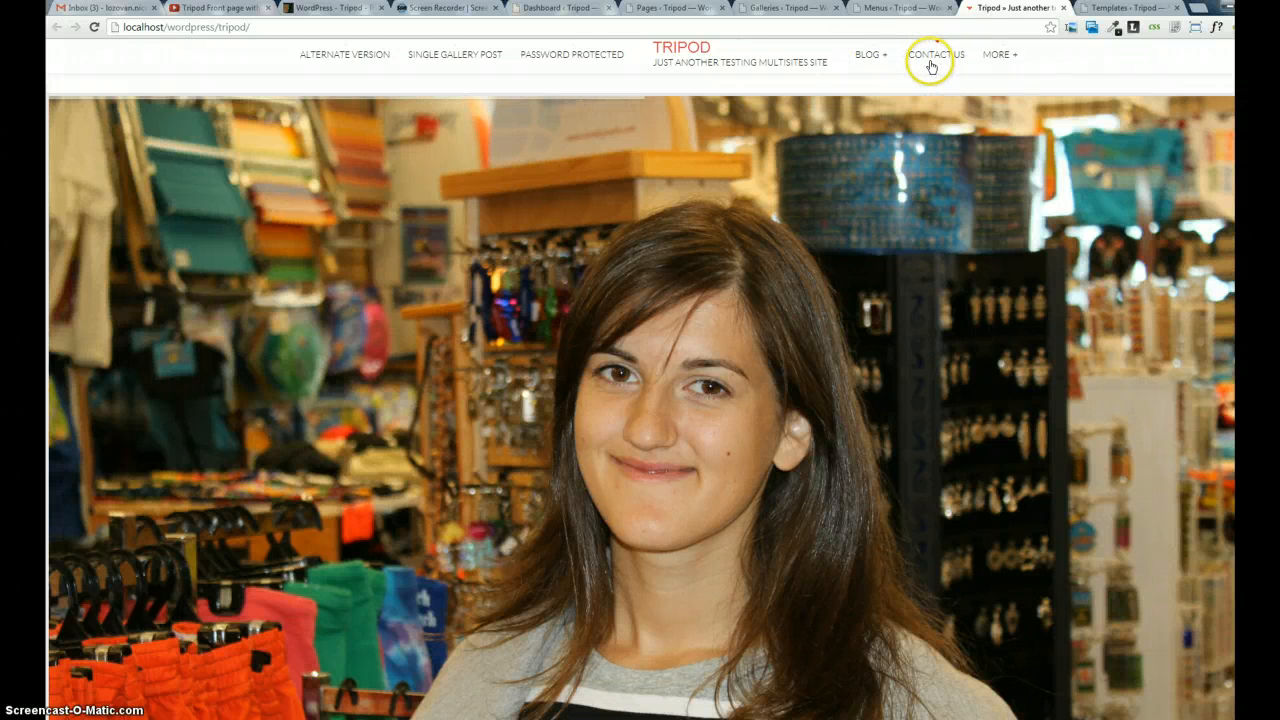
pyautogui.moveTo(965, 64)
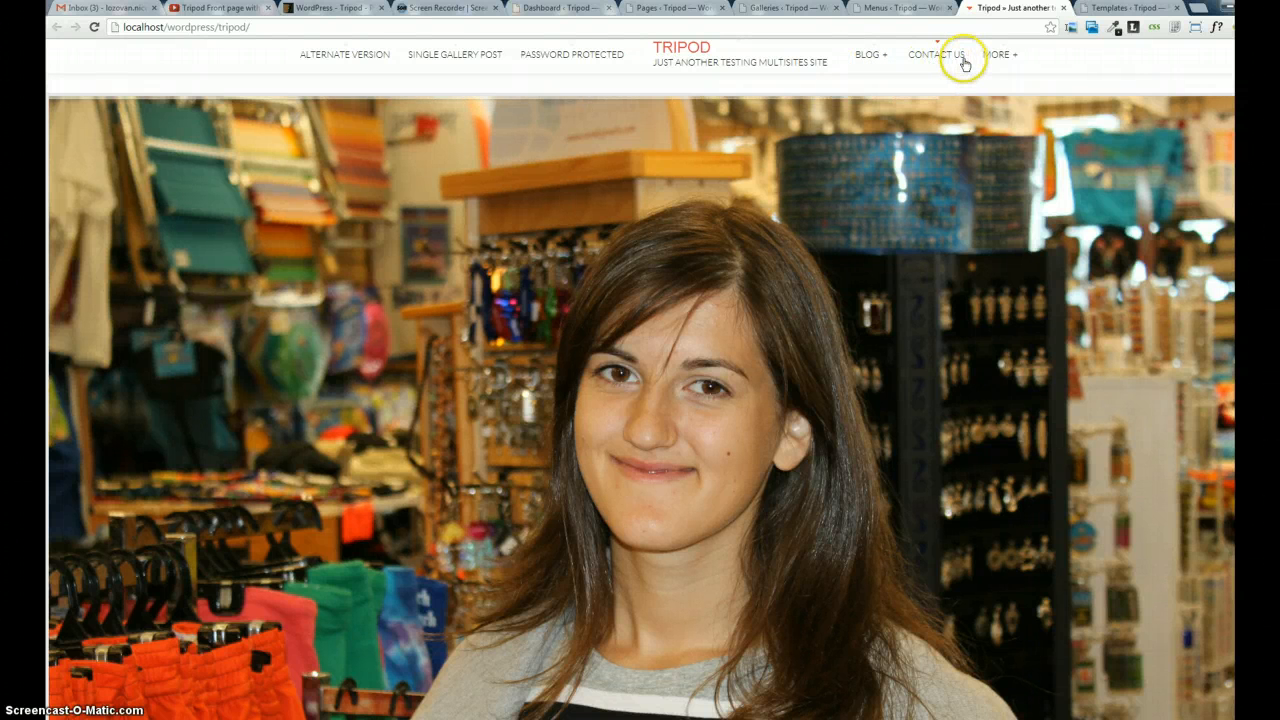
pyautogui.click(1000, 54)
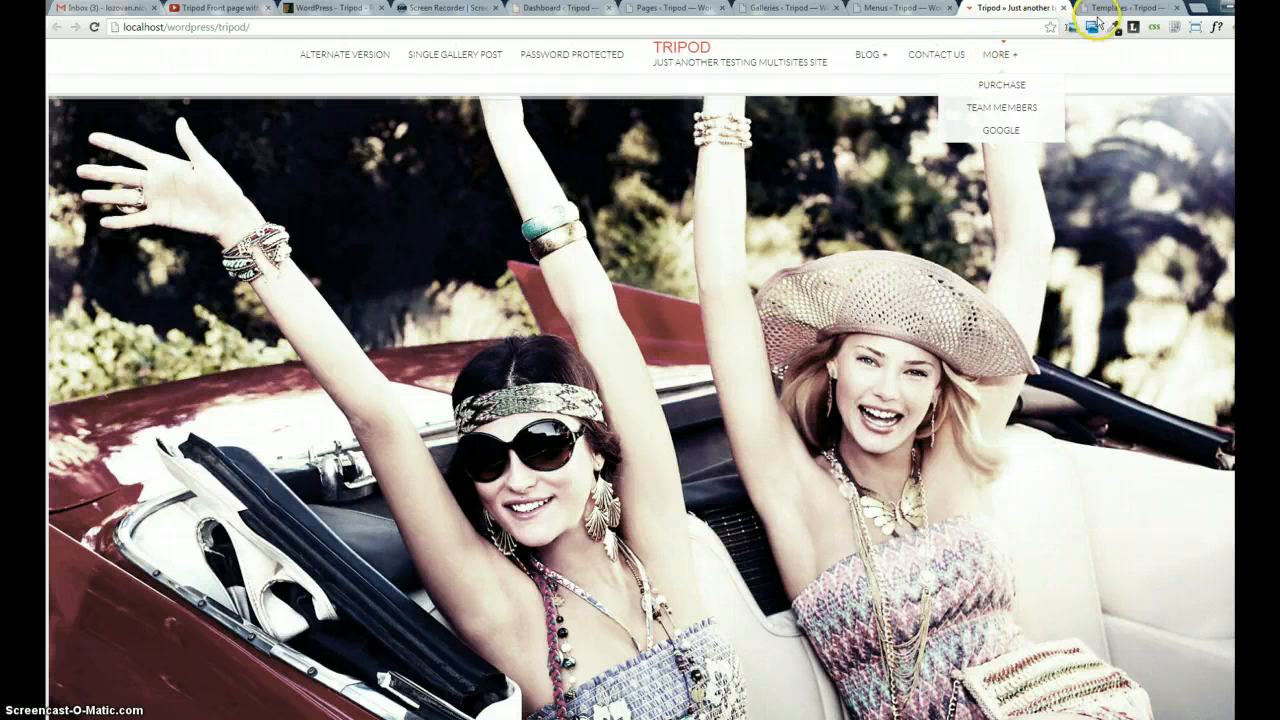
pyautogui.click(1125, 8)
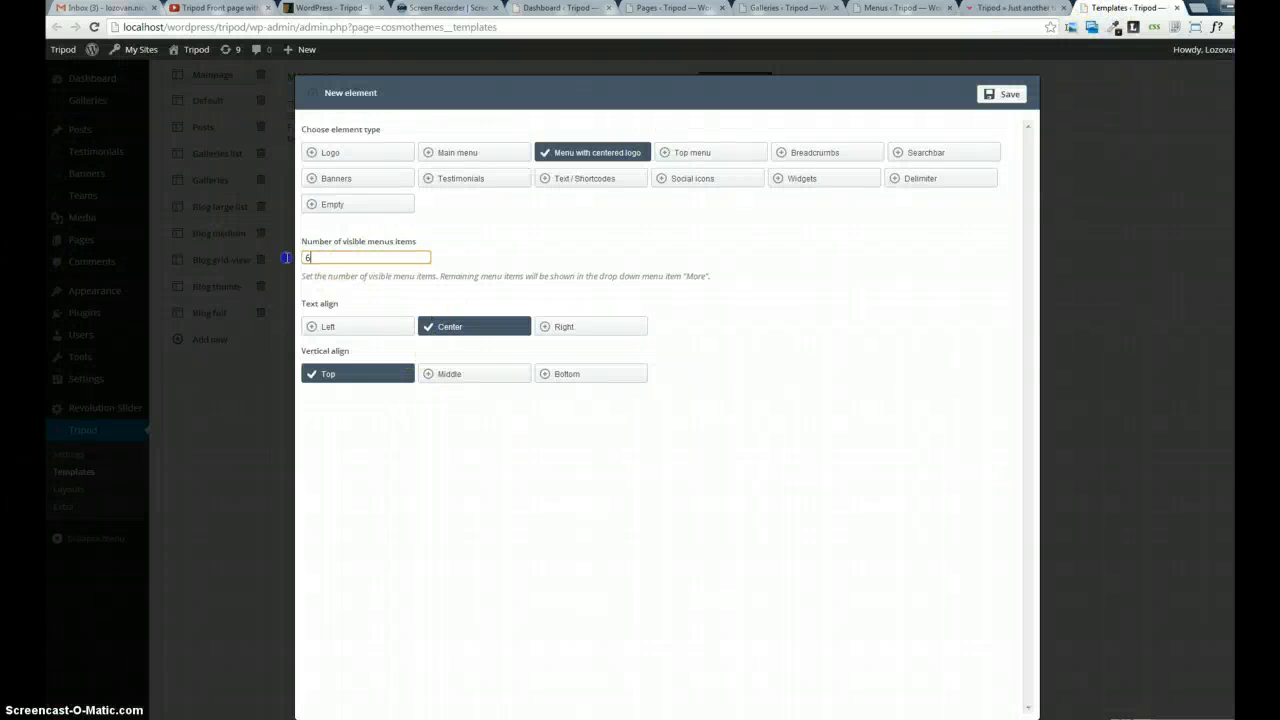
# Set visible menu items to 10 and confirm Purchase, Team Members and Google show in the header.
pyautogui.write('10')
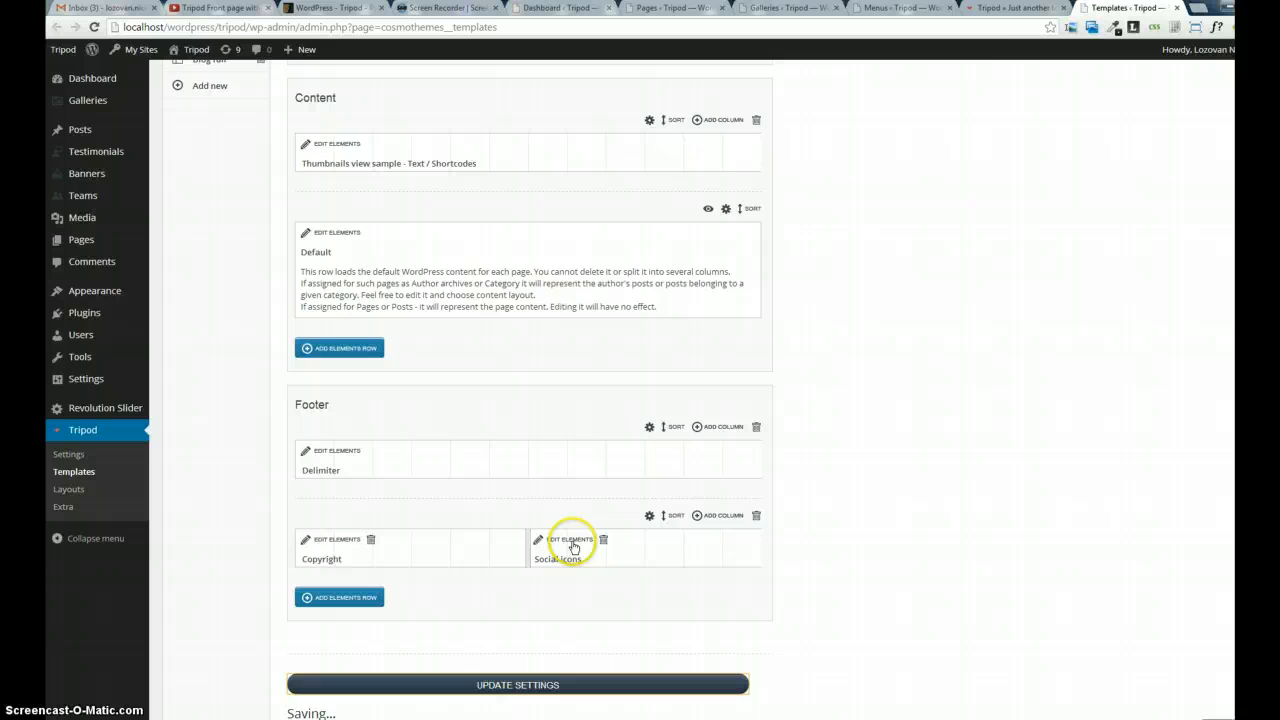
pyautogui.click(1015, 8)
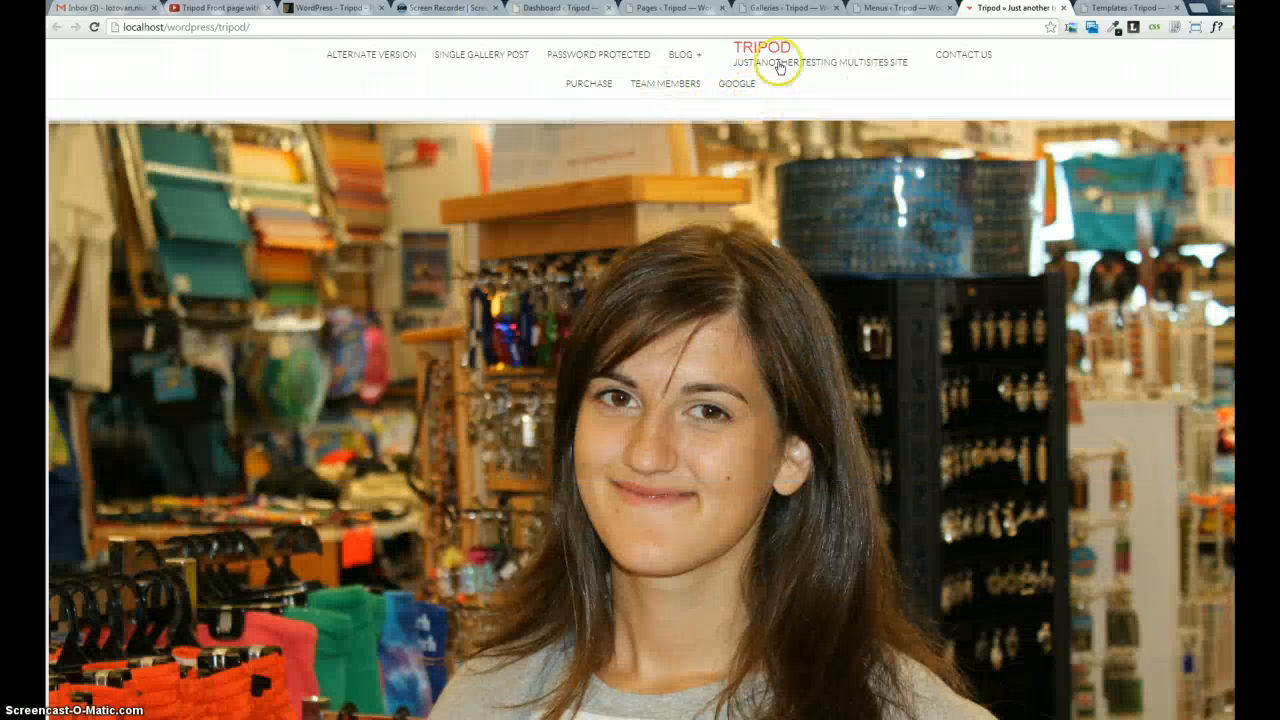
pyautogui.moveTo(492, 58)
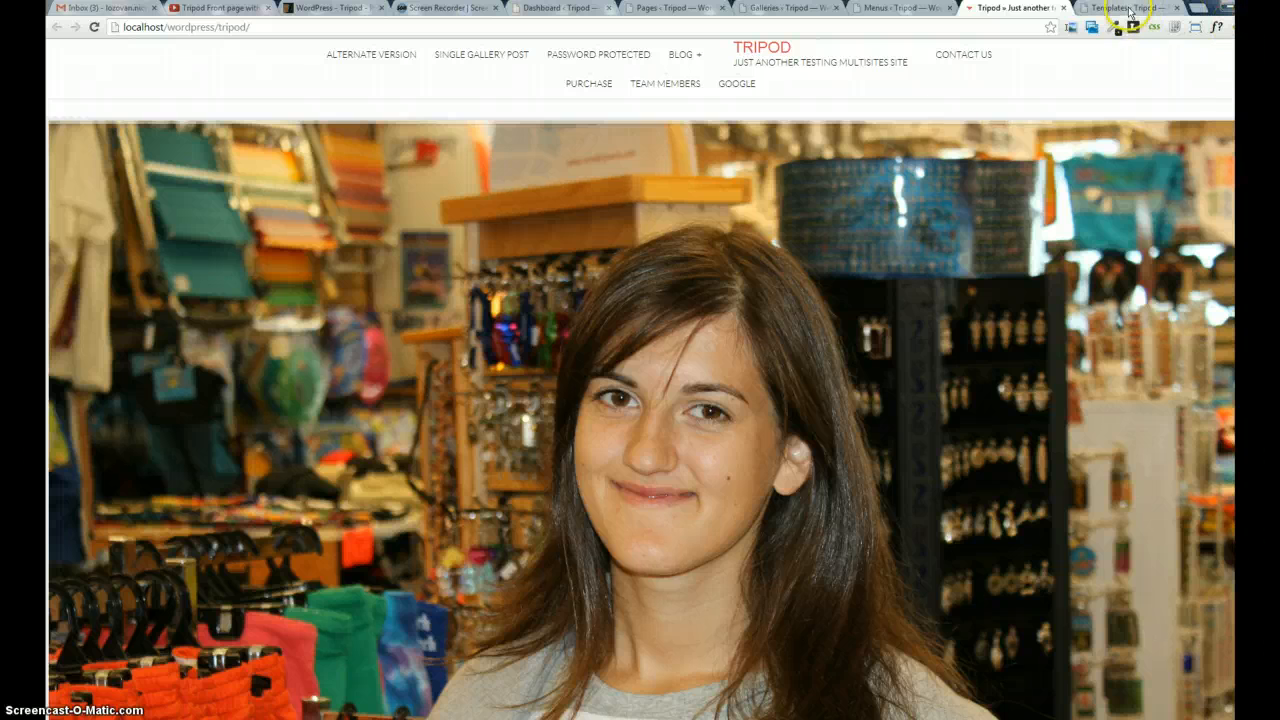
pyautogui.click(1125, 8)
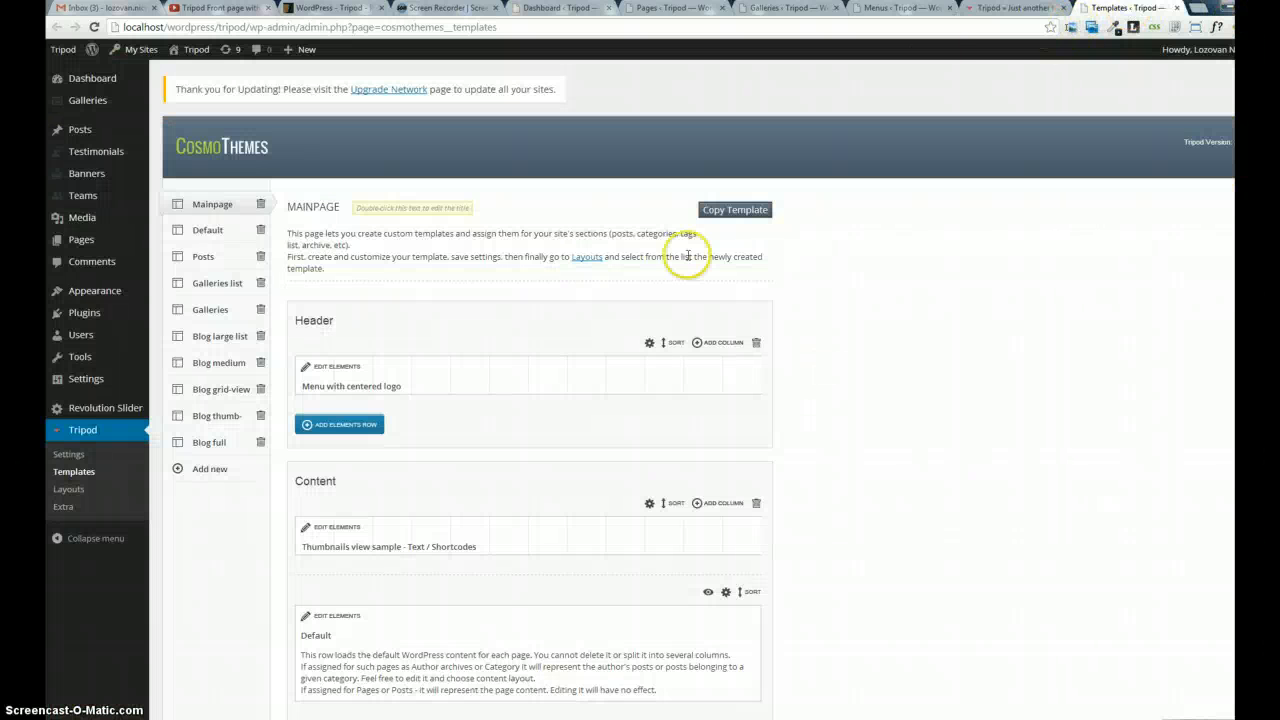
pyautogui.moveTo(232, 363)
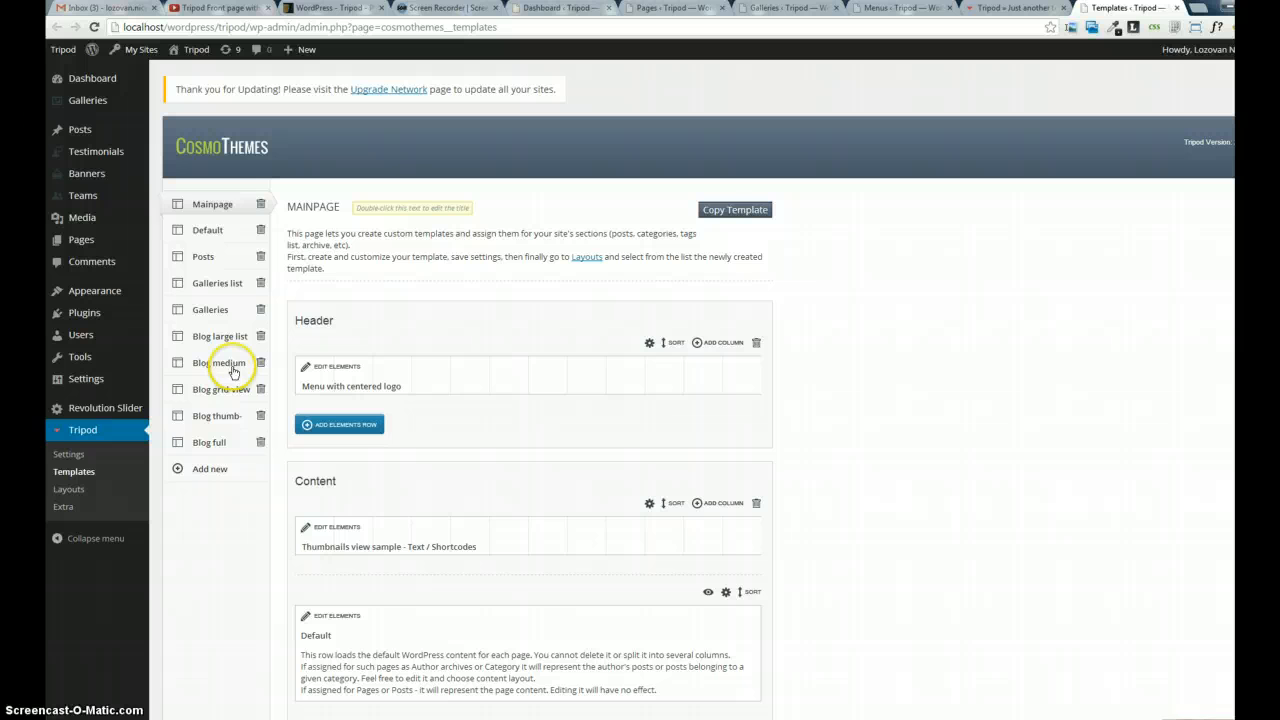
pyautogui.moveTo(266, 463)
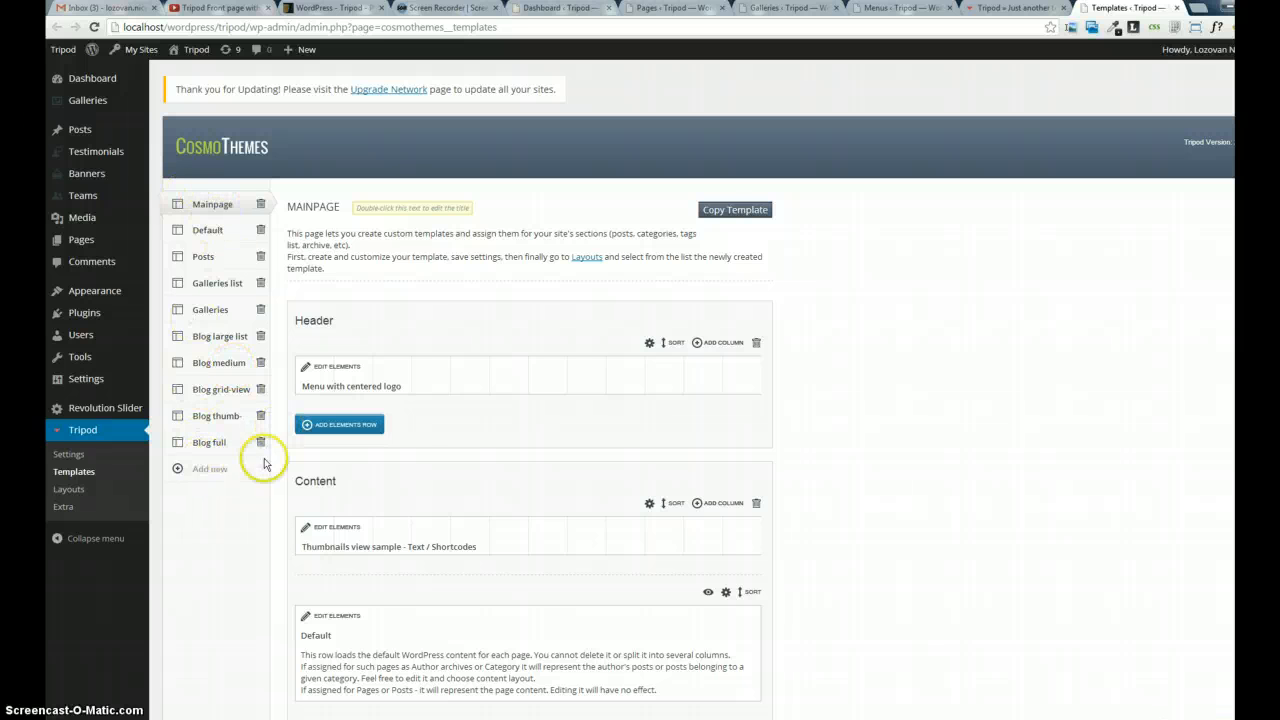
# Make the empty second header row a center-aligned Menu with centered logo and save.
pyautogui.click(339, 424)
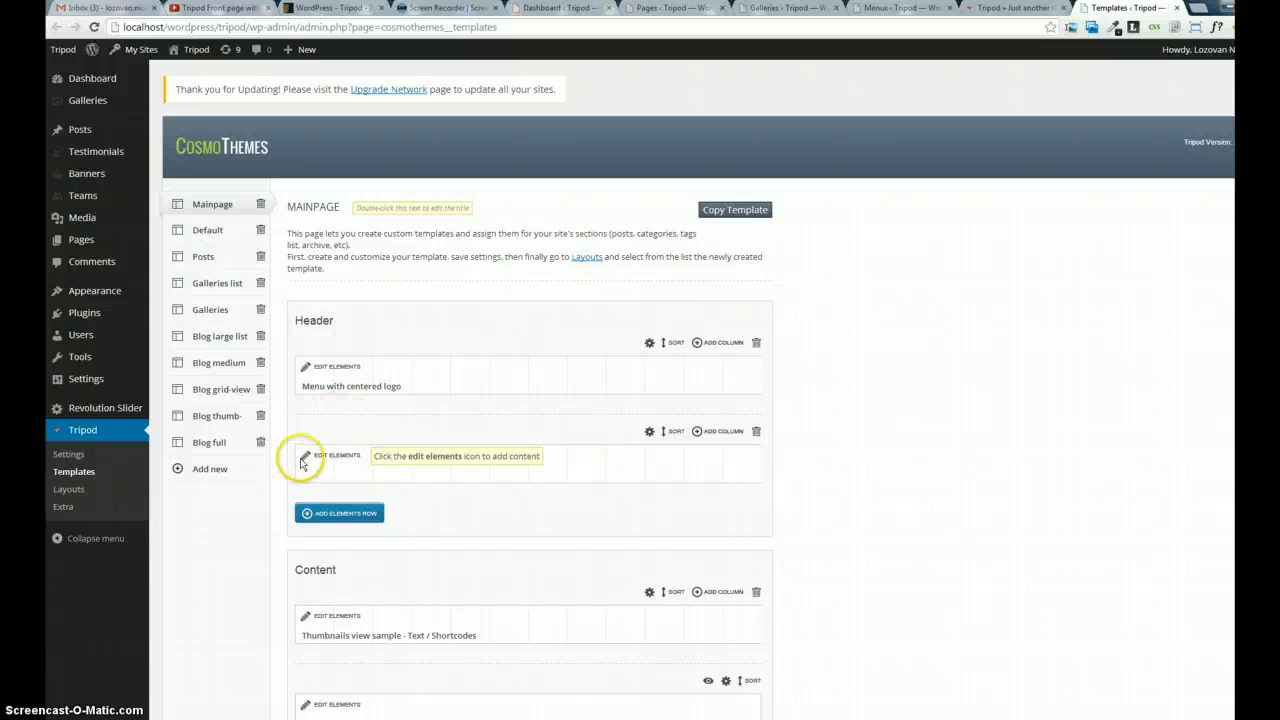
pyautogui.click(306, 455)
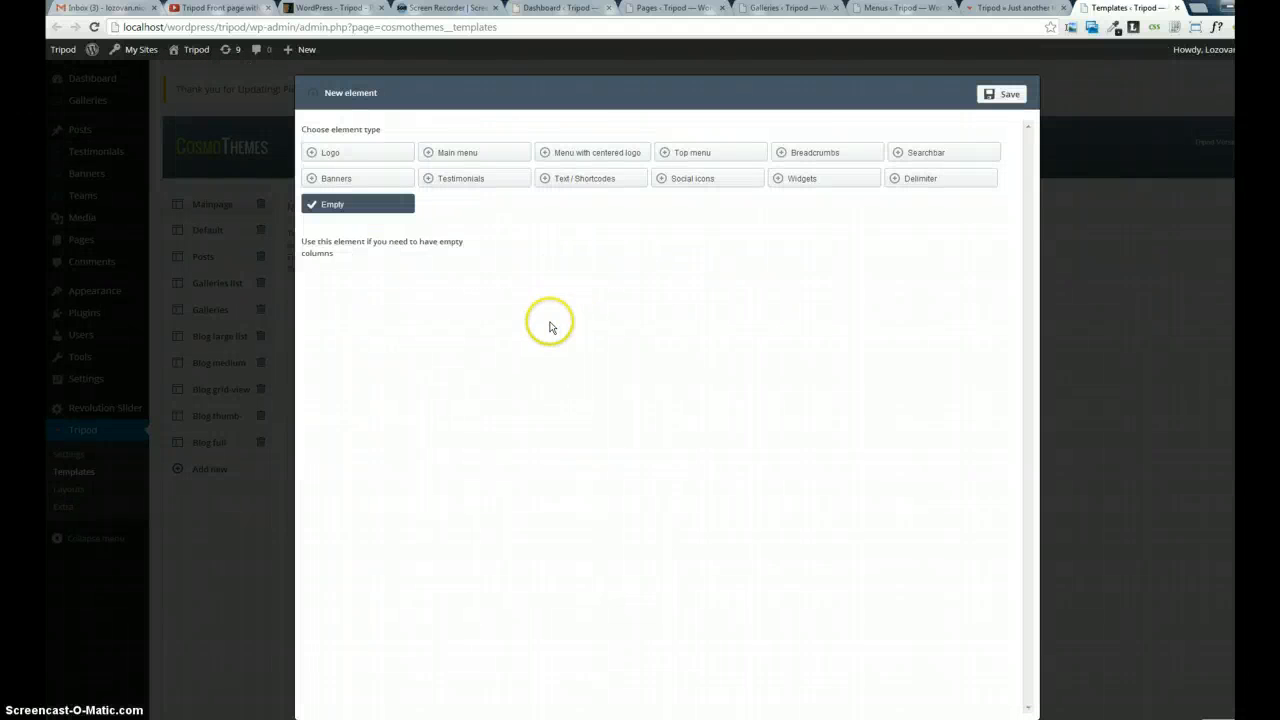
pyautogui.click(457, 152)
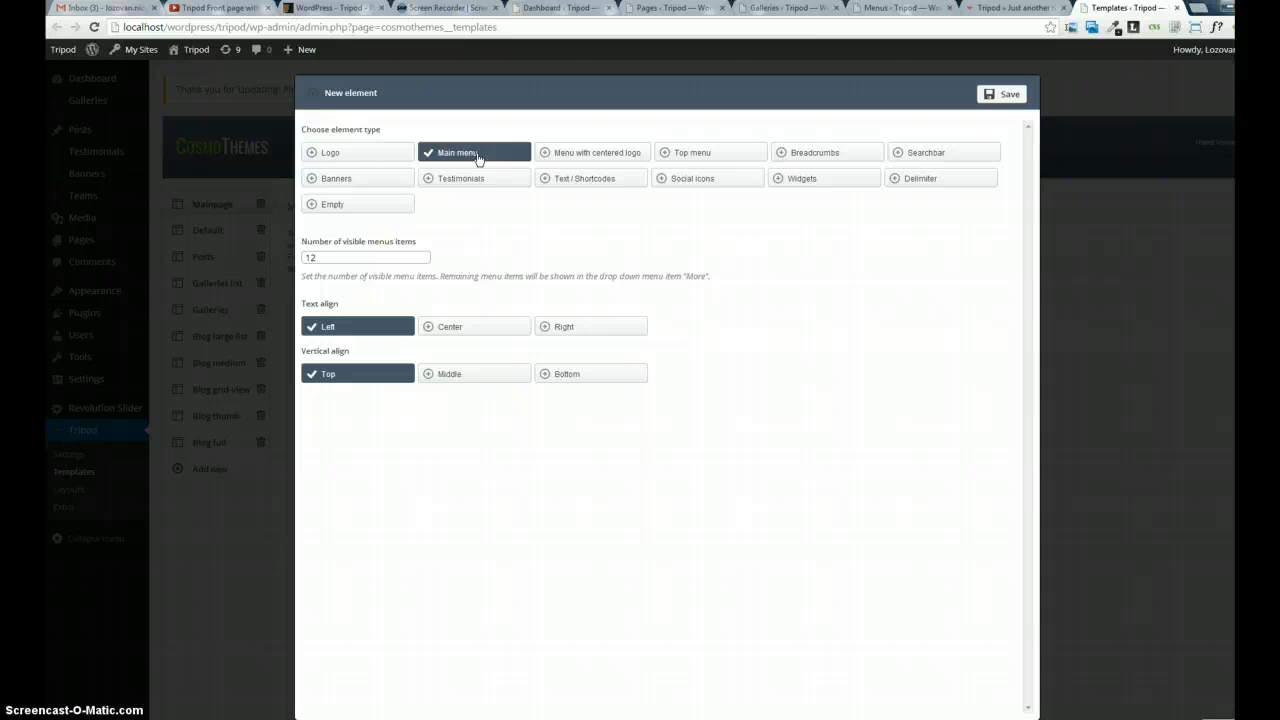
pyautogui.click(591, 152)
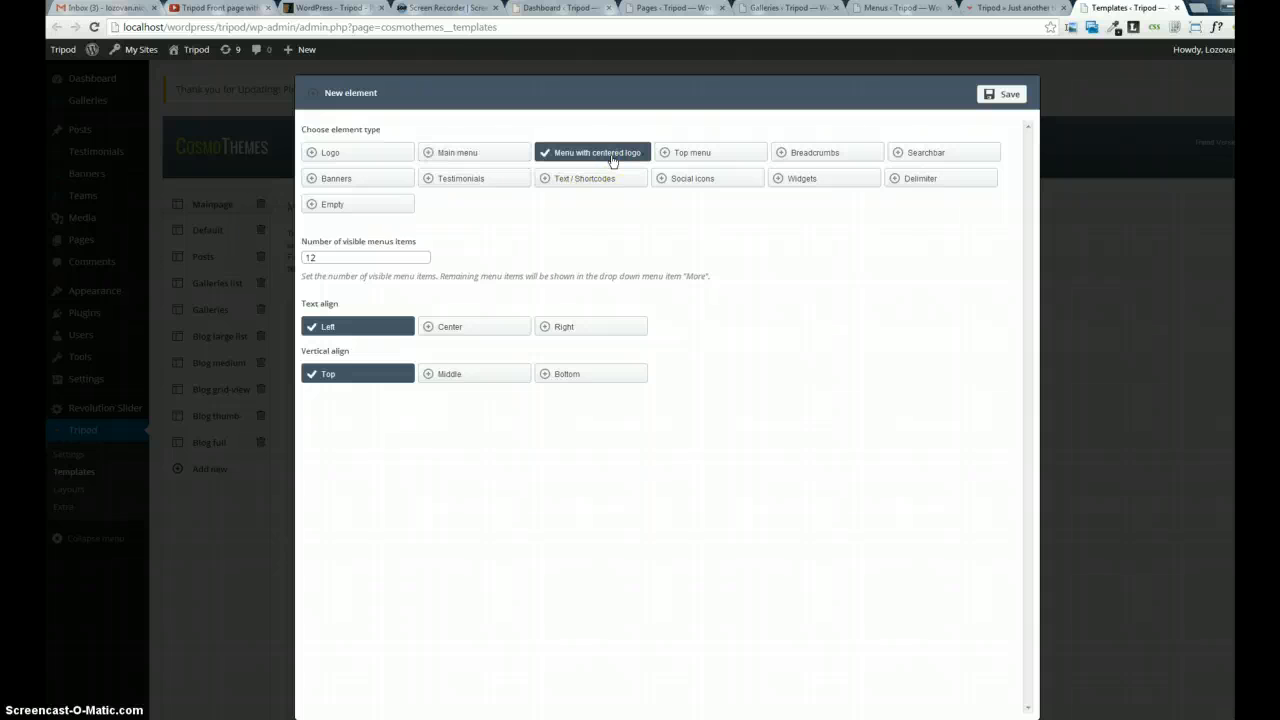
pyautogui.click(473, 152)
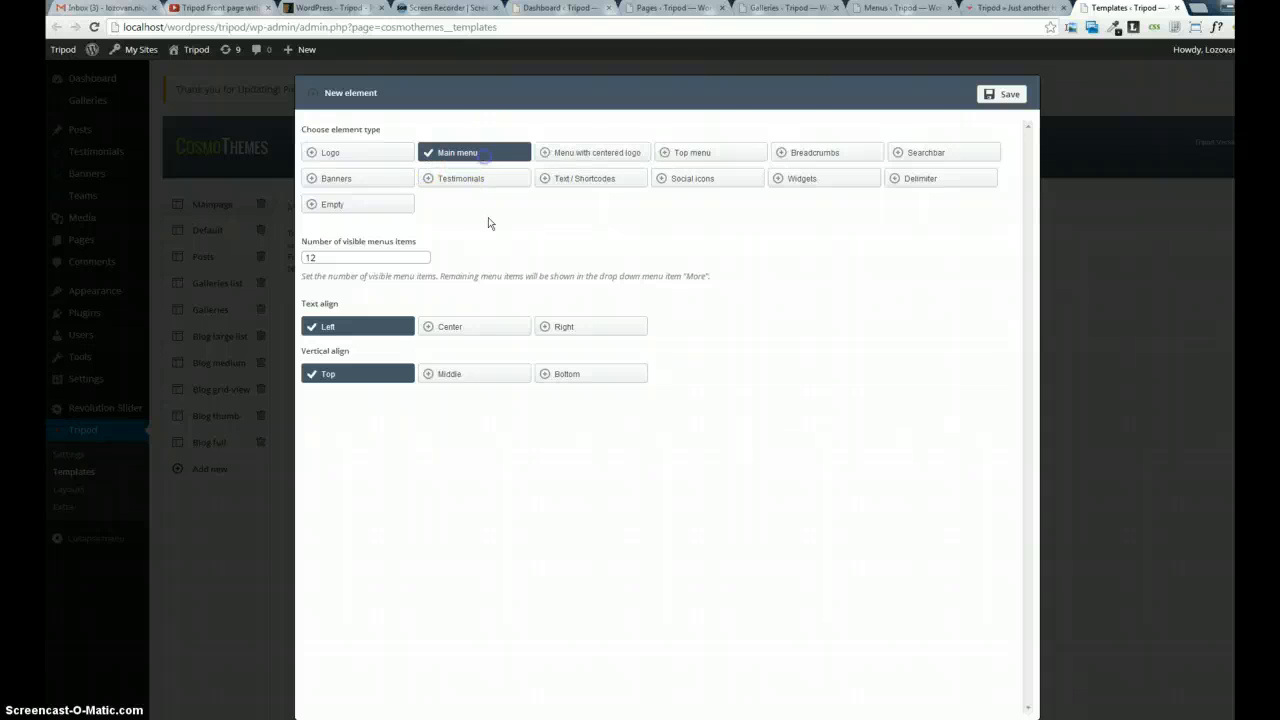
pyautogui.moveTo(630, 198)
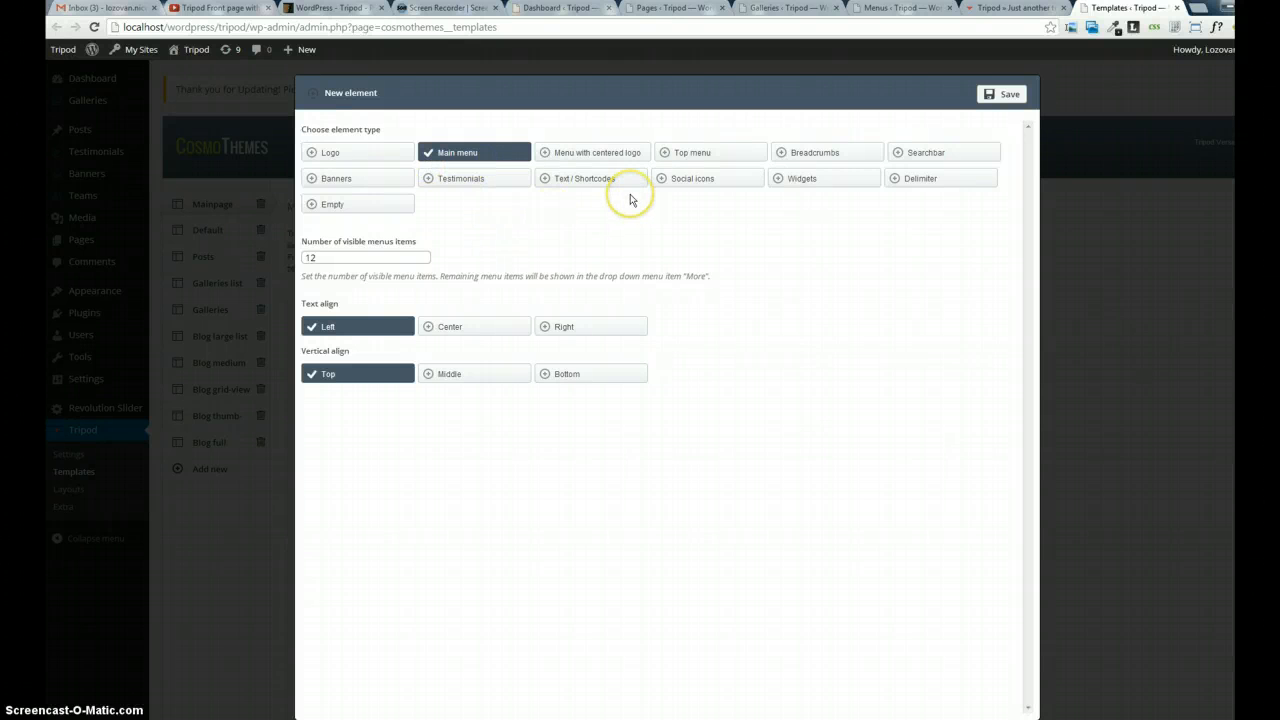
pyautogui.moveTo(615, 160)
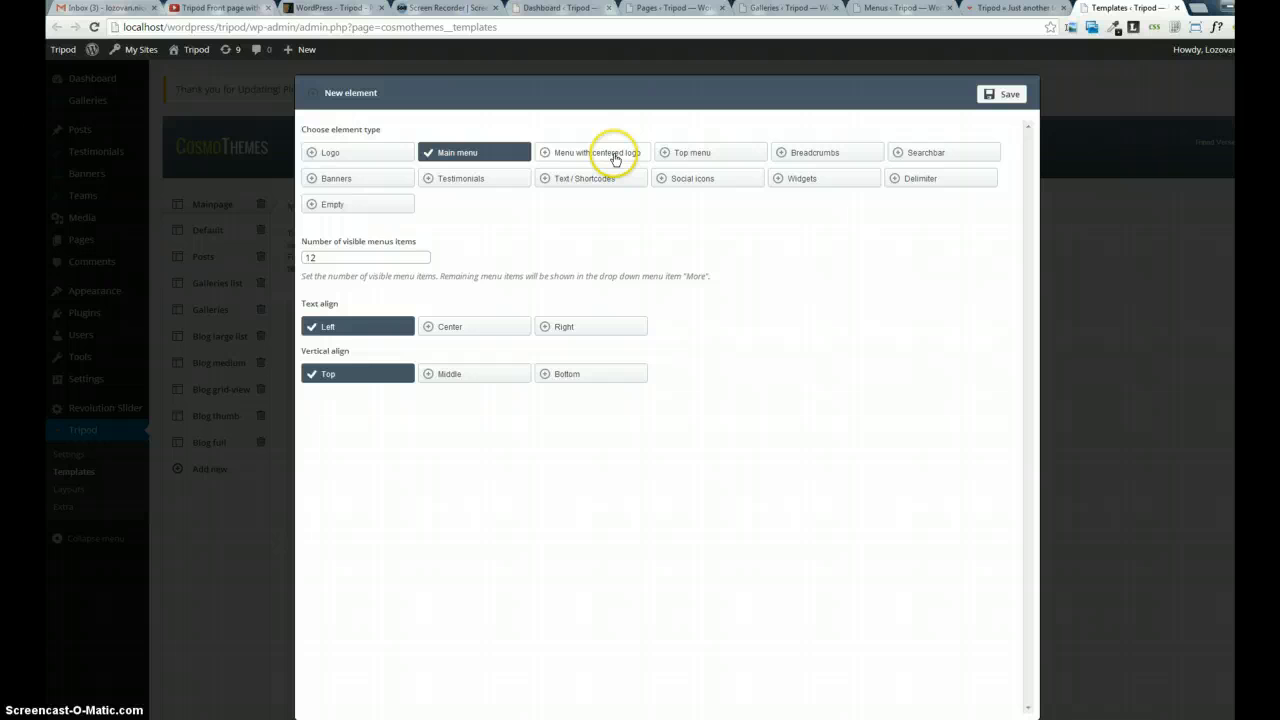
pyautogui.moveTo(580, 160)
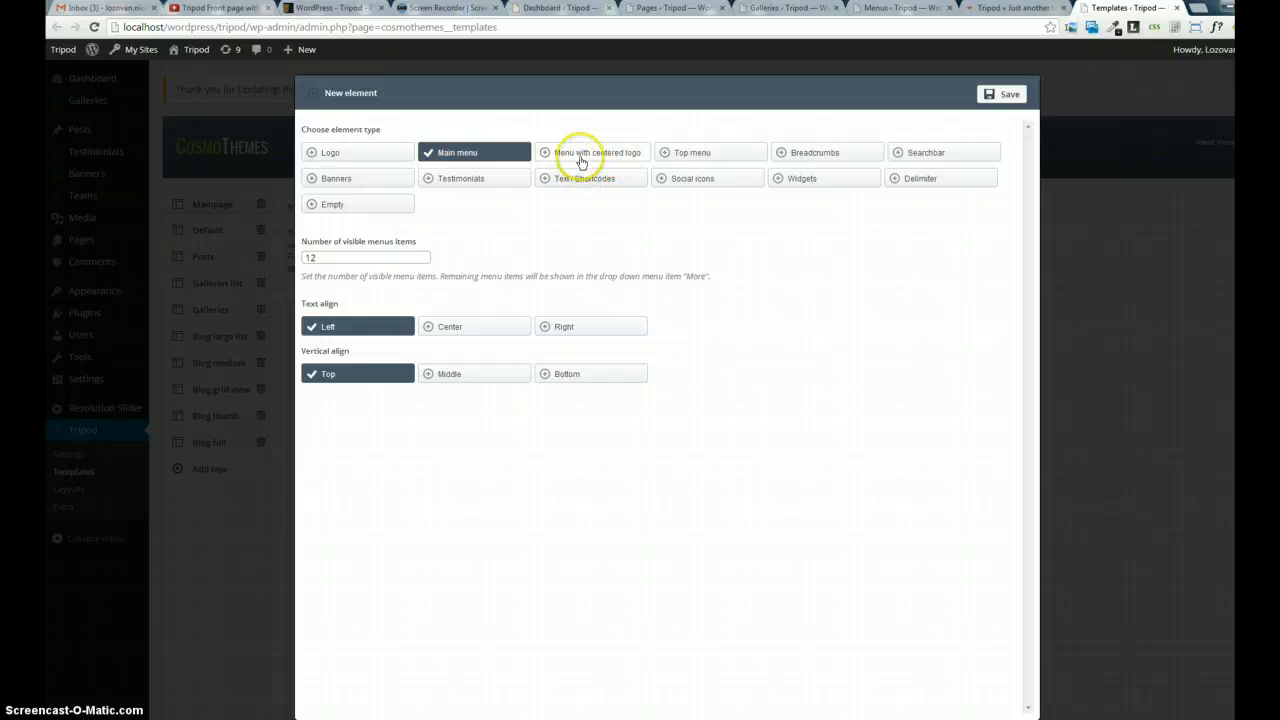
pyautogui.click(597, 152)
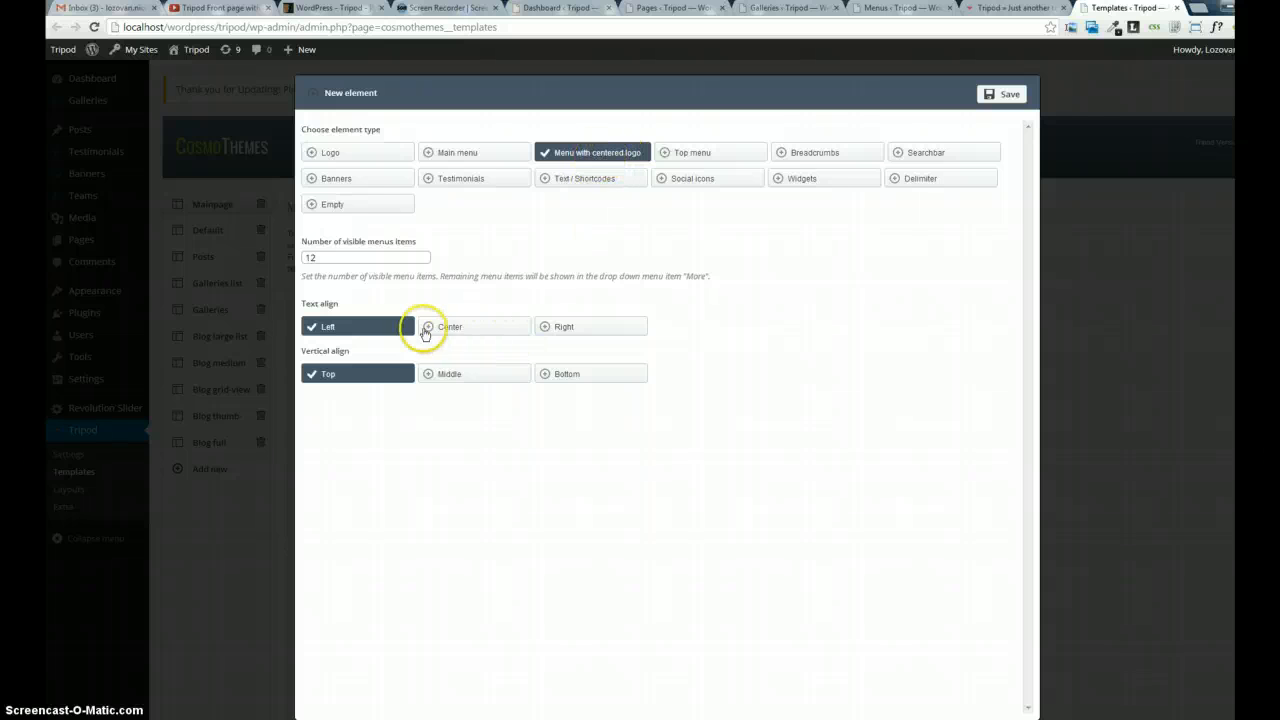
pyautogui.click(474, 326)
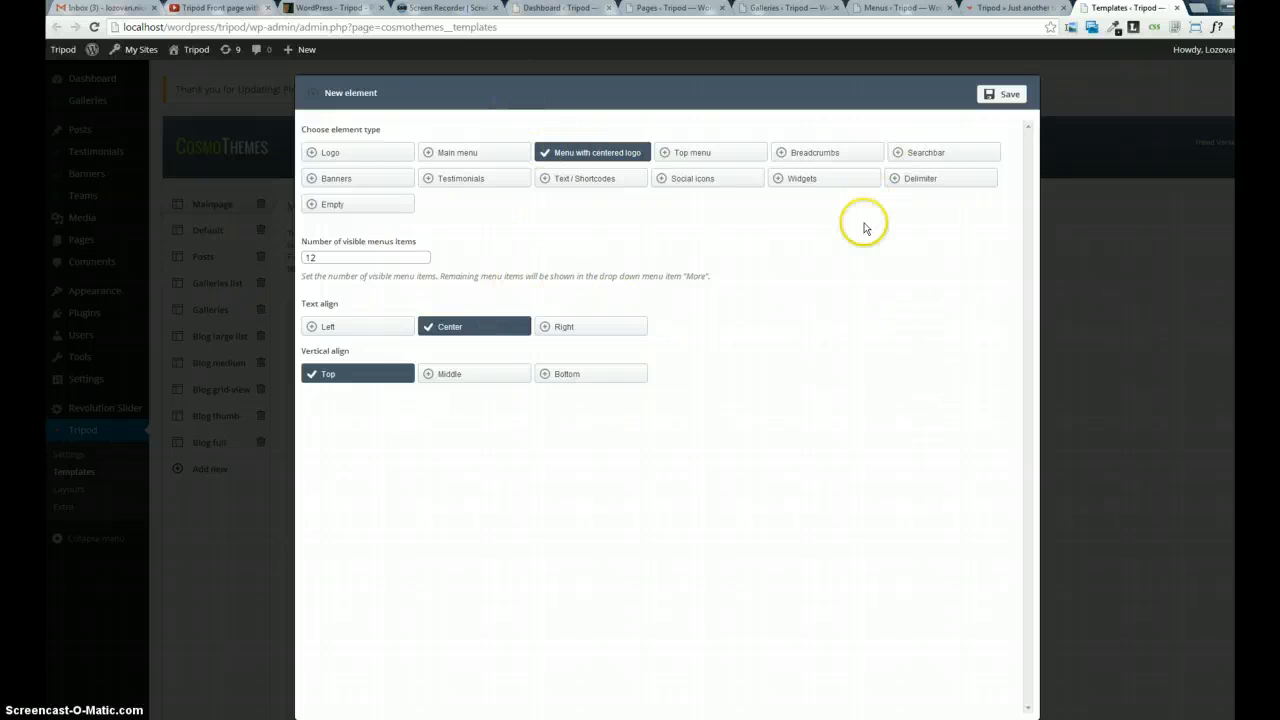
pyautogui.moveTo(700, 107)
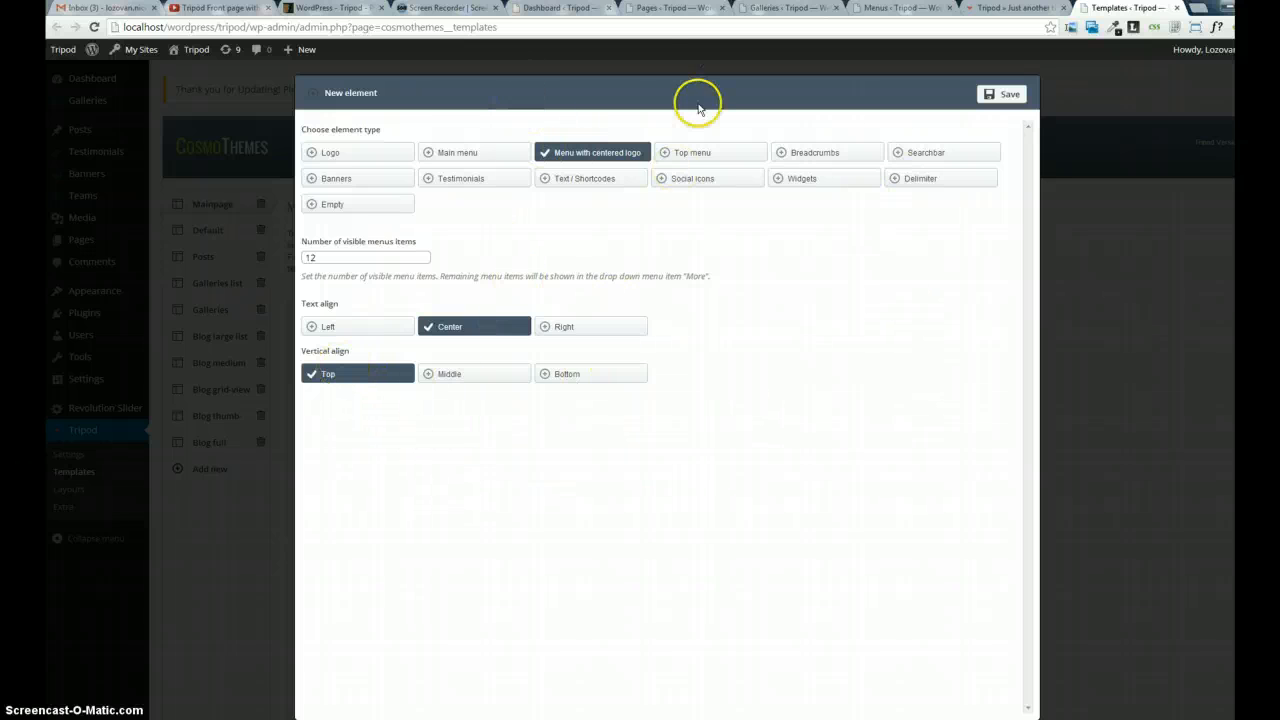
pyautogui.moveTo(713, 200)
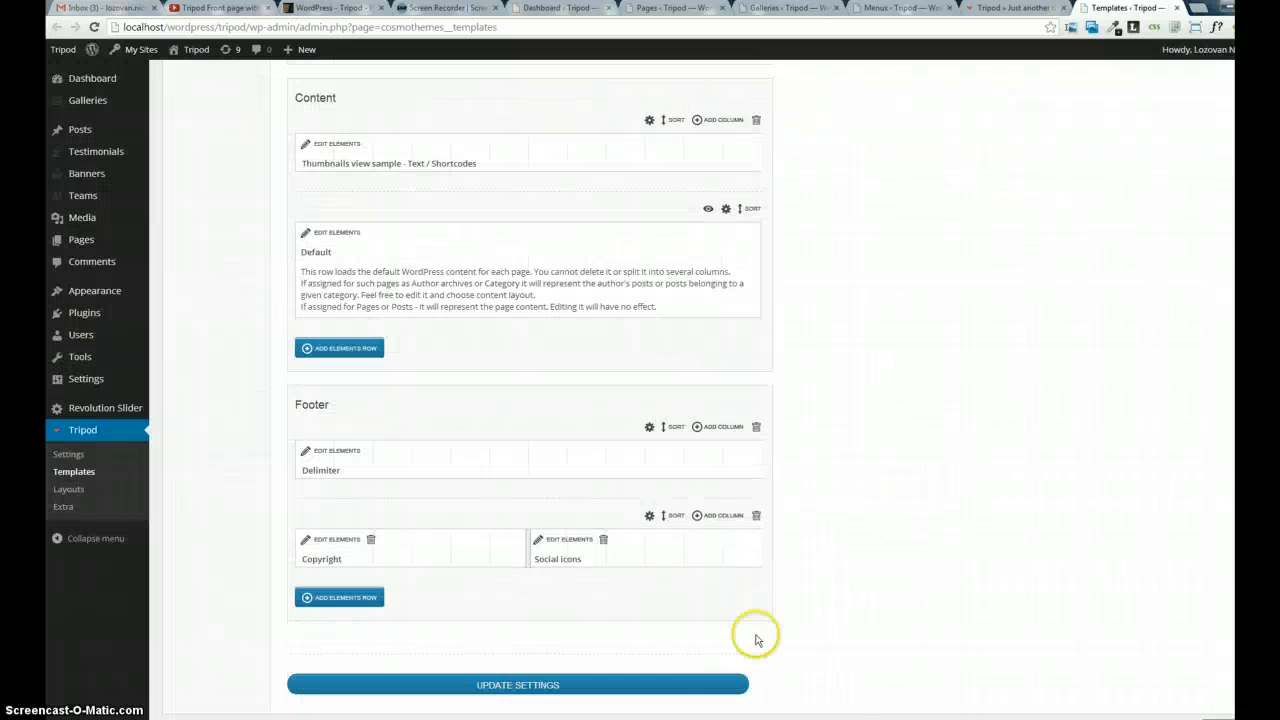
pyautogui.click(517, 684)
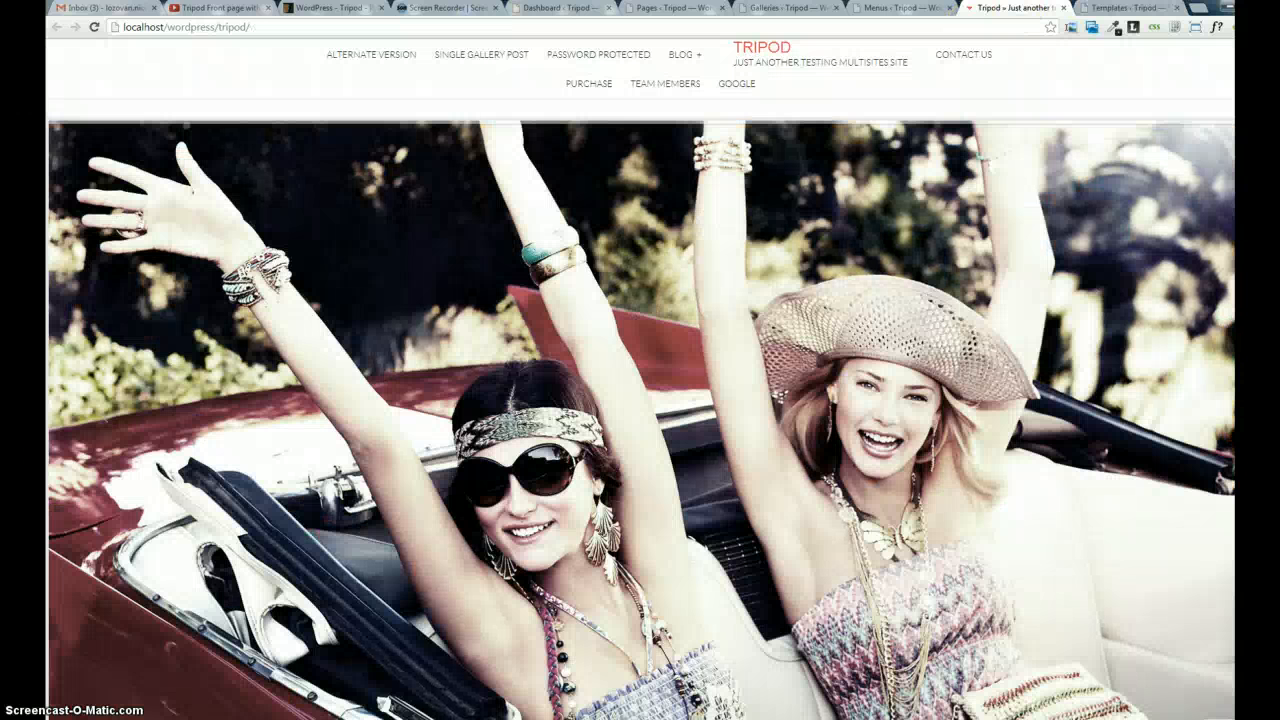
# Preview the site, delete the duplicate centered-logo header row, save, and add an empty row.
pyautogui.click(371, 54)
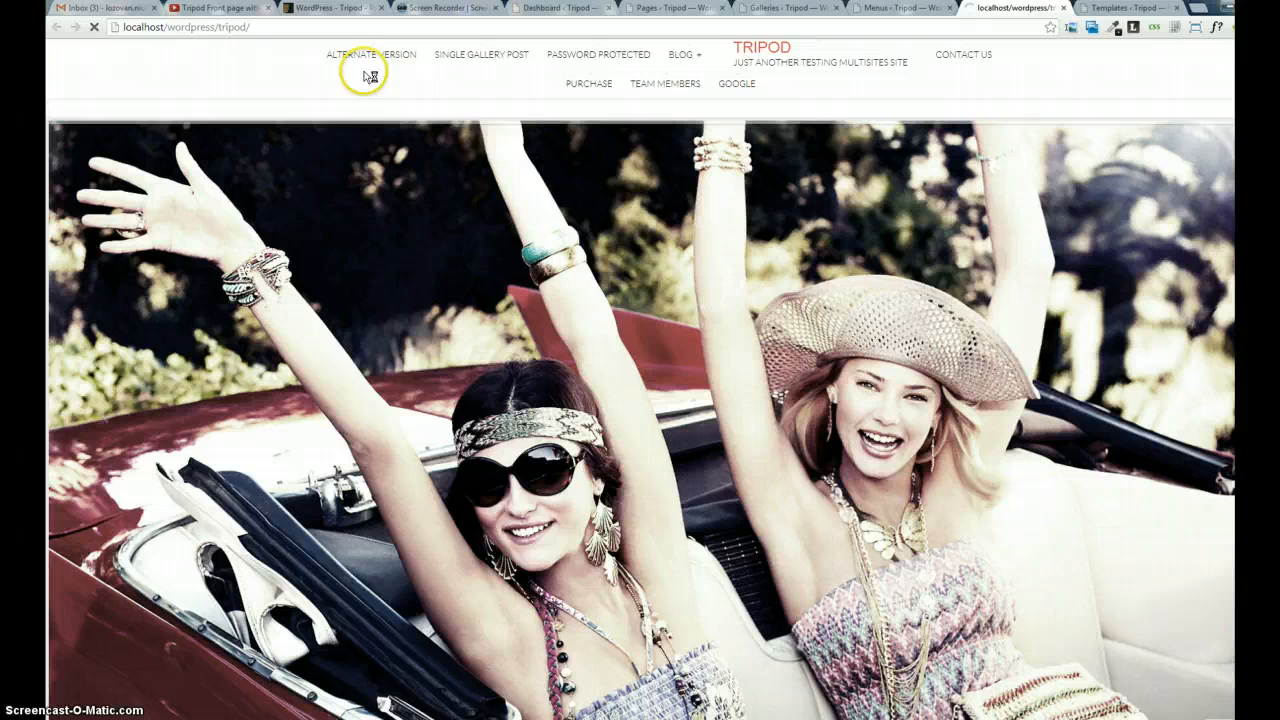
pyautogui.click(1115, 8)
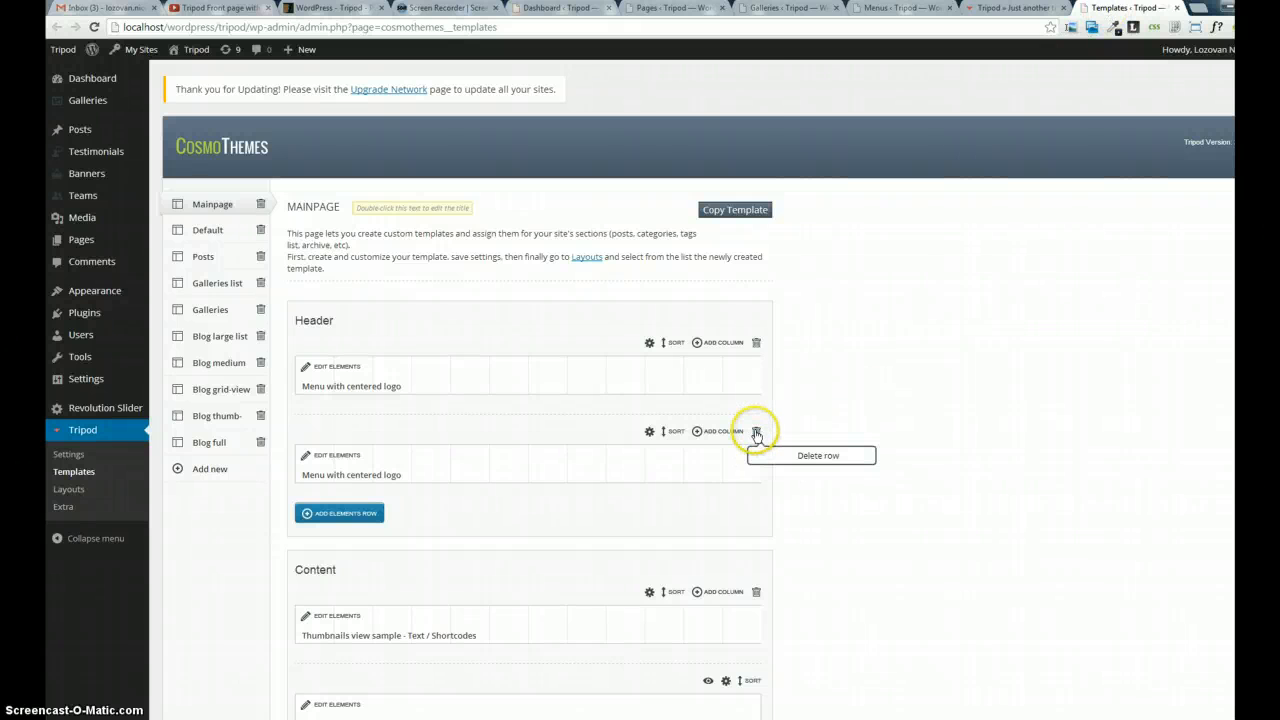
pyautogui.click(757, 431)
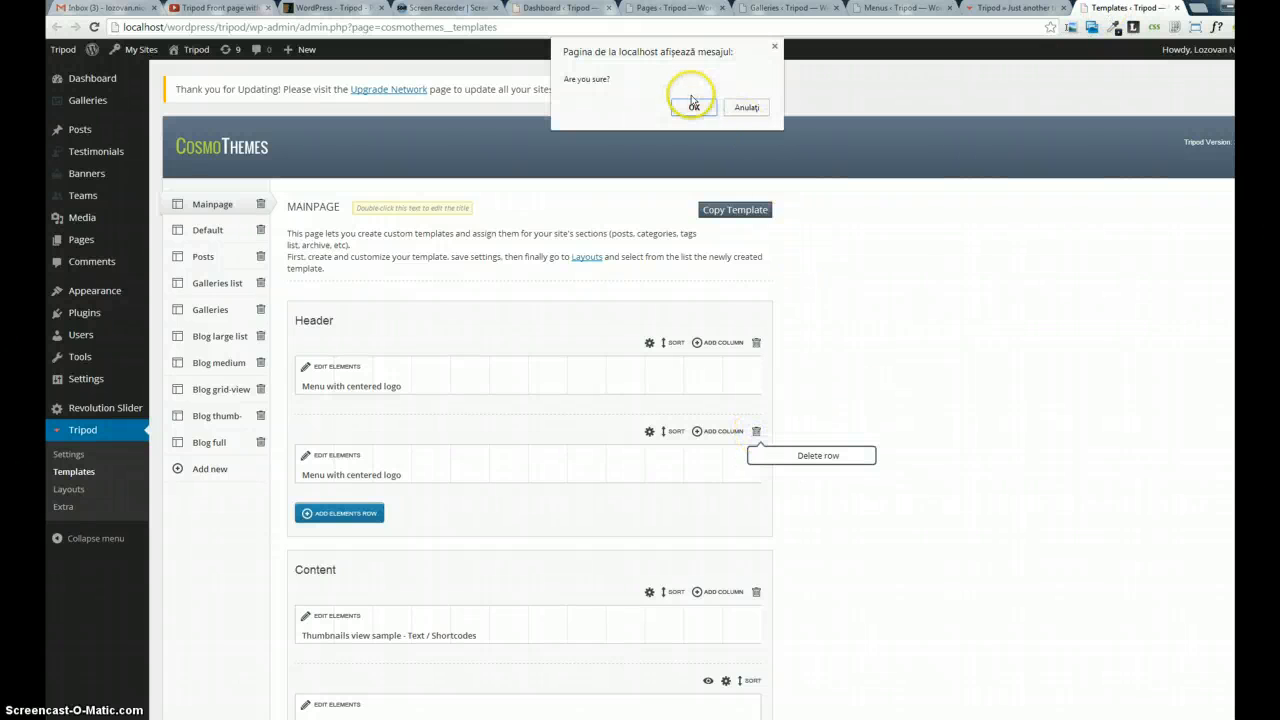
pyautogui.click(693, 107)
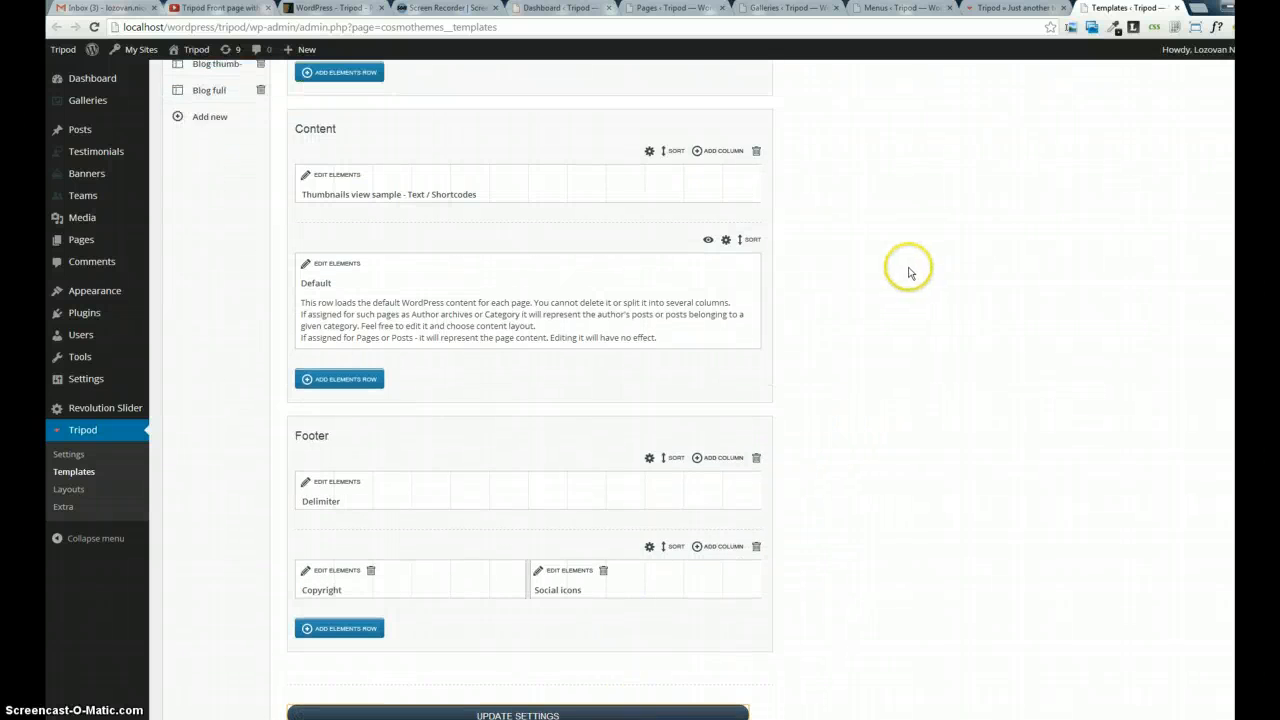
pyautogui.click(517, 715)
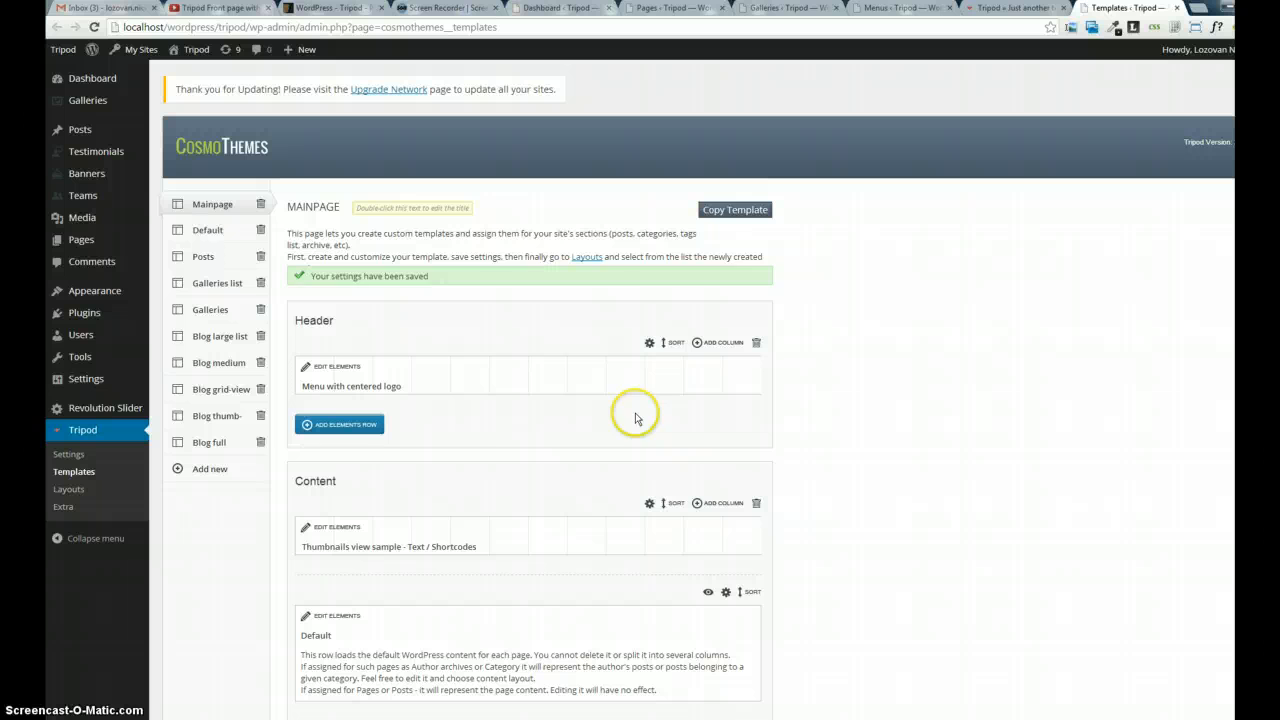
pyautogui.click(339, 424)
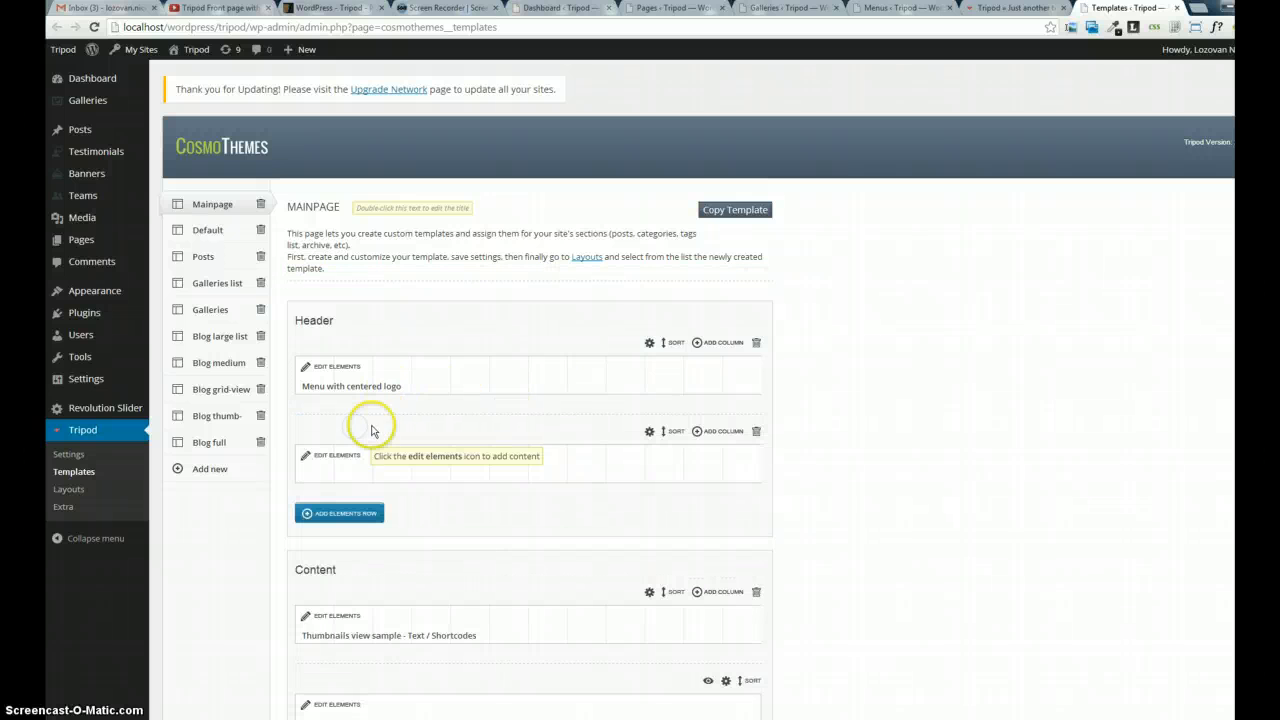
# Place a Main menu element in the new second header row and save the Mainpage template.
pyautogui.click(306, 456)
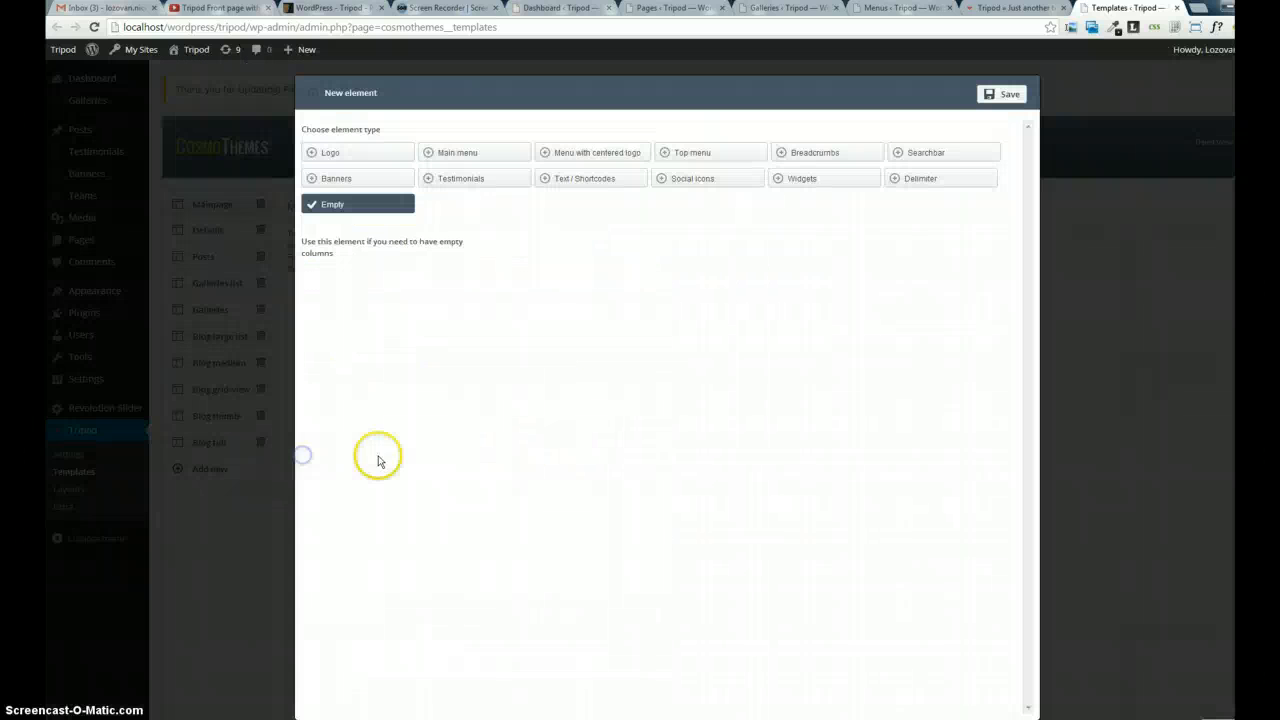
pyautogui.click(457, 152)
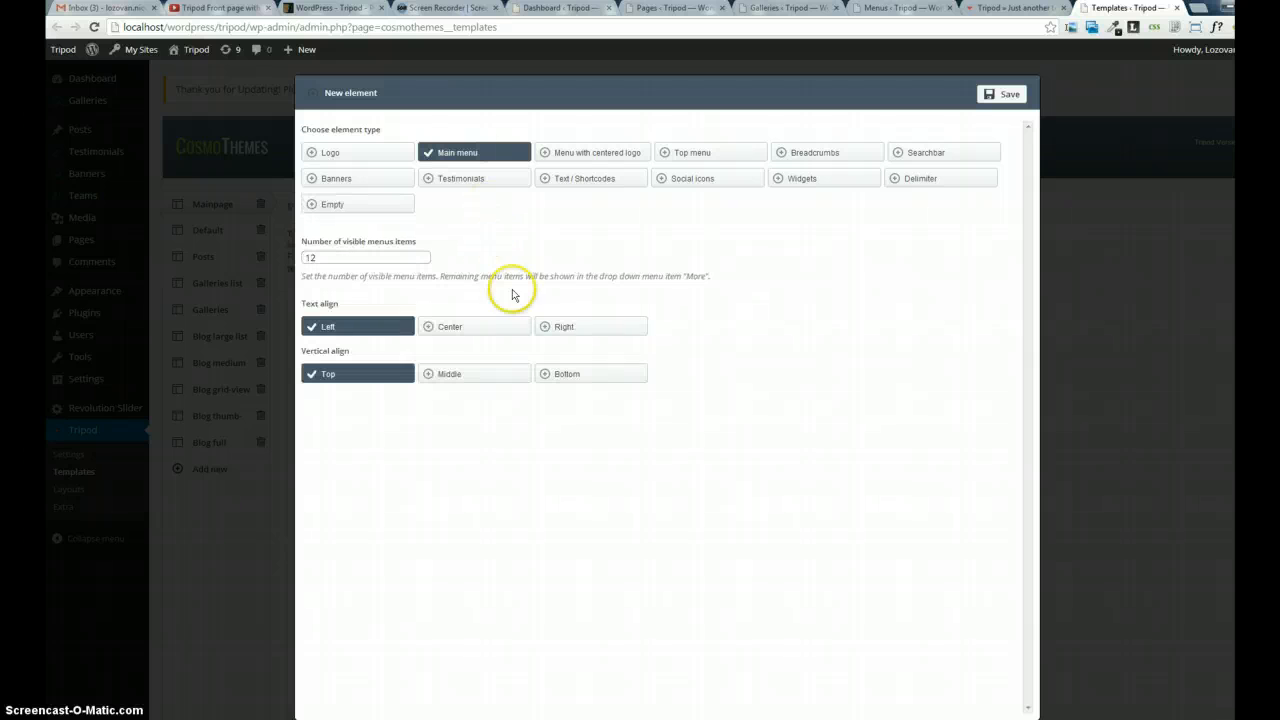
pyautogui.click(563, 326)
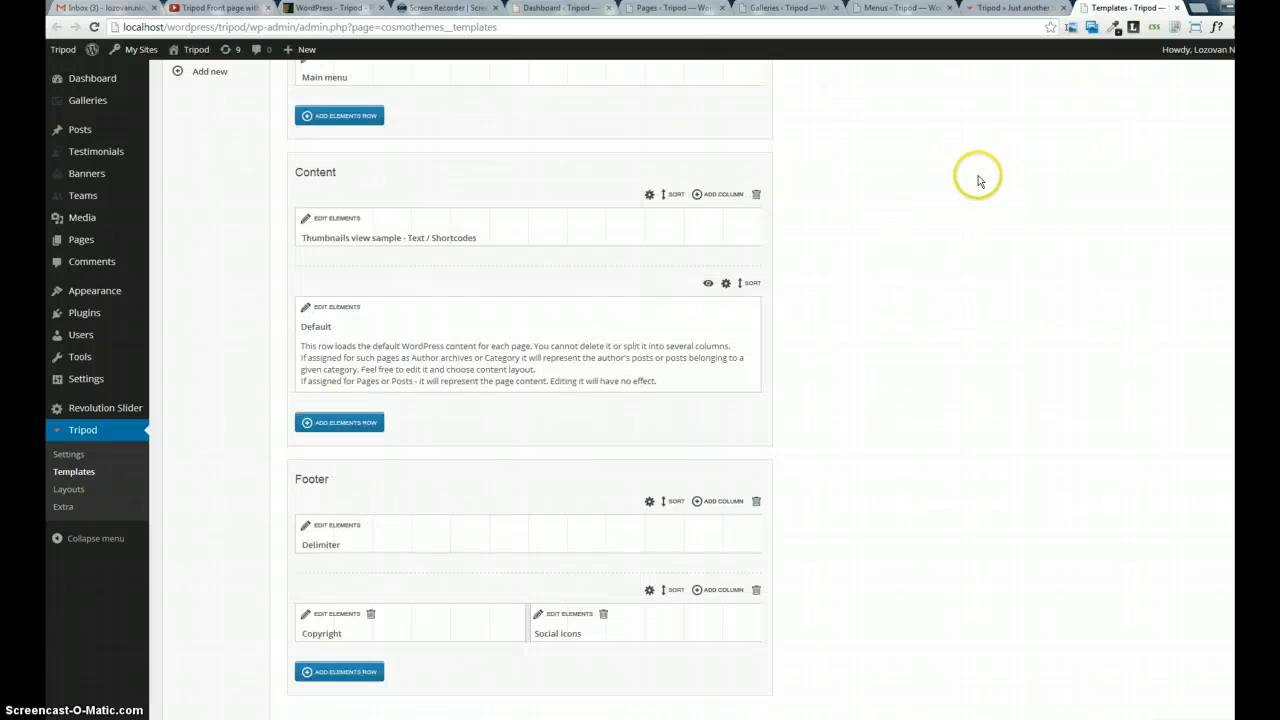
pyautogui.click(1016, 8)
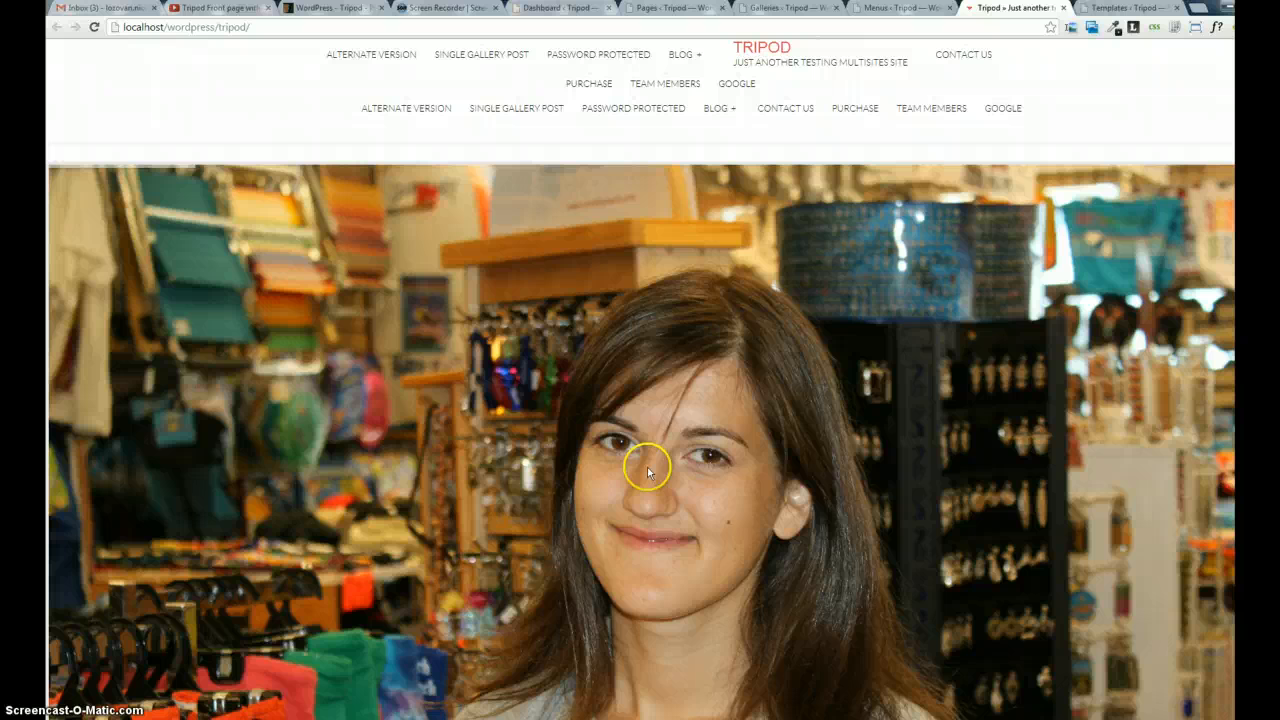
pyautogui.moveTo(545, 249)
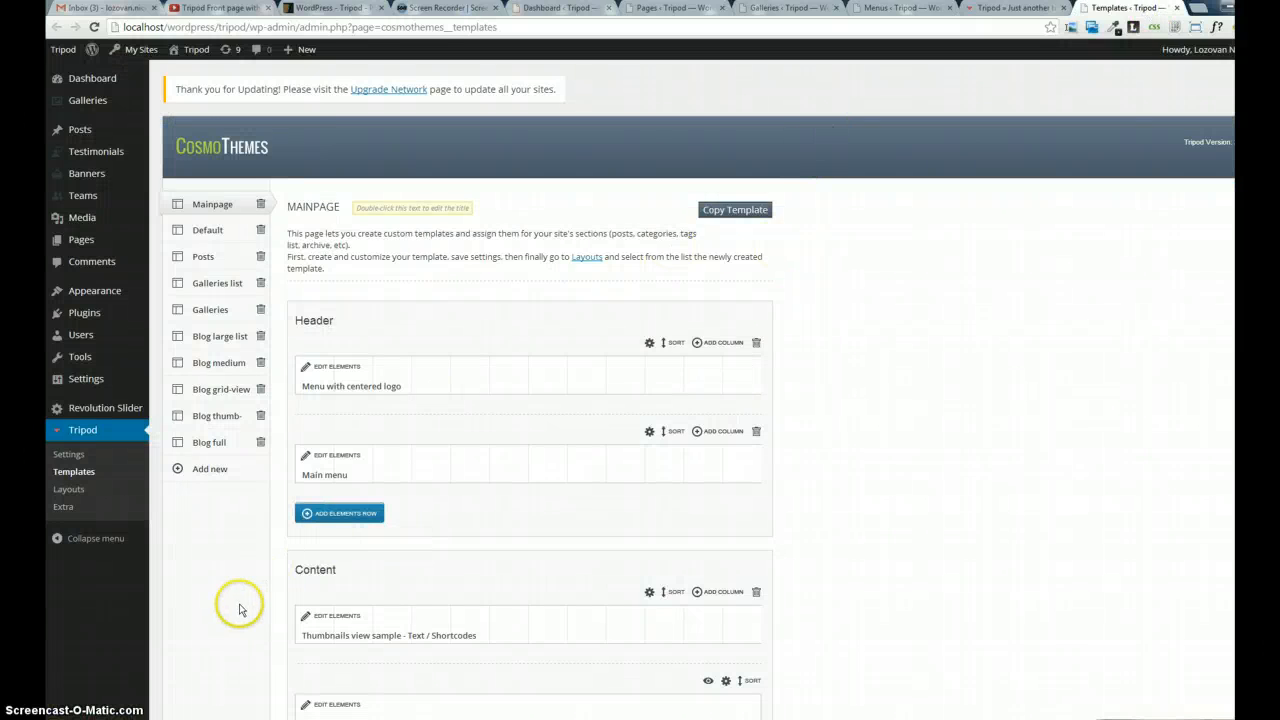
pyautogui.moveTo(232, 608)
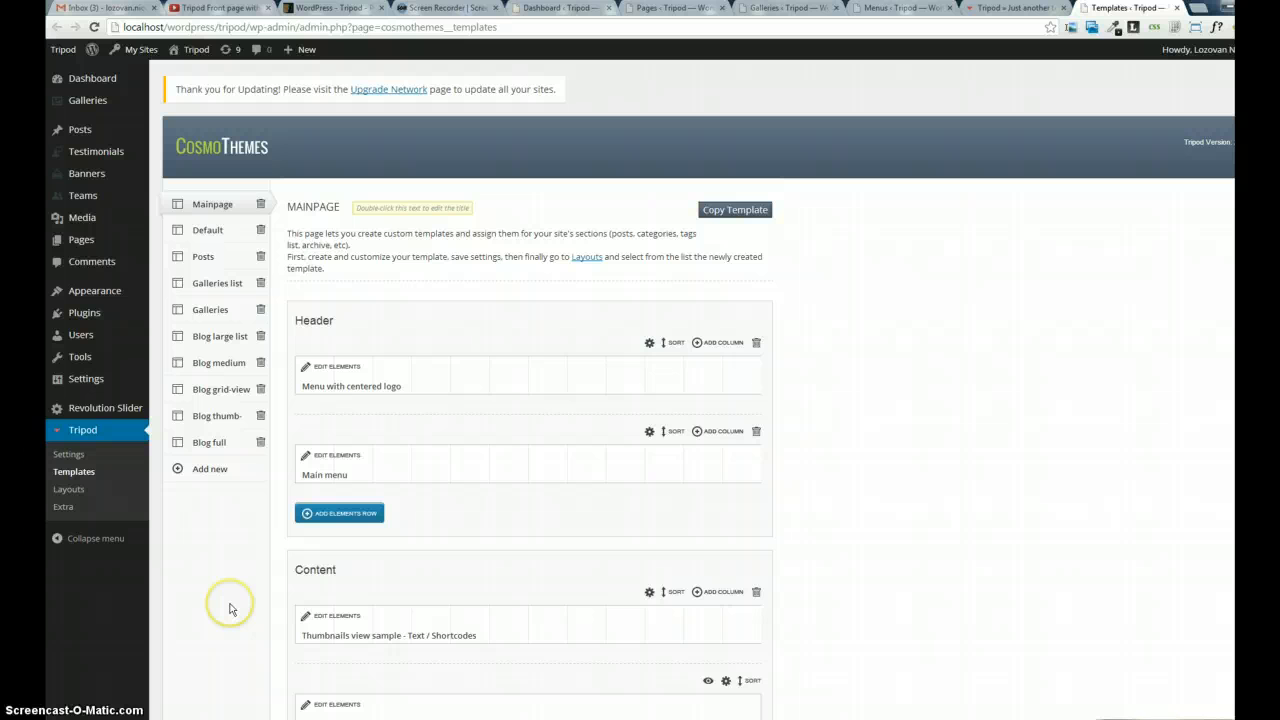
pyautogui.moveTo(843, 360)
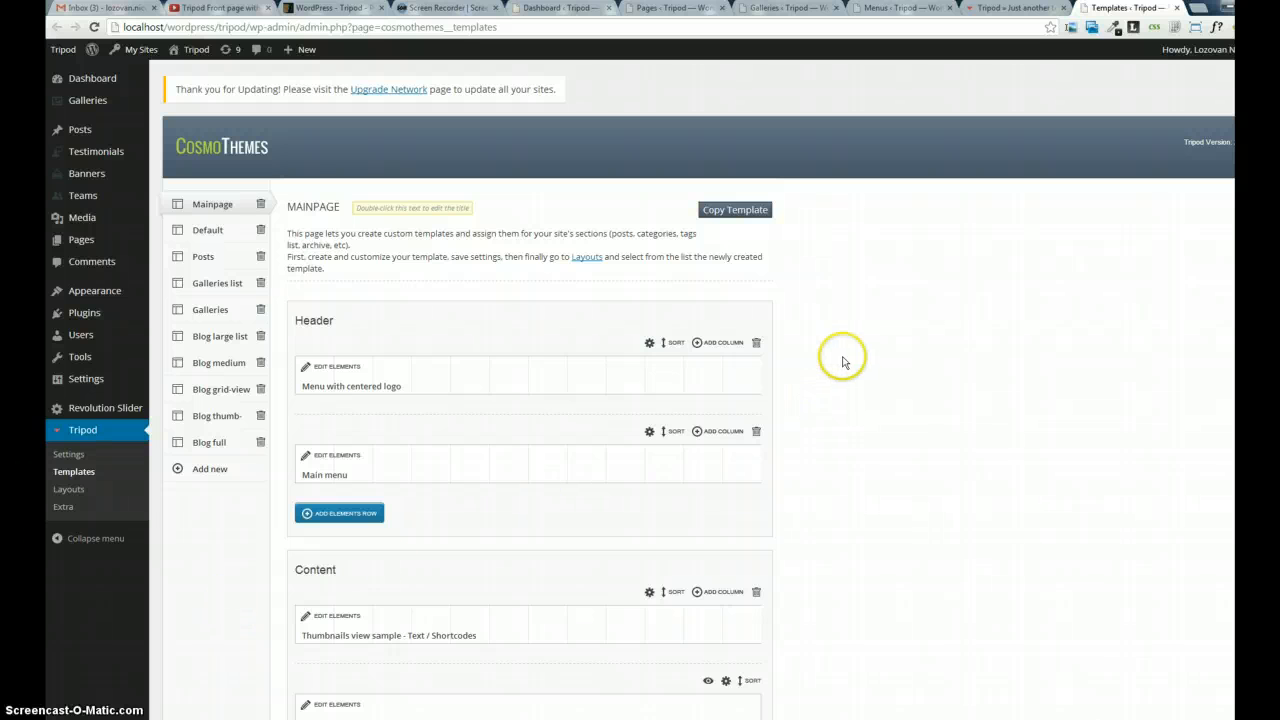
pyautogui.moveTo(1000, 15)
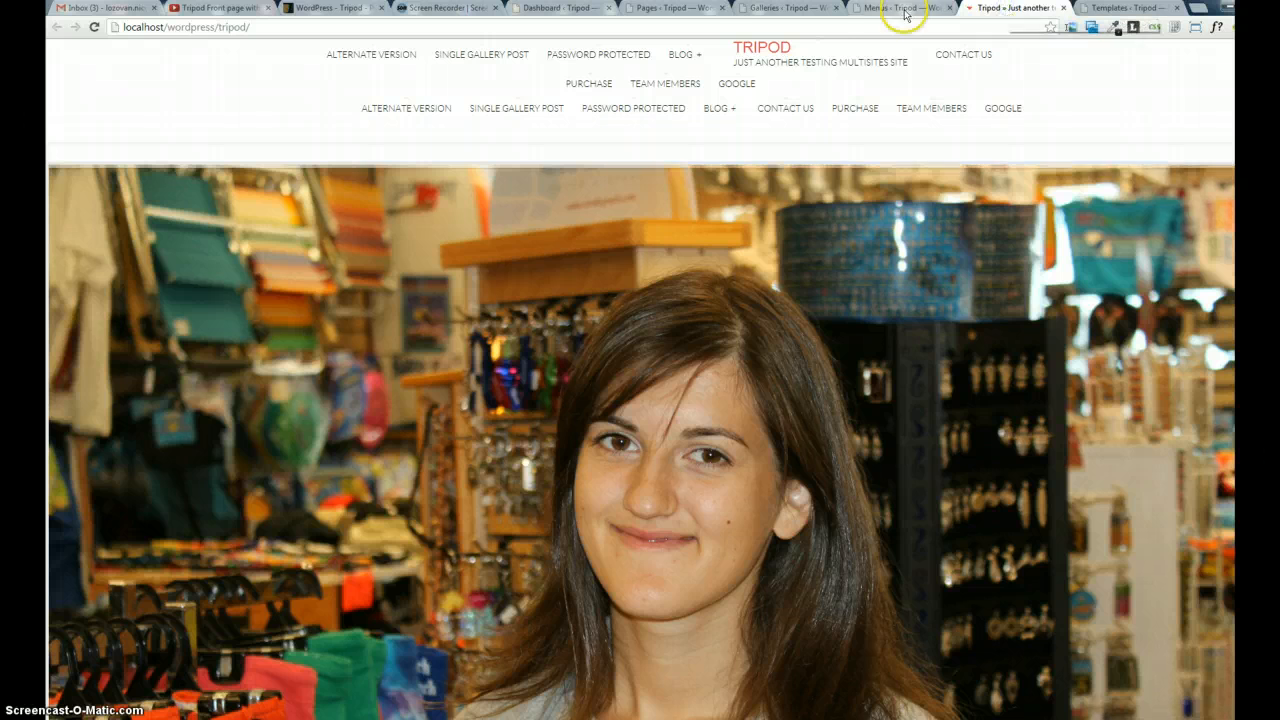
# Review the Main menu items, including Google, and its Main menu location in the menu editor.
pyautogui.click(900, 8)
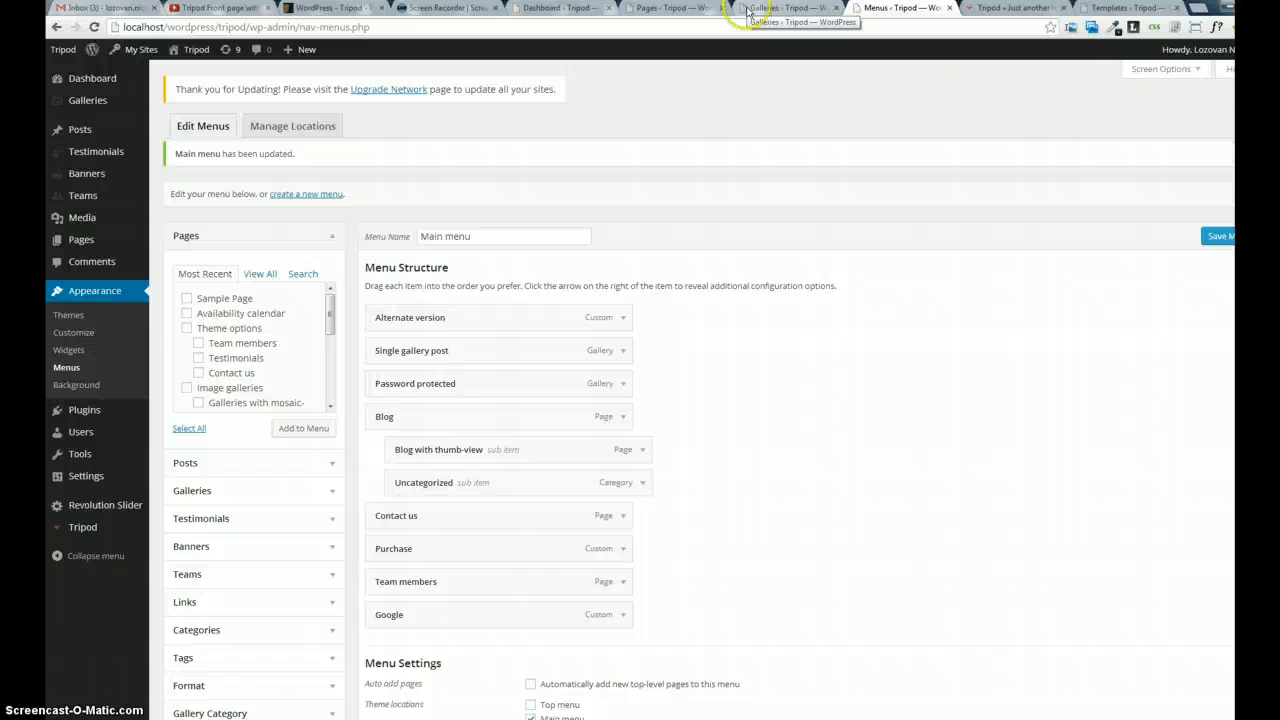
pyautogui.moveTo(735, 42)
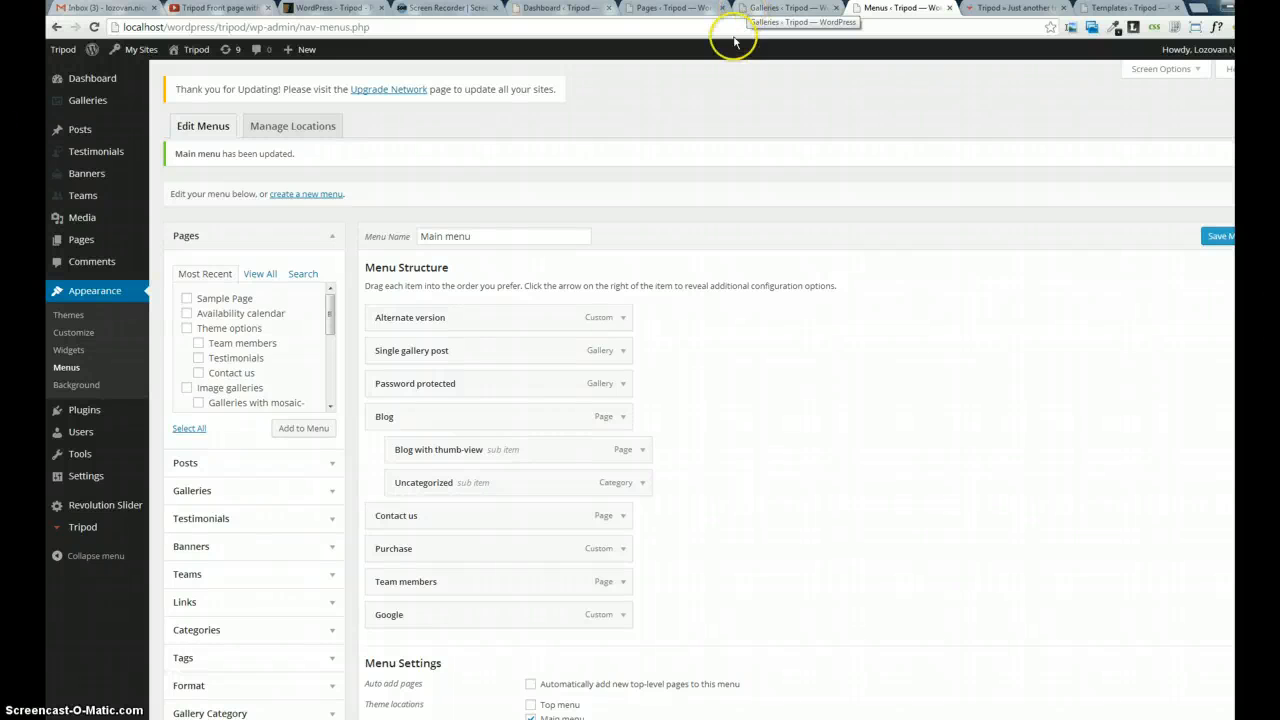
pyautogui.scroll(-3)
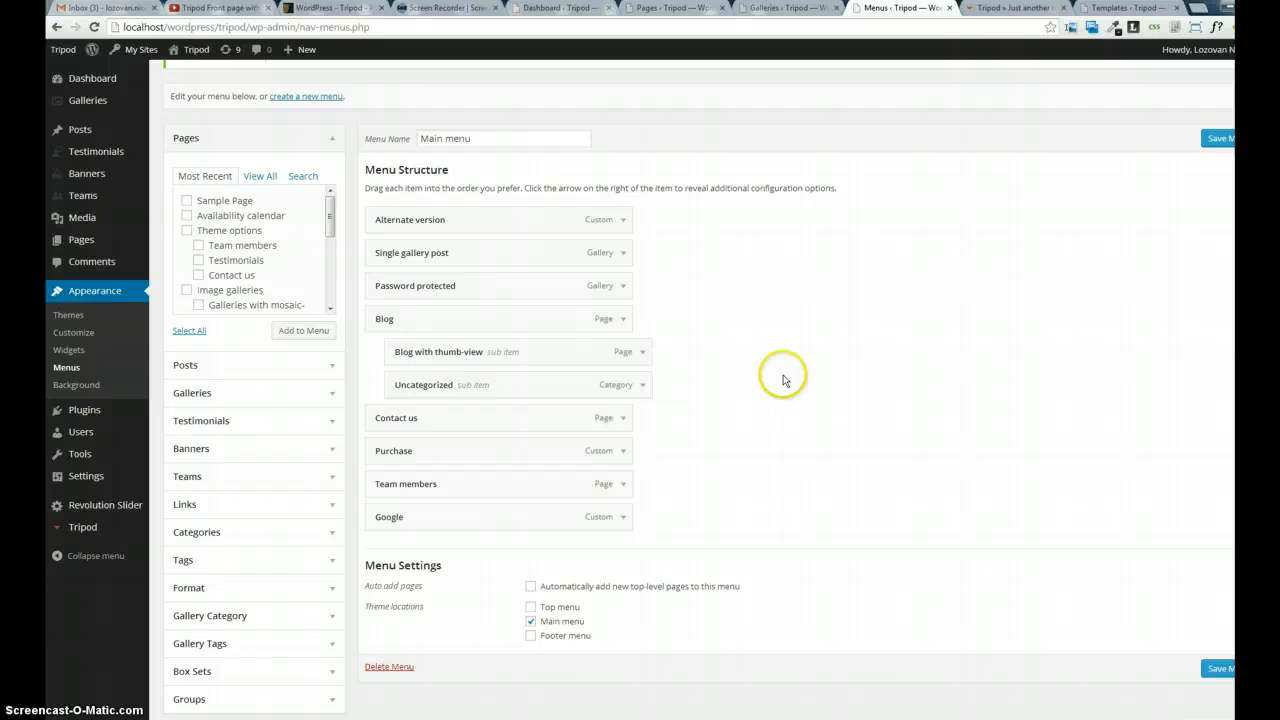